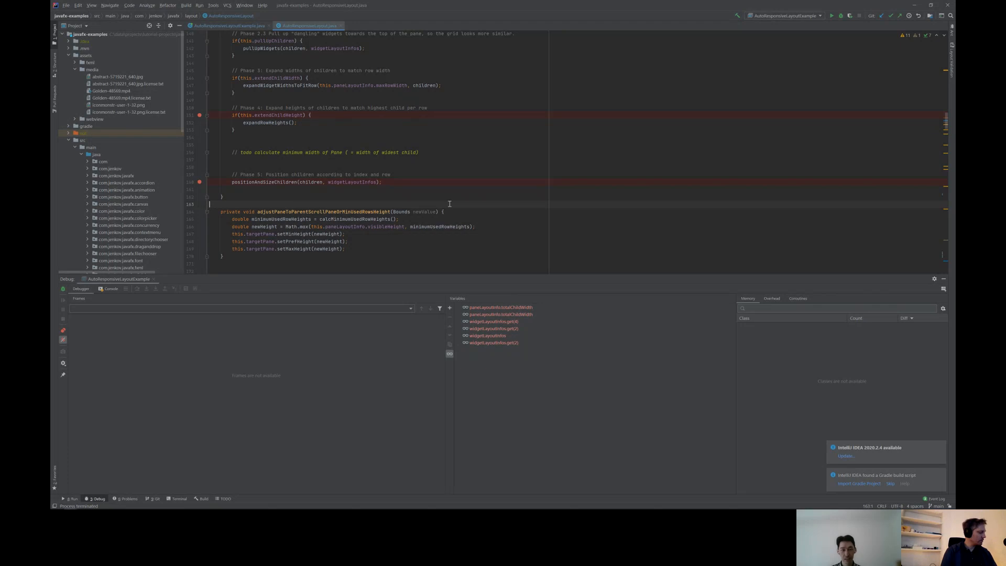
mouse_move(307, 138)
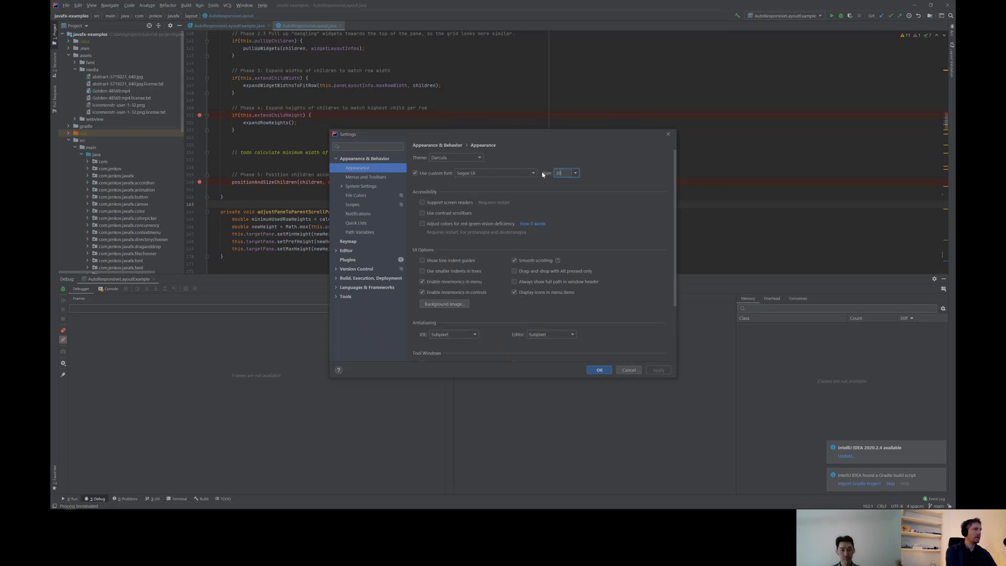
mouse_move(355, 215)
type("20")
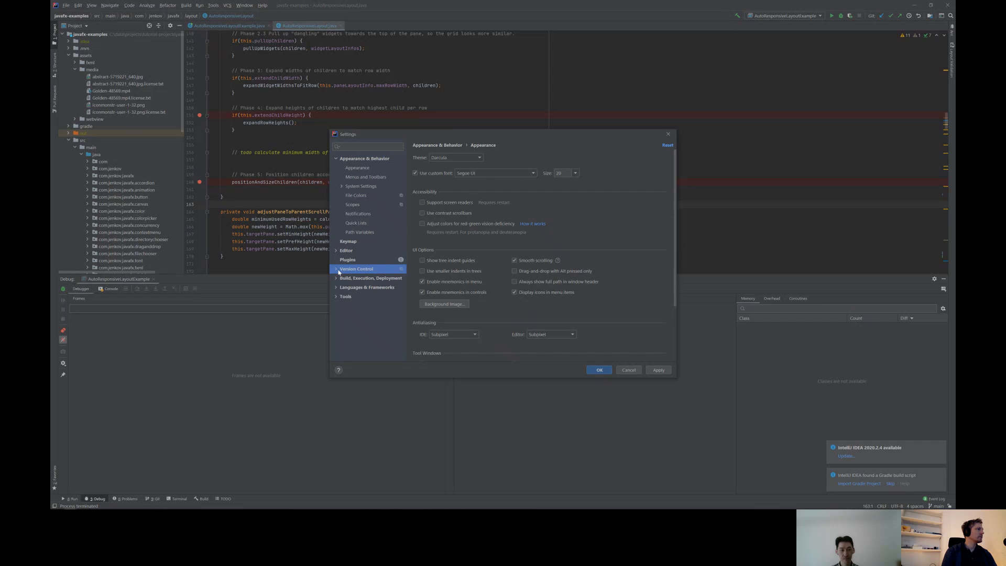
Expand the Editor settings group and locate its font entry
left_click(347, 251)
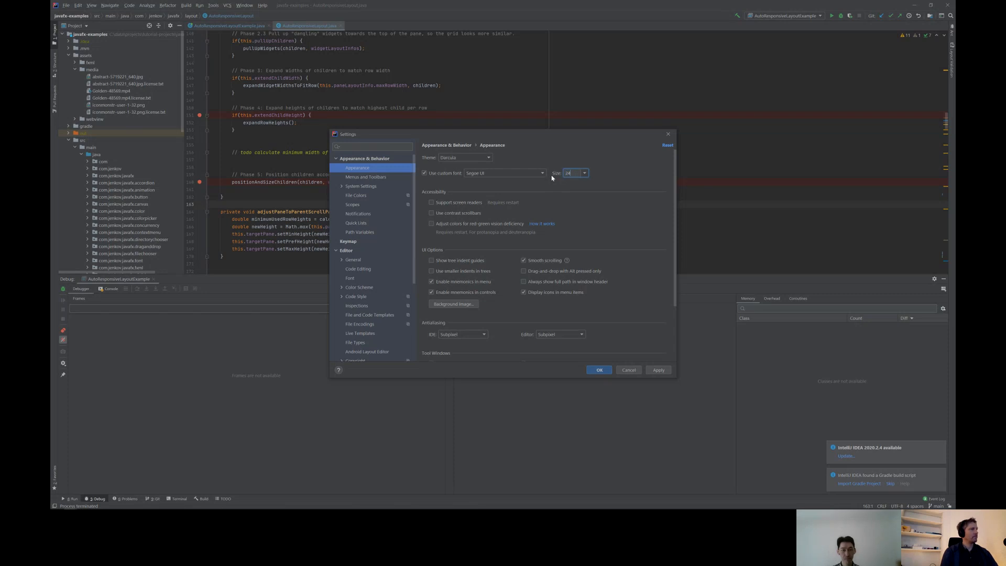
scroll("down", 3)
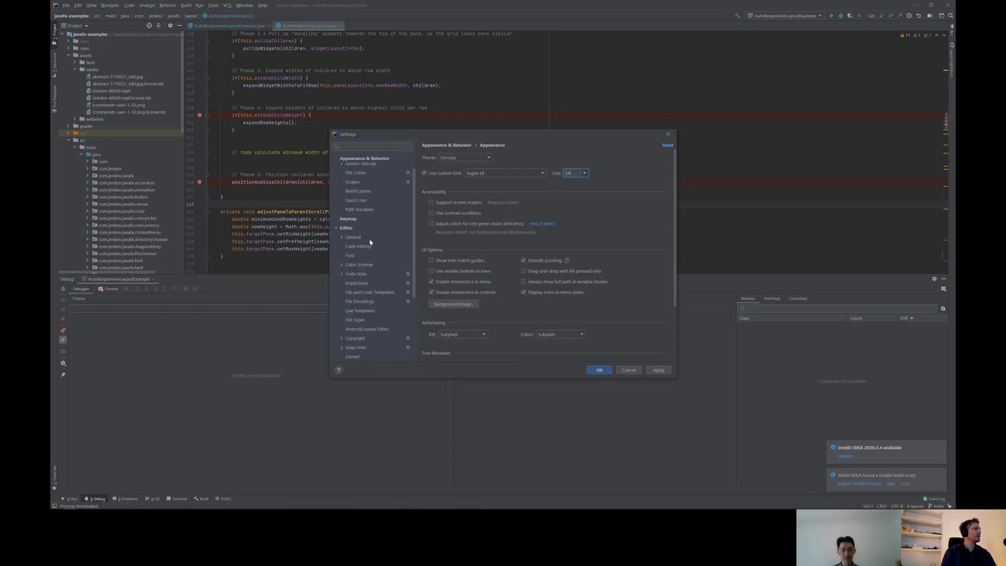
left_click(365, 159)
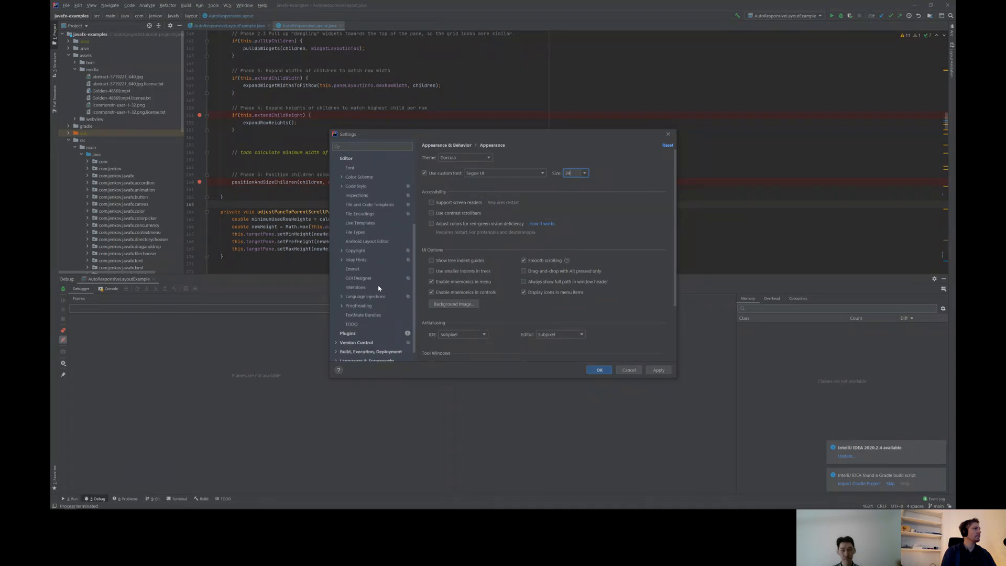
mouse_move(351, 260)
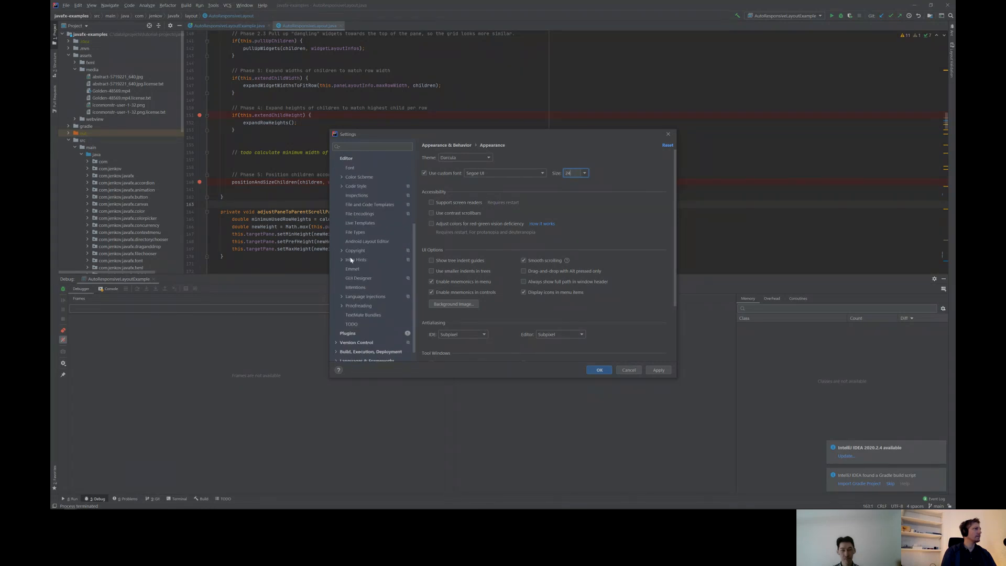
Set the editor Font Size to 24 and confirm with OK
left_click(350, 183)
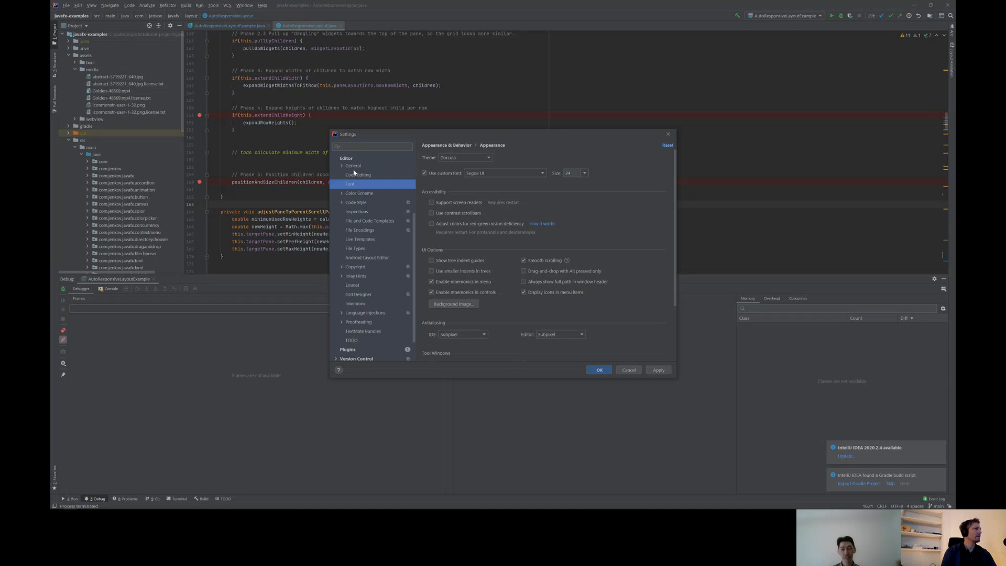
left_click(350, 183)
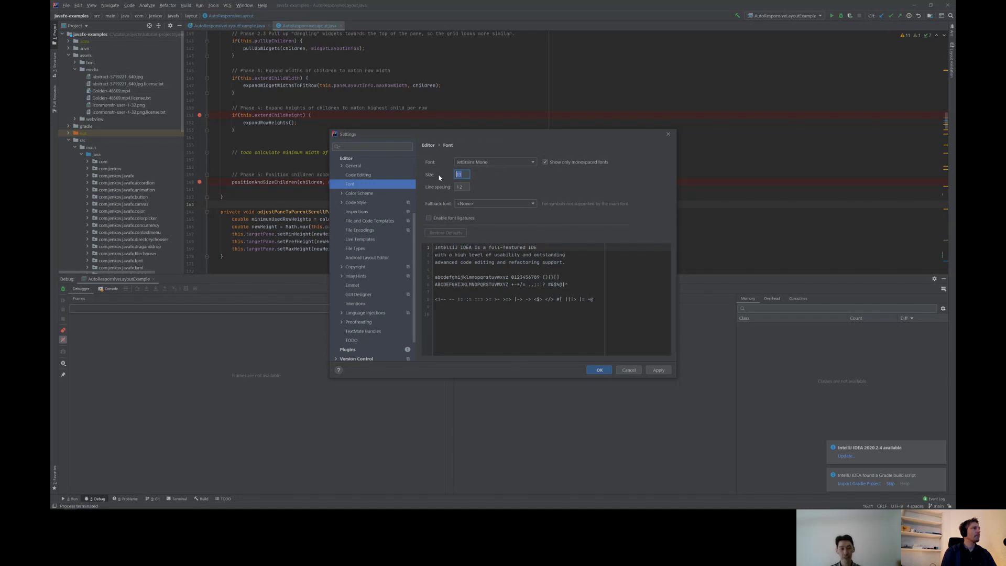
type("24")
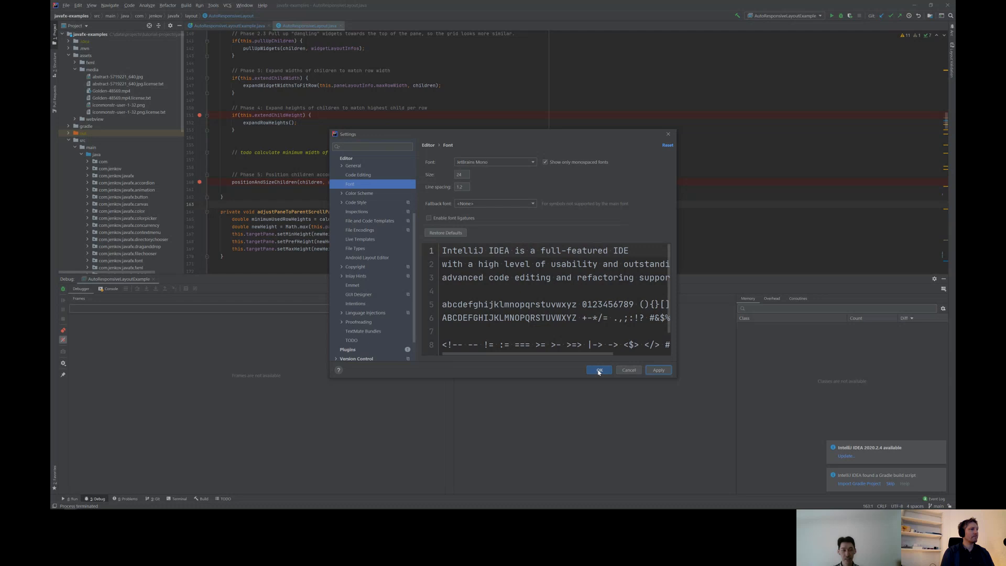
left_click(598, 370)
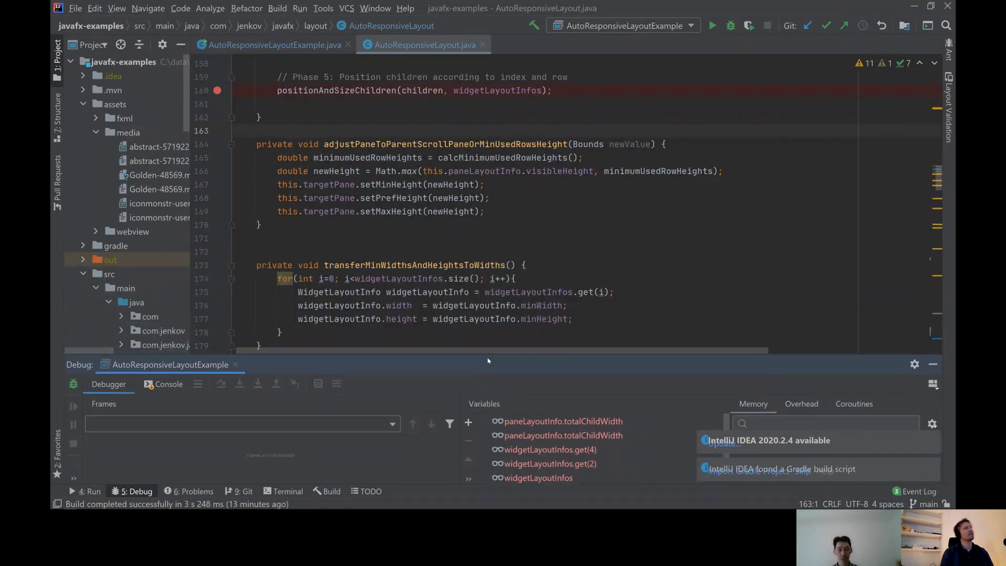
mouse_move(789, 193)
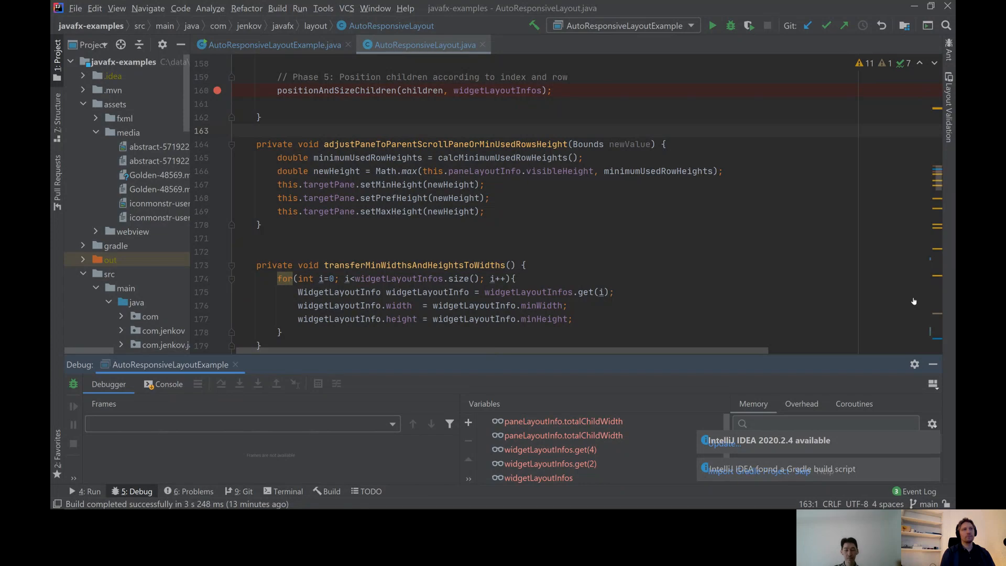
mouse_move(724, 58)
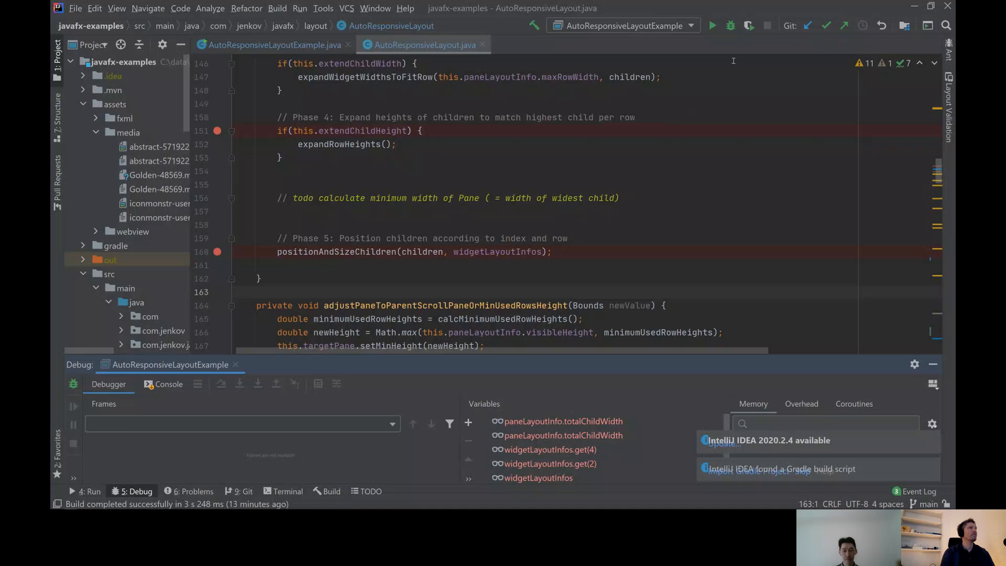
mouse_move(711, 25)
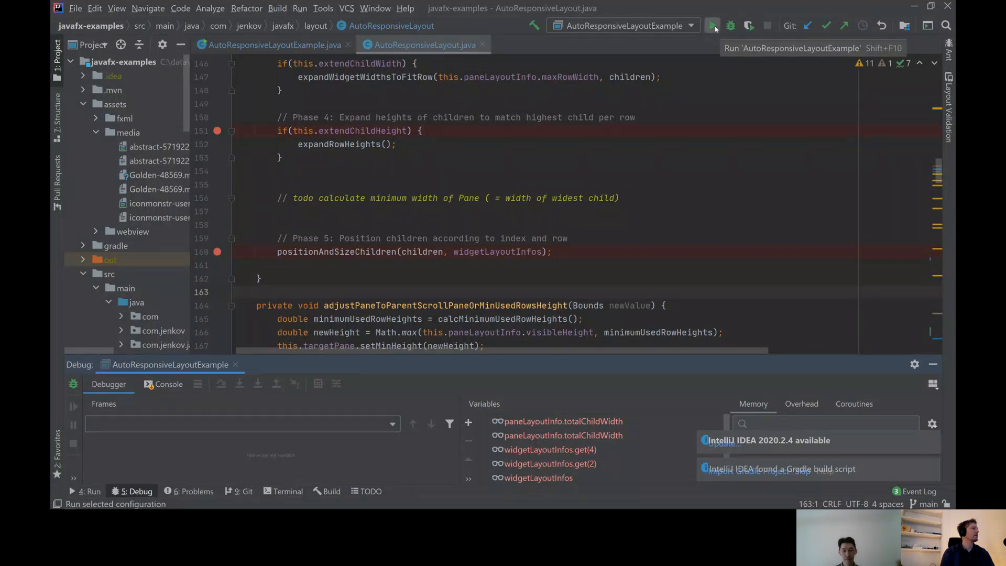
Run AutoResponsiveLayoutExample so its empty demo window opens
left_click(711, 25)
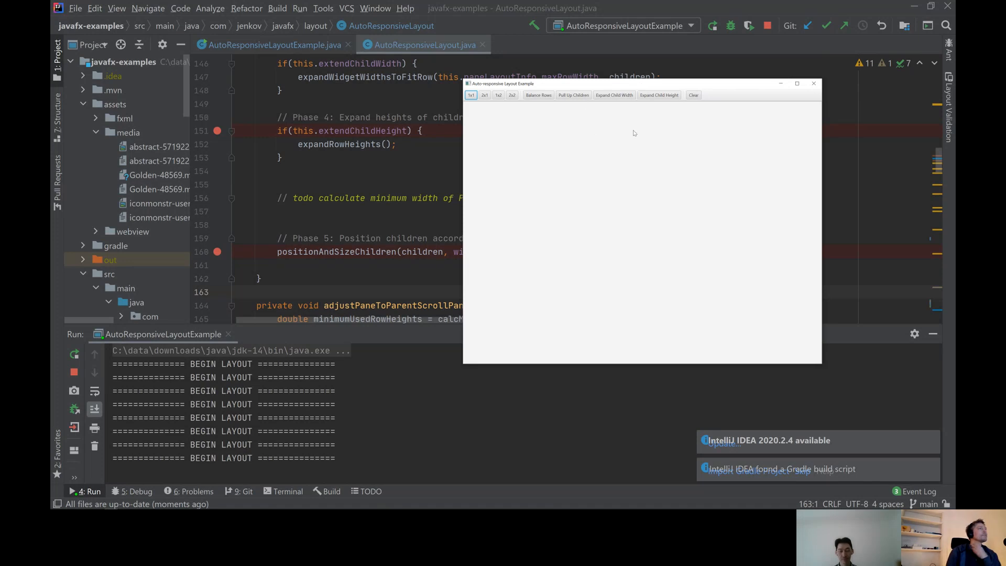
mouse_move(607, 129)
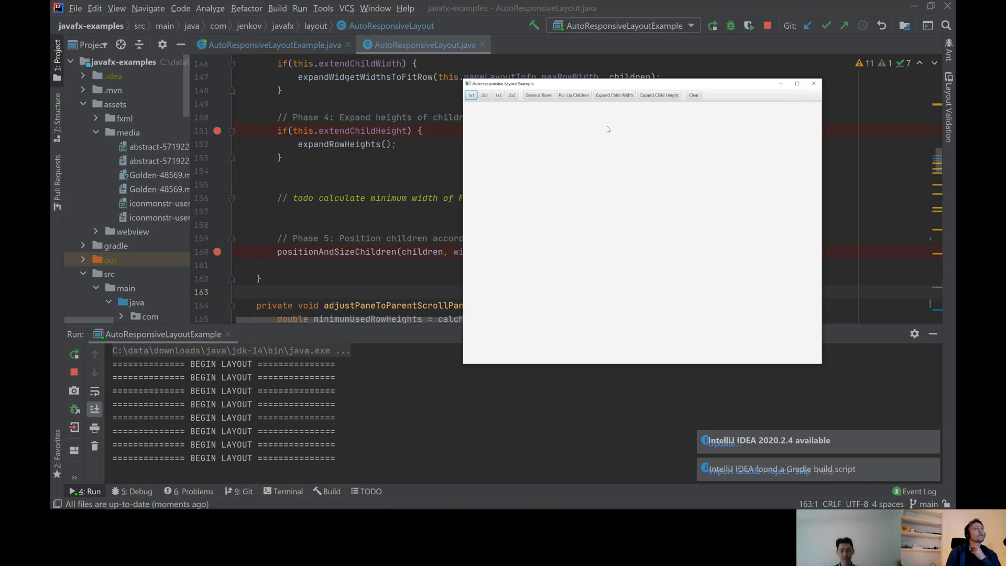
mouse_move(477, 323)
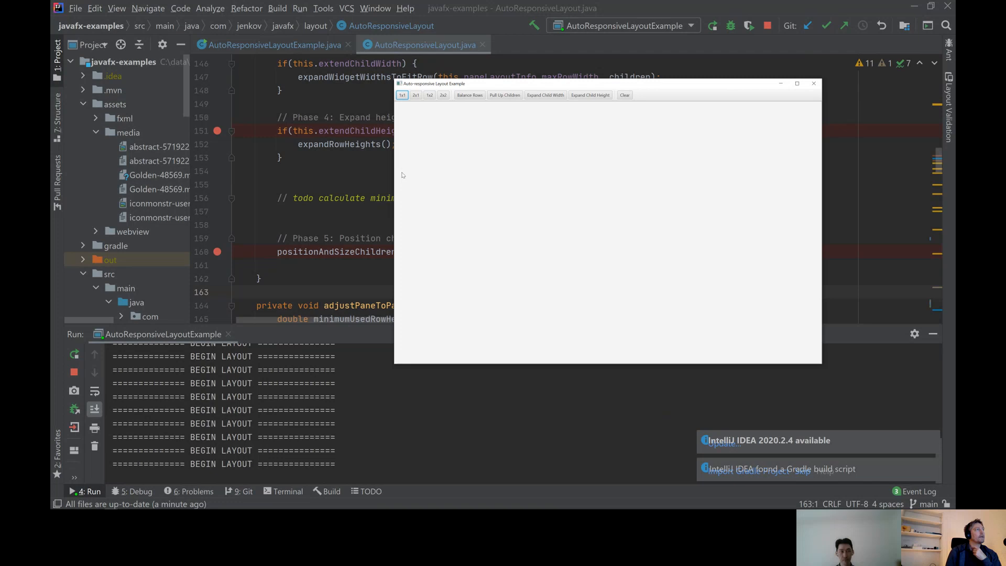
mouse_move(620, 164)
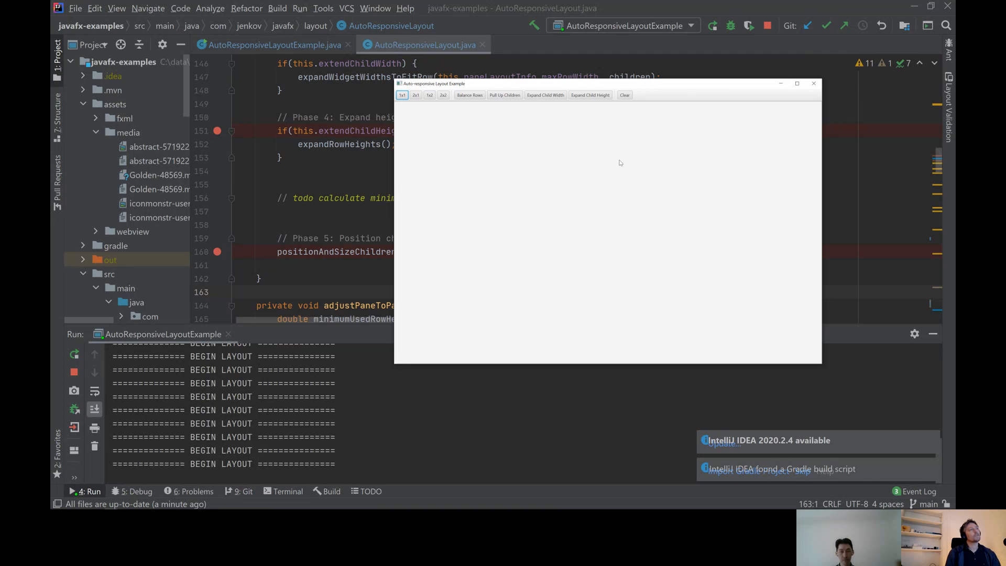
mouse_move(735, 170)
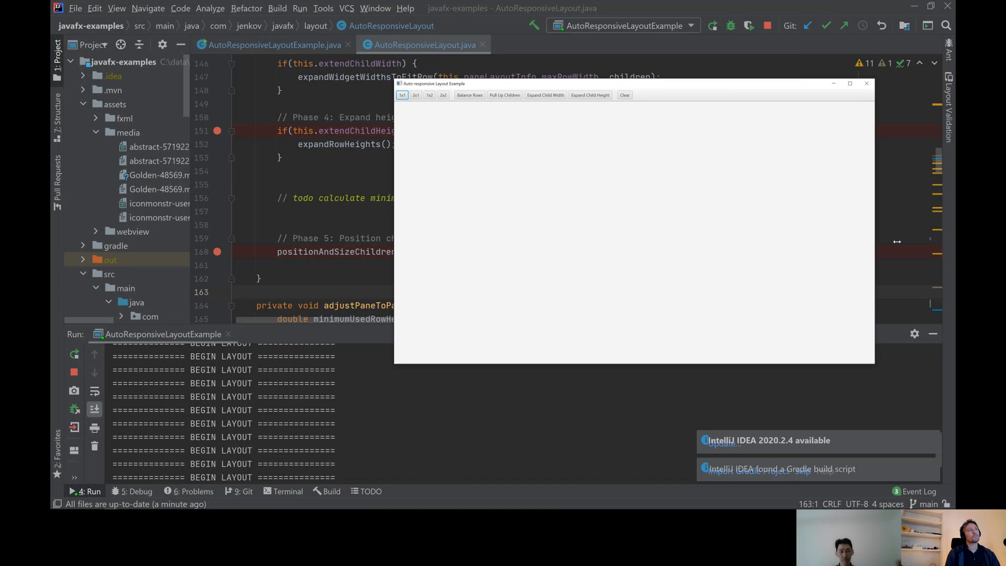
left_click_drag(875, 241, 916, 241)
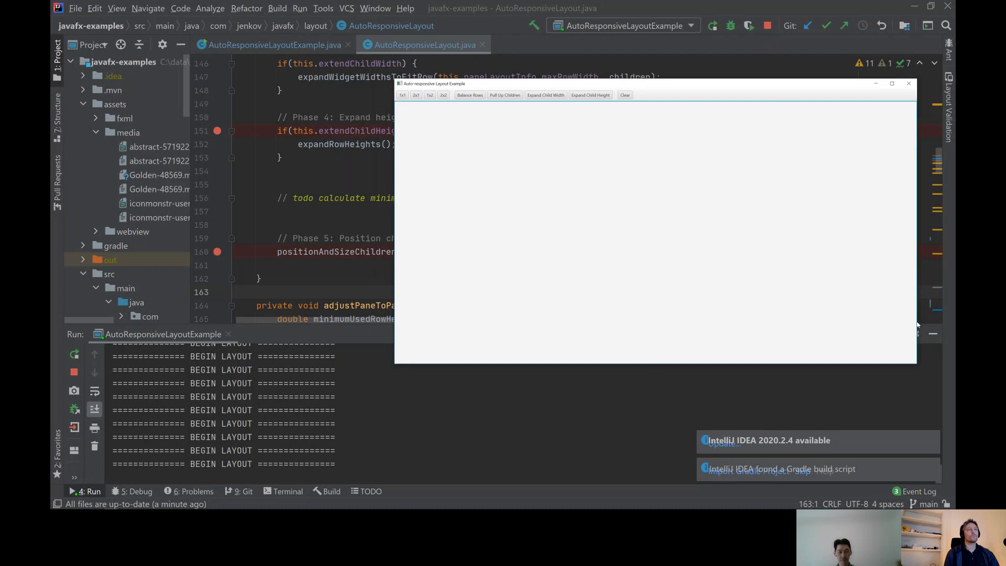
mouse_move(918, 322)
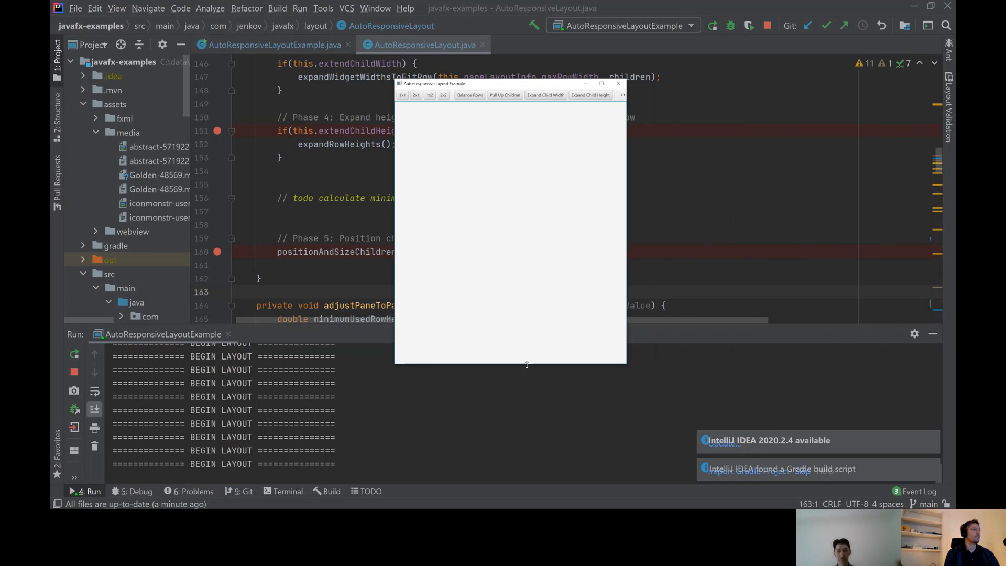
left_click_drag(525, 364, 536, 476)
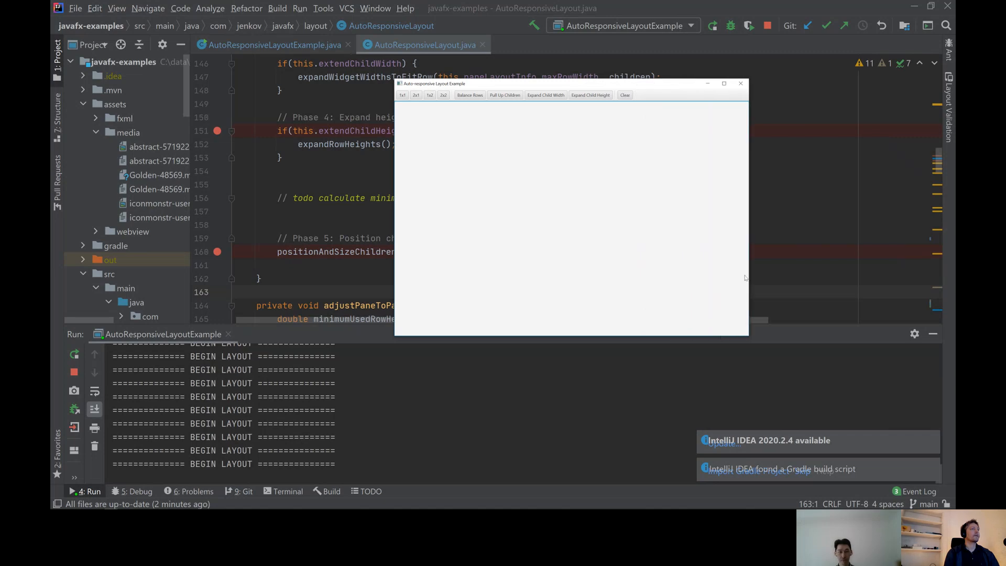
mouse_move(518, 216)
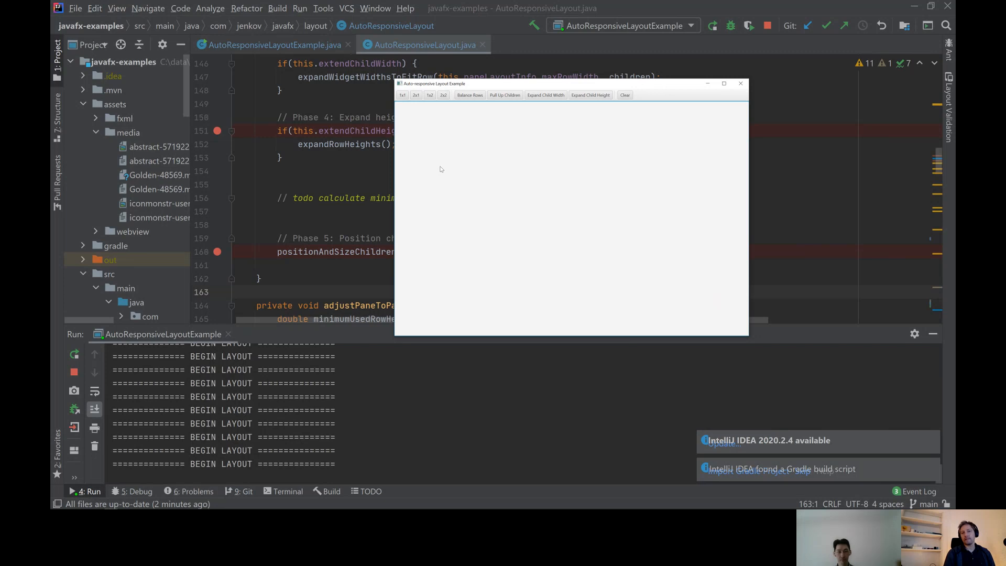
mouse_move(396, 121)
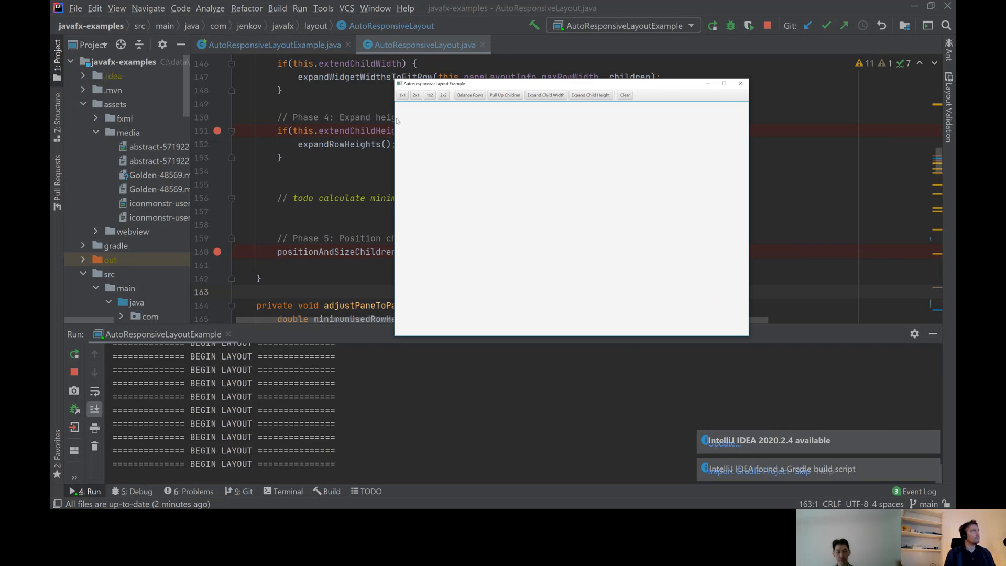
mouse_move(576, 143)
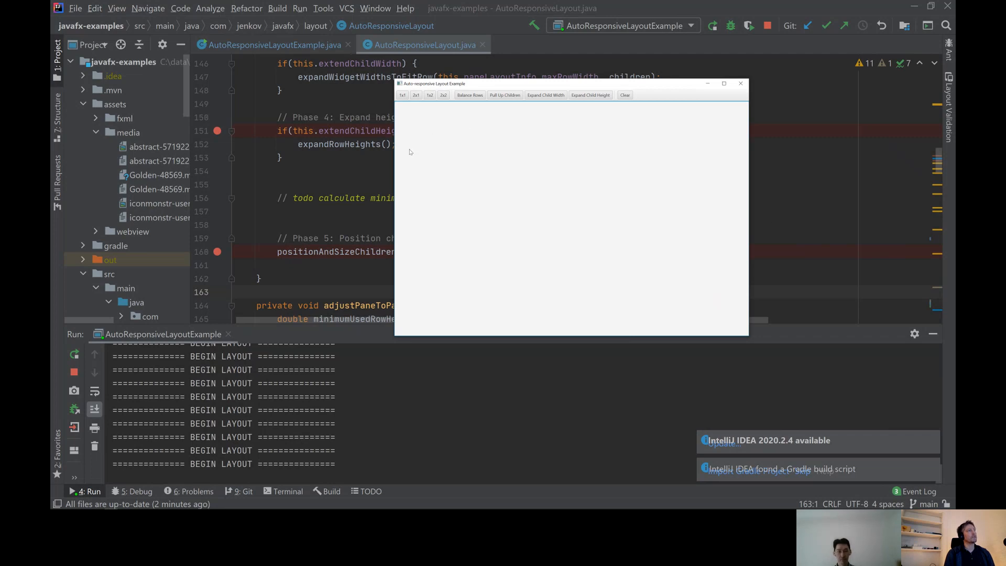
mouse_move(472, 180)
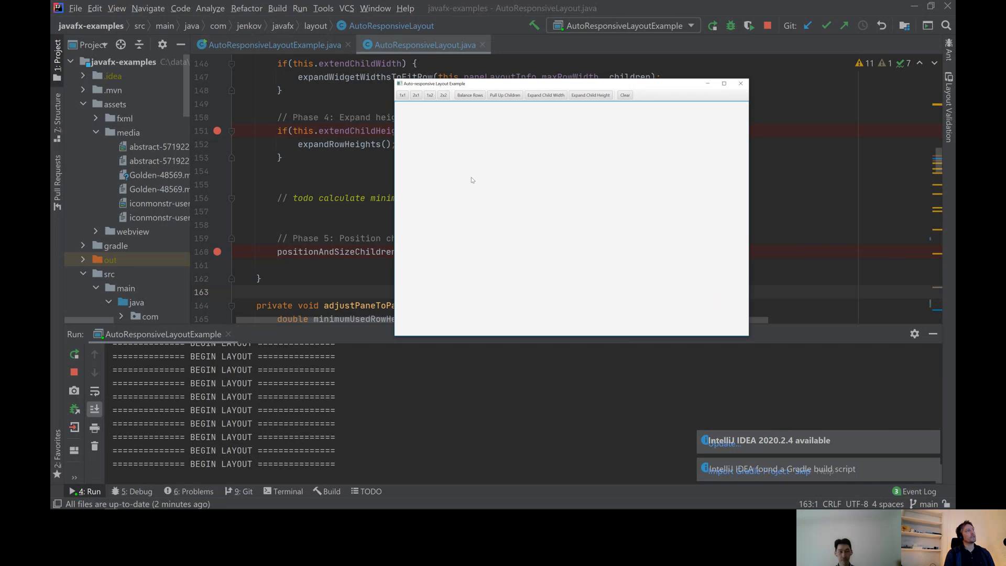
mouse_move(547, 123)
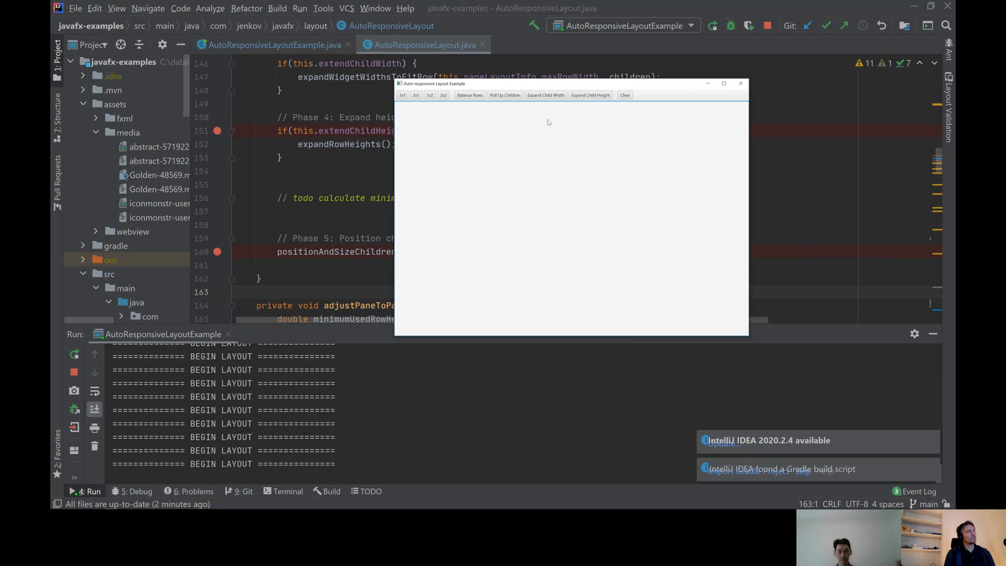
mouse_move(501, 184)
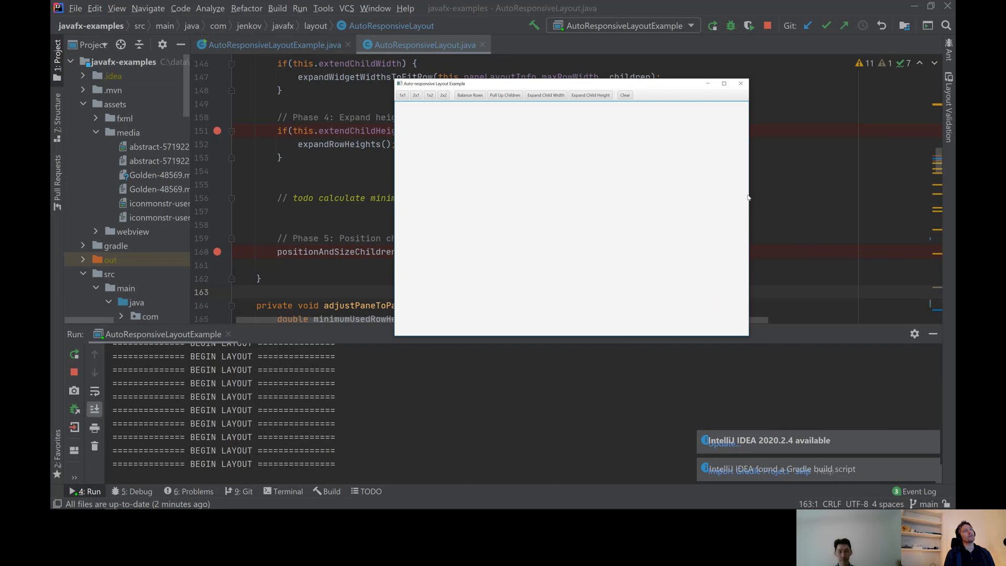
left_click_drag(749, 198, 924, 206)
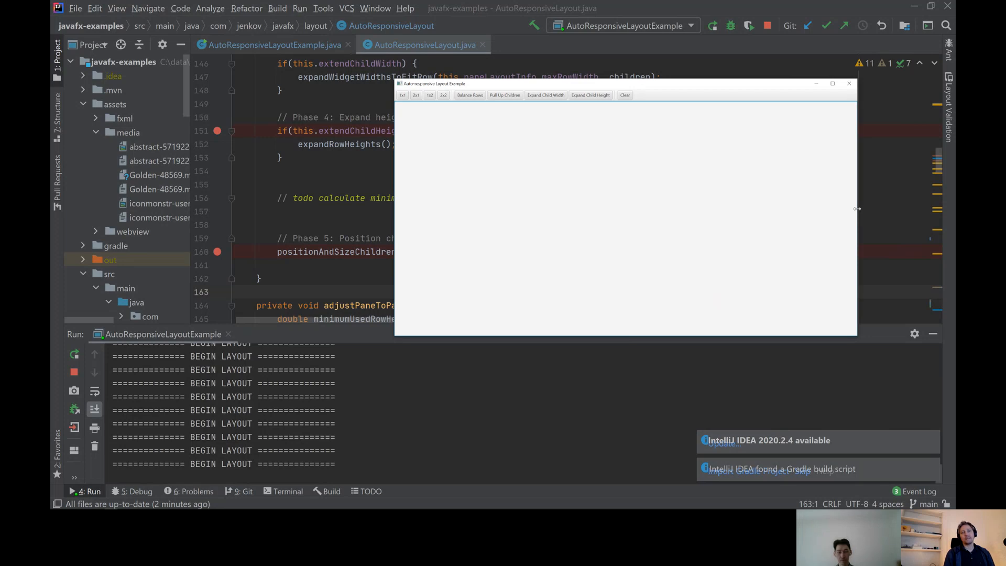
mouse_move(512, 135)
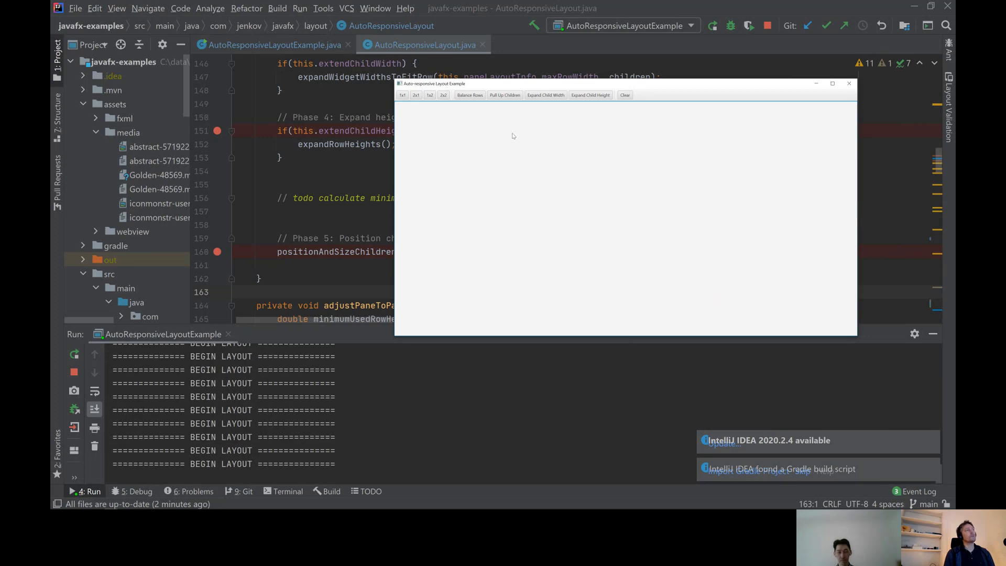
mouse_move(543, 165)
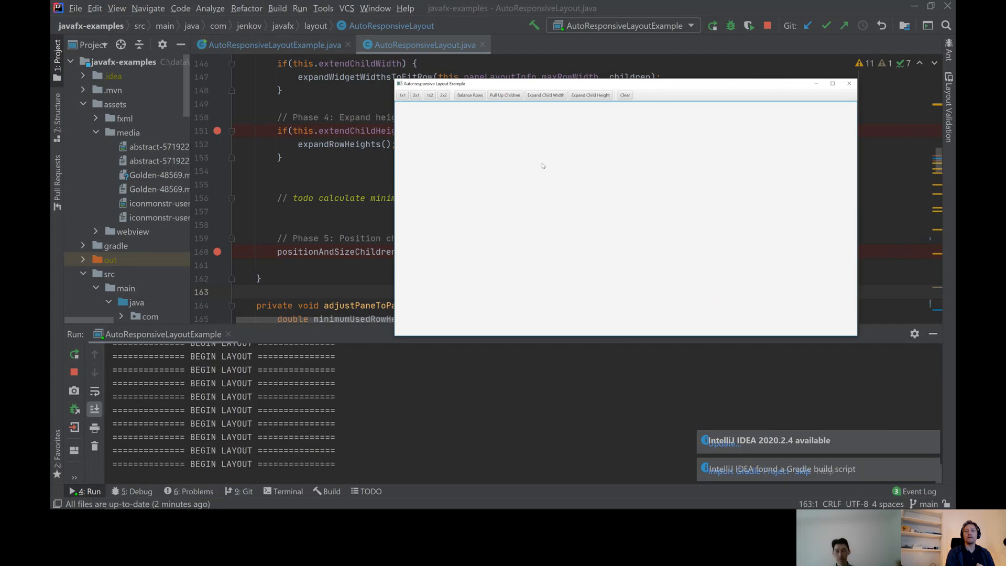
mouse_move(414, 132)
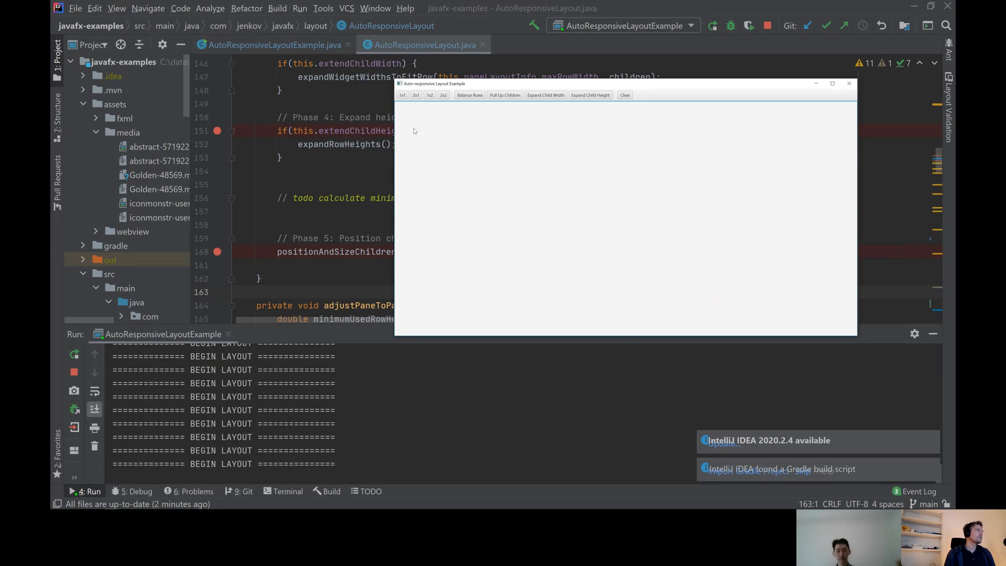
mouse_move(396, 164)
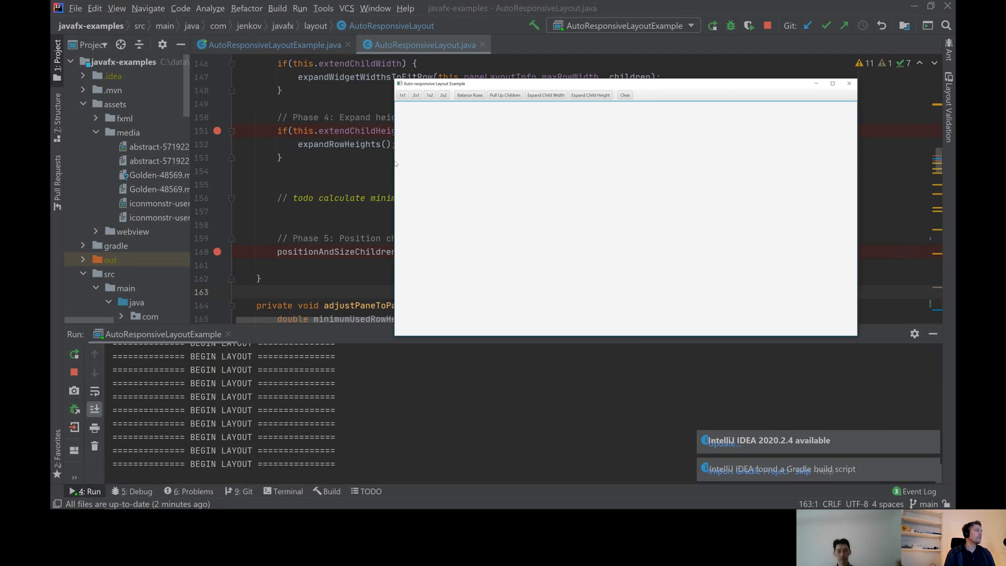
Narrow the demo window and add a first 1x1 widget labelled 1
left_click_drag(431, 84, 611, 84)
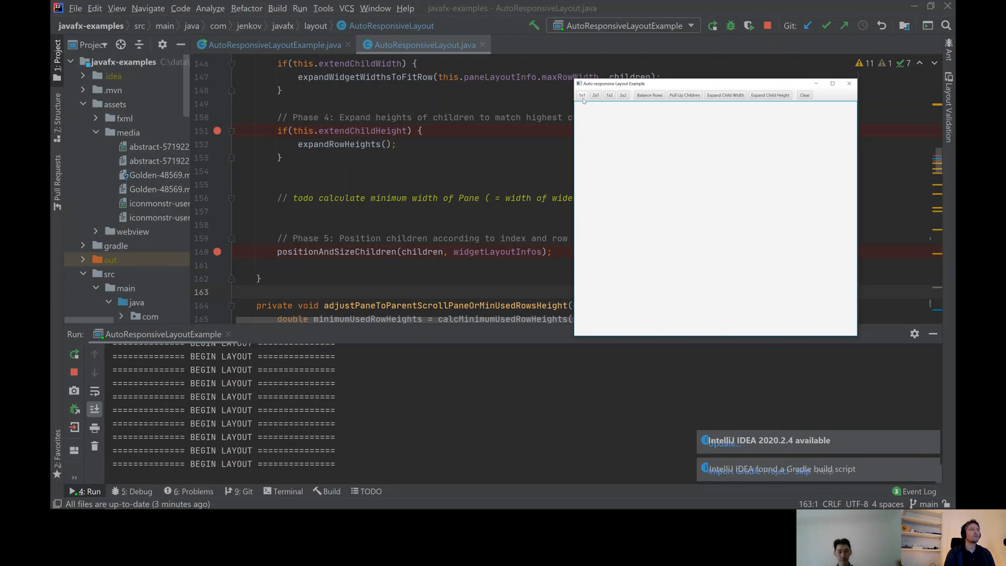
left_click(582, 95)
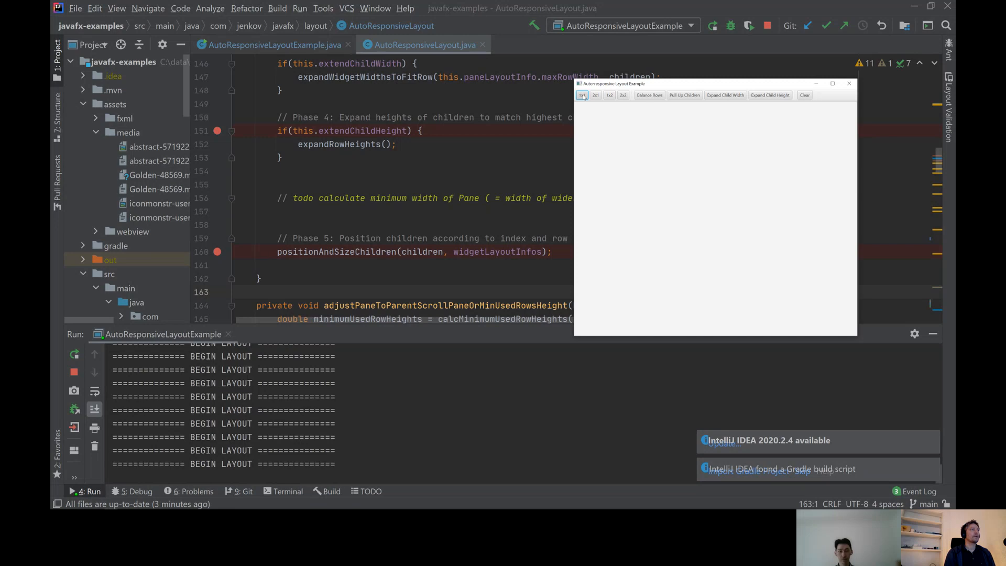
left_click(582, 96)
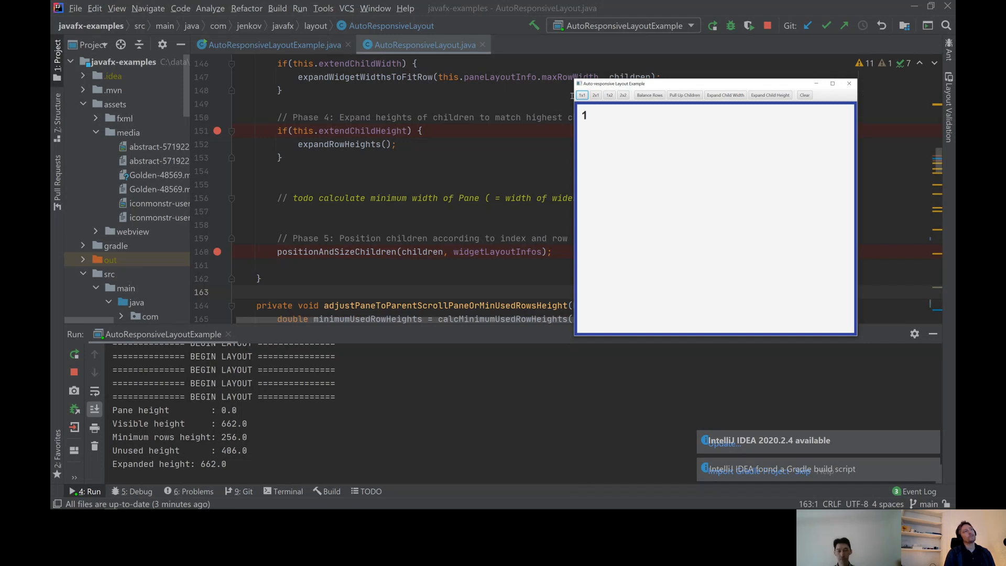
mouse_move(856, 337)
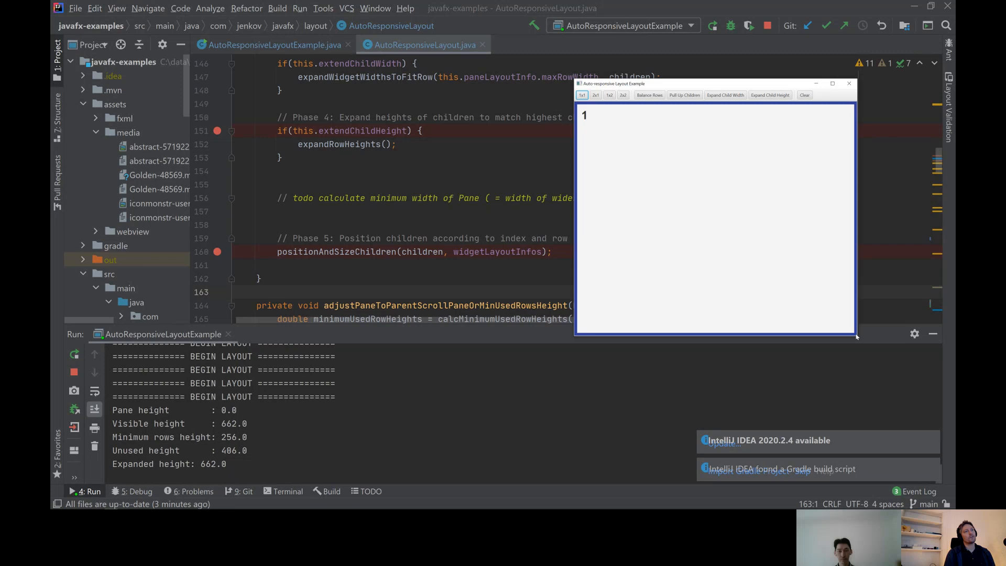
Add widgets 2–4 with the 1x1 and 2x1 buttons so they reflow into a two-by-two grid
left_click(581, 96)
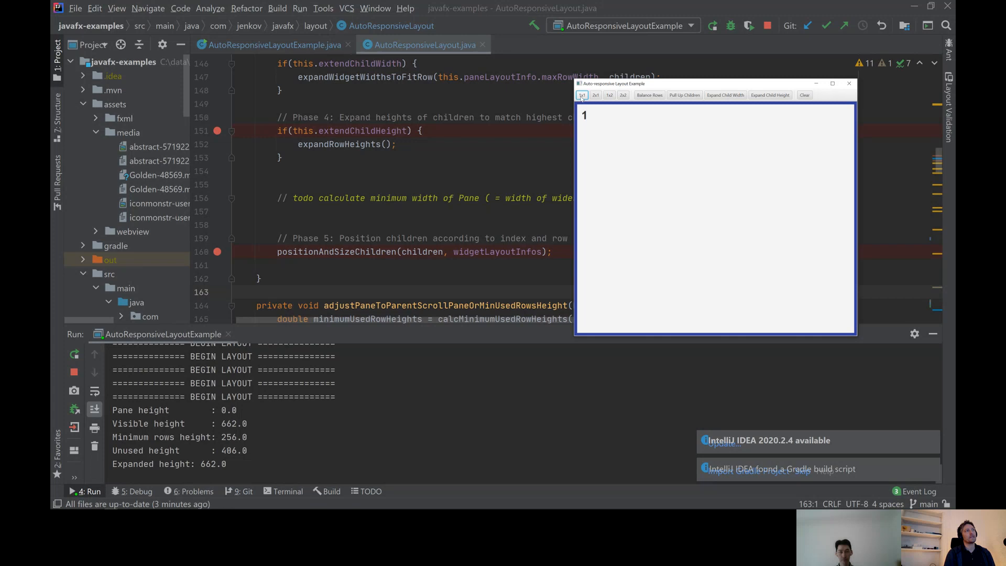
left_click(596, 95)
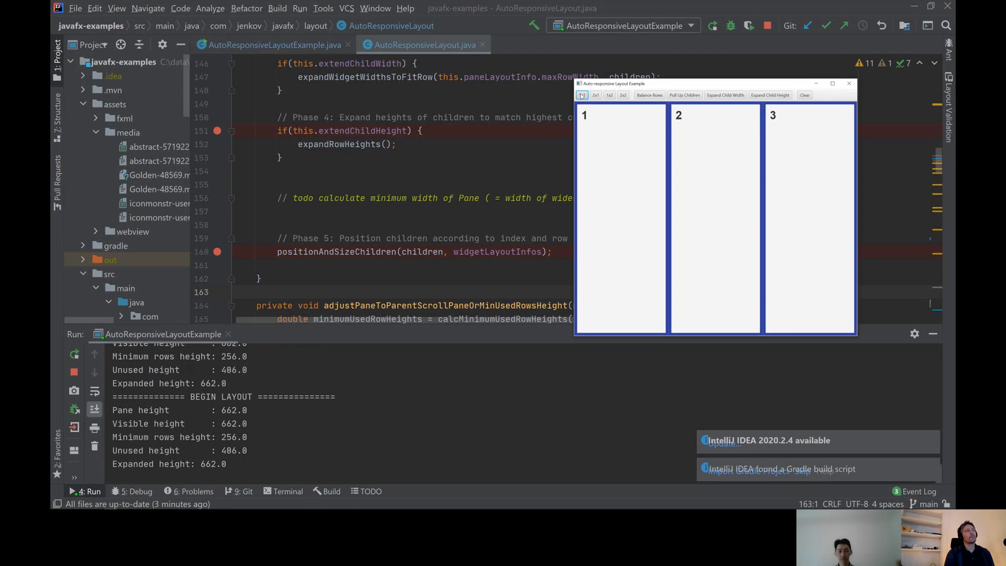
left_click(623, 95)
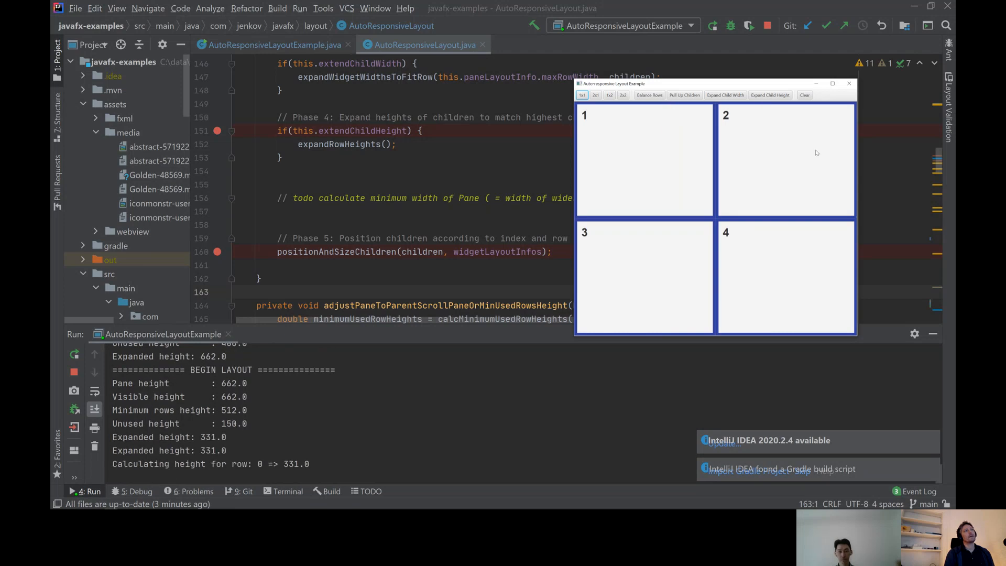
mouse_move(791, 285)
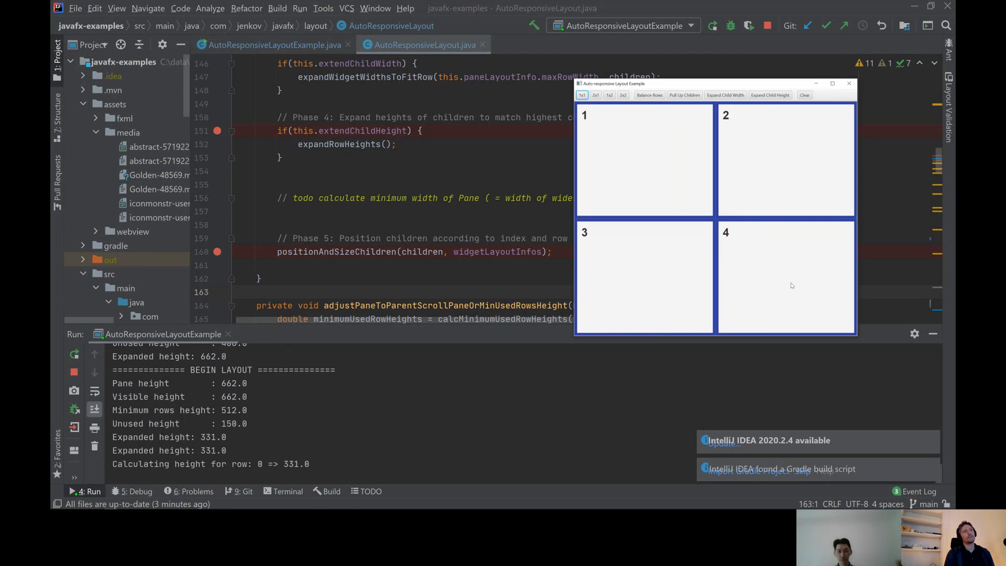
mouse_move(741, 218)
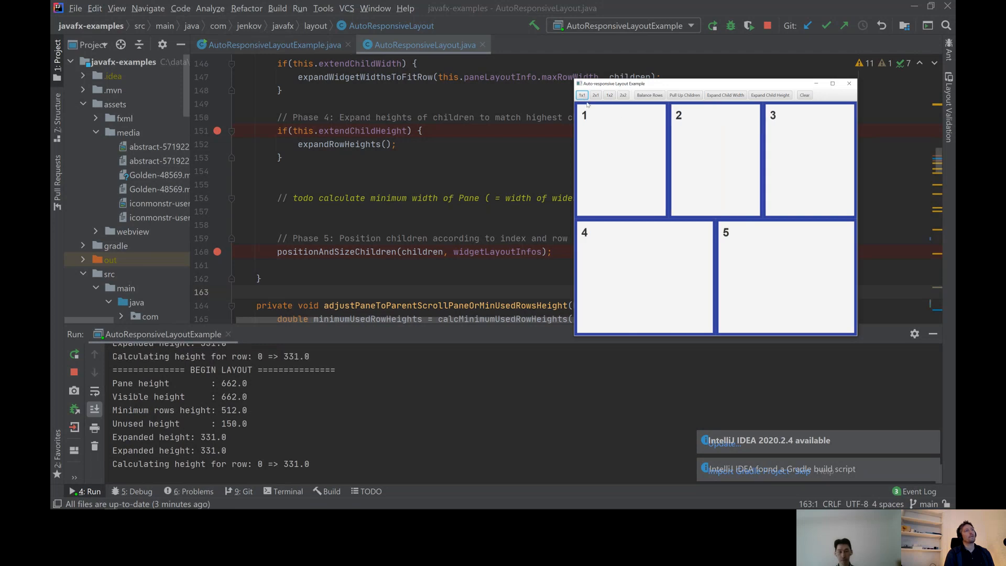
mouse_move(727, 164)
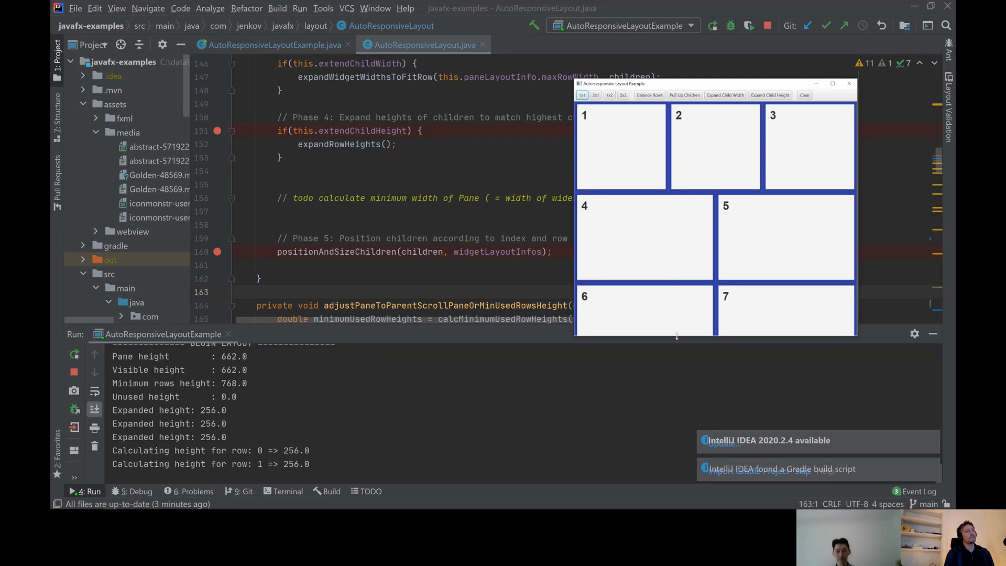
mouse_move(845, 338)
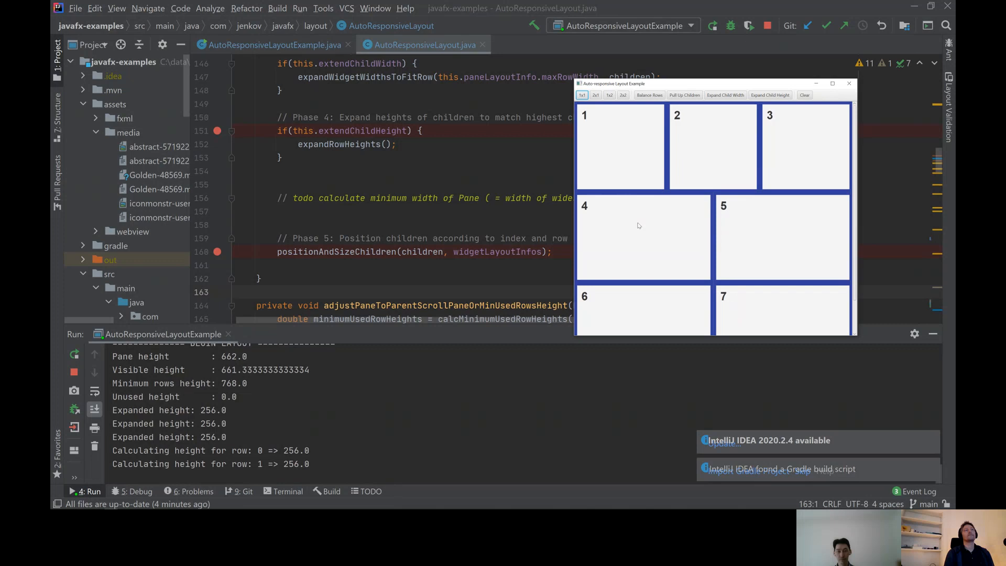
mouse_move(856, 224)
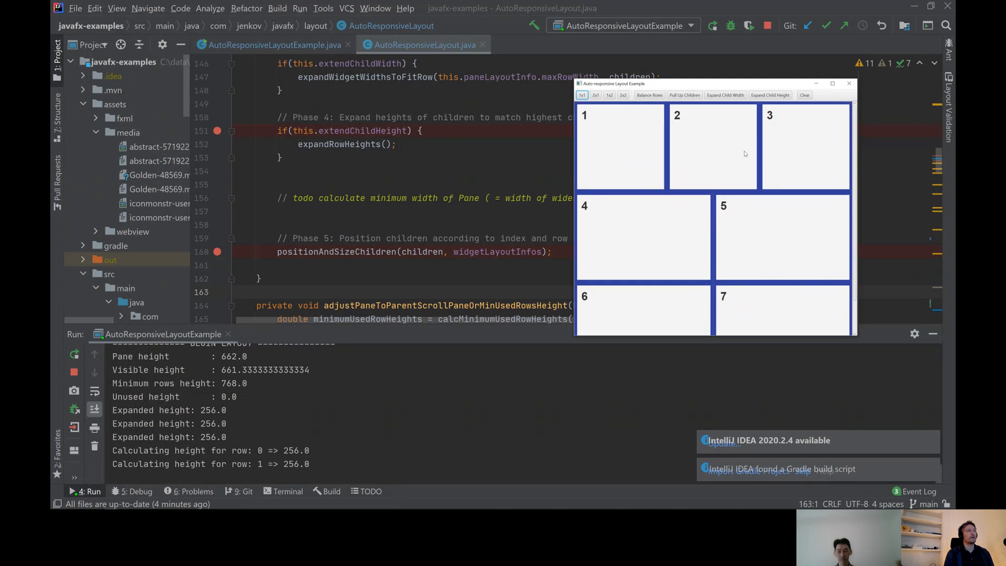
mouse_move(721, 204)
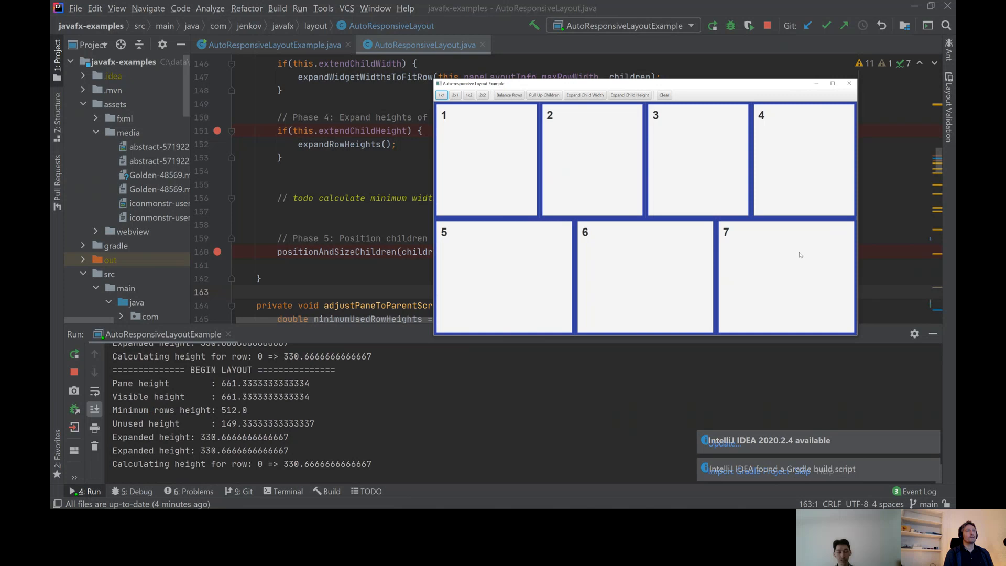
mouse_move(761, 277)
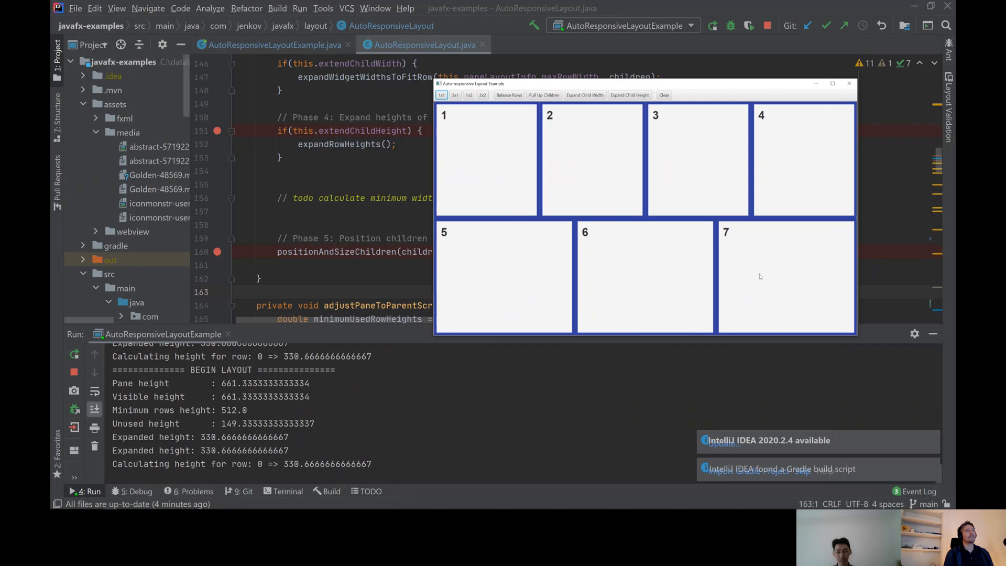
mouse_move(502, 186)
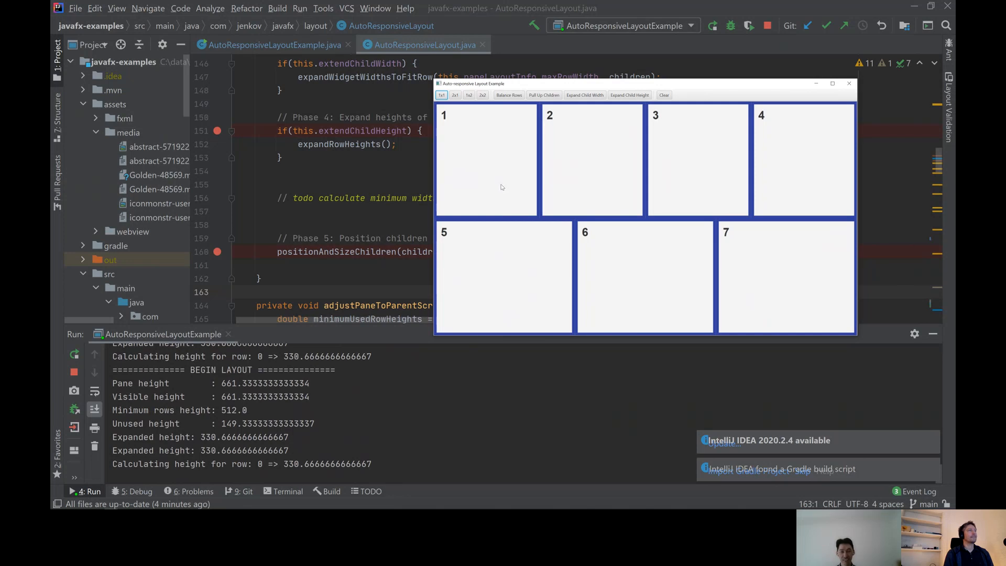
mouse_move(585, 183)
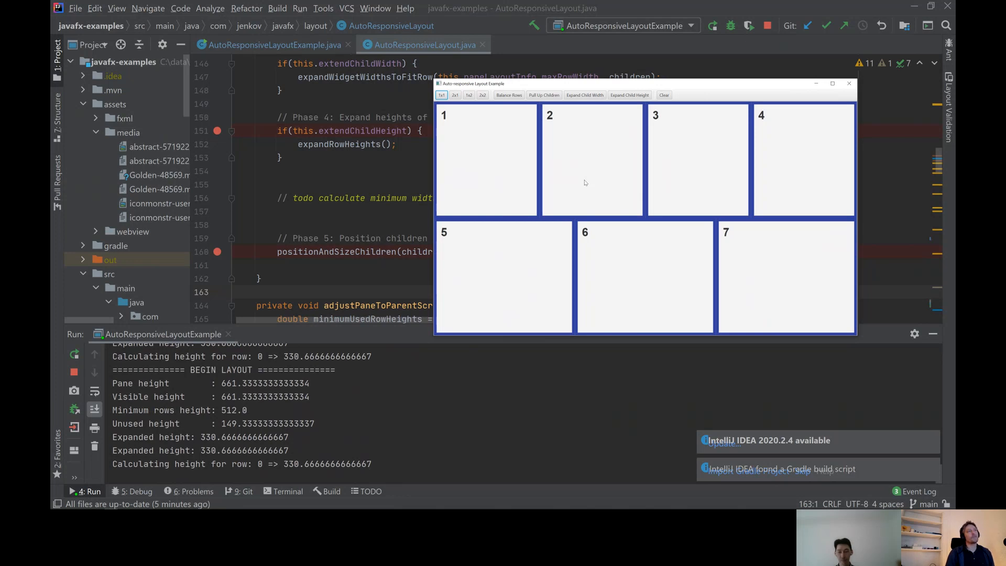
mouse_move(479, 187)
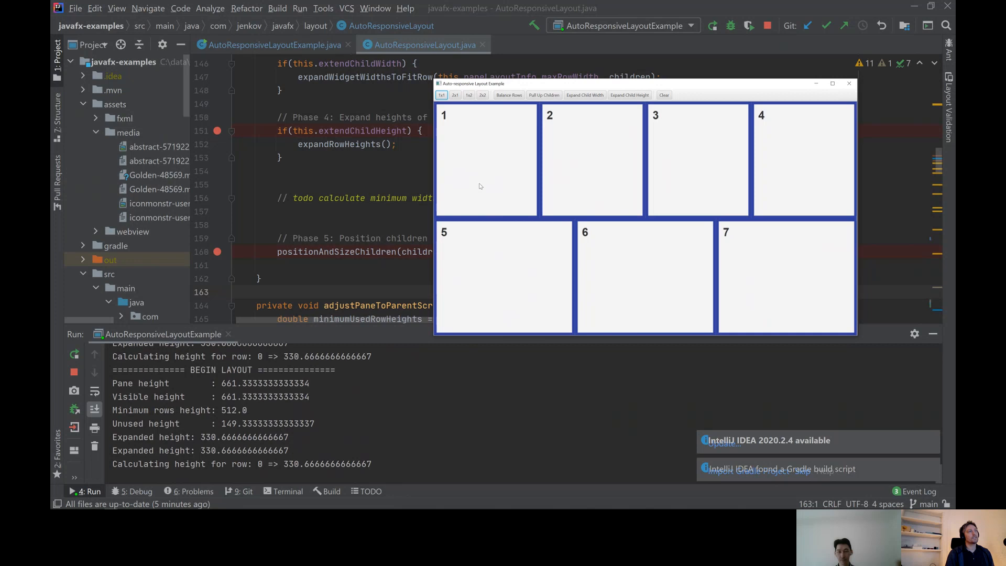
mouse_move(583, 187)
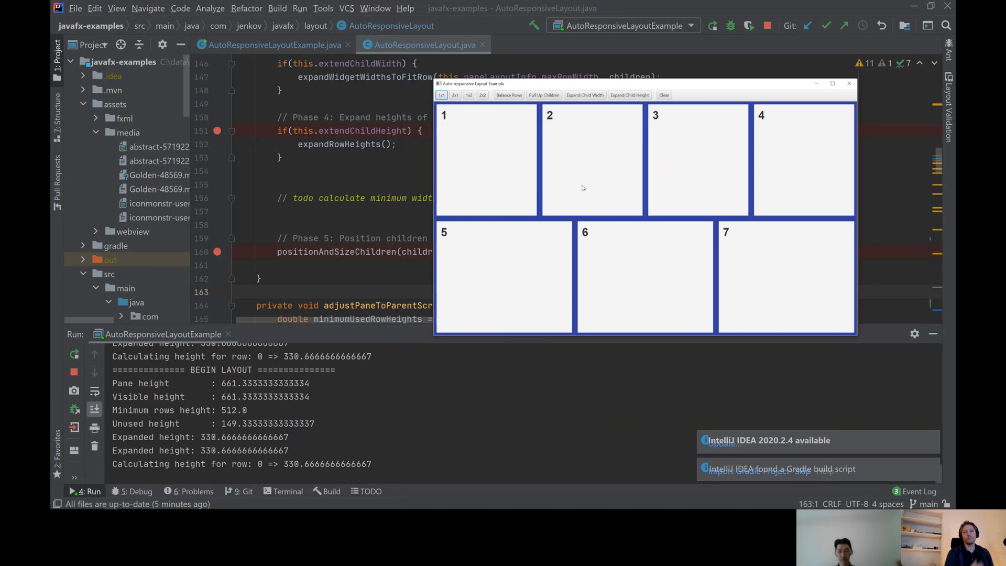
mouse_move(668, 128)
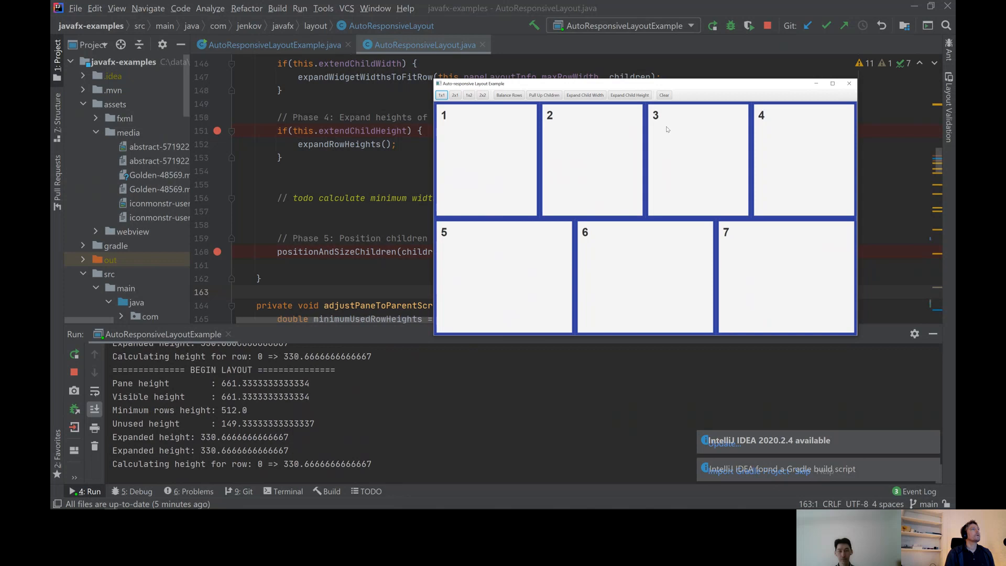
mouse_move(636, 134)
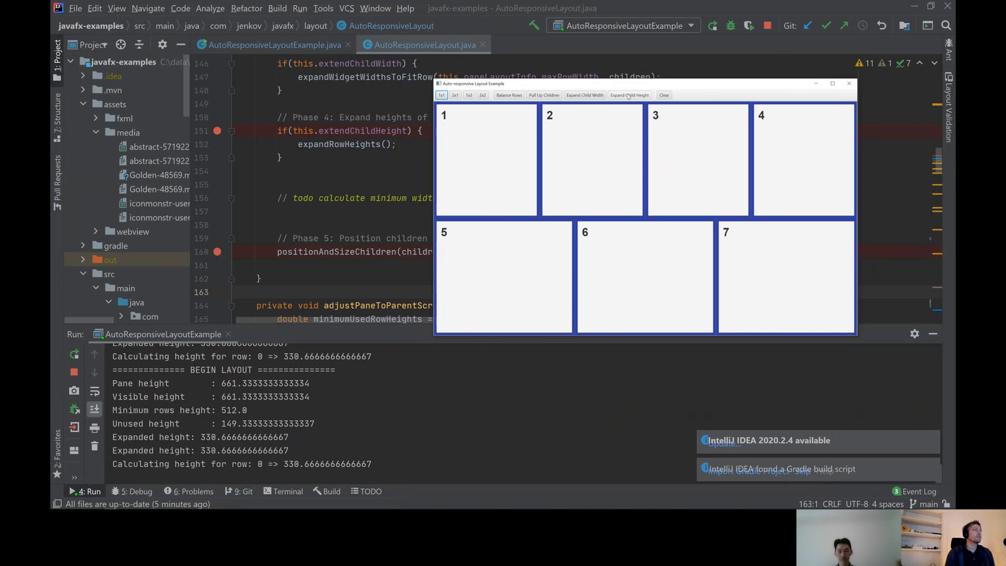
Switch off child stretching and enable Balance Rows for widgets 1–7
left_click(544, 95)
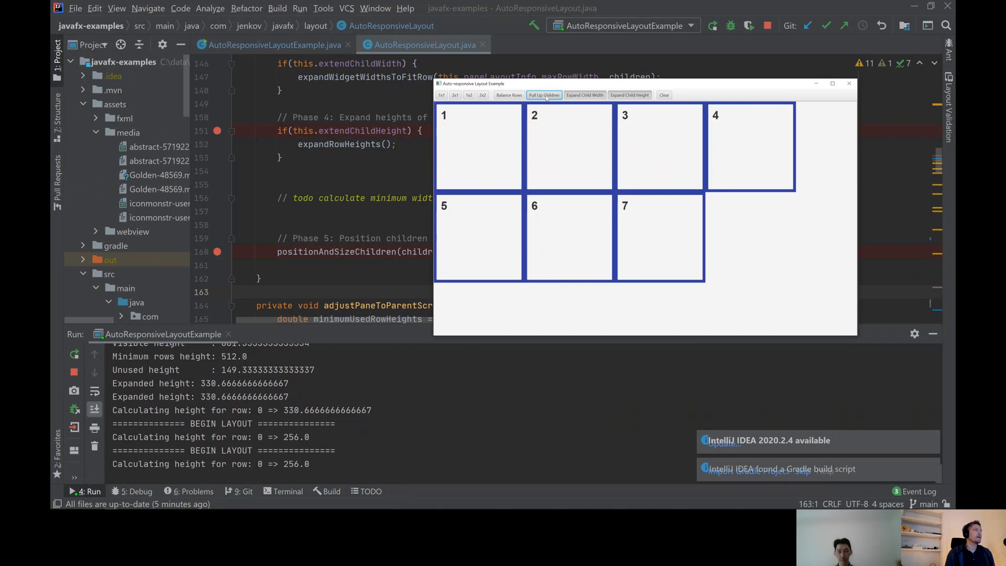
left_click(507, 95)
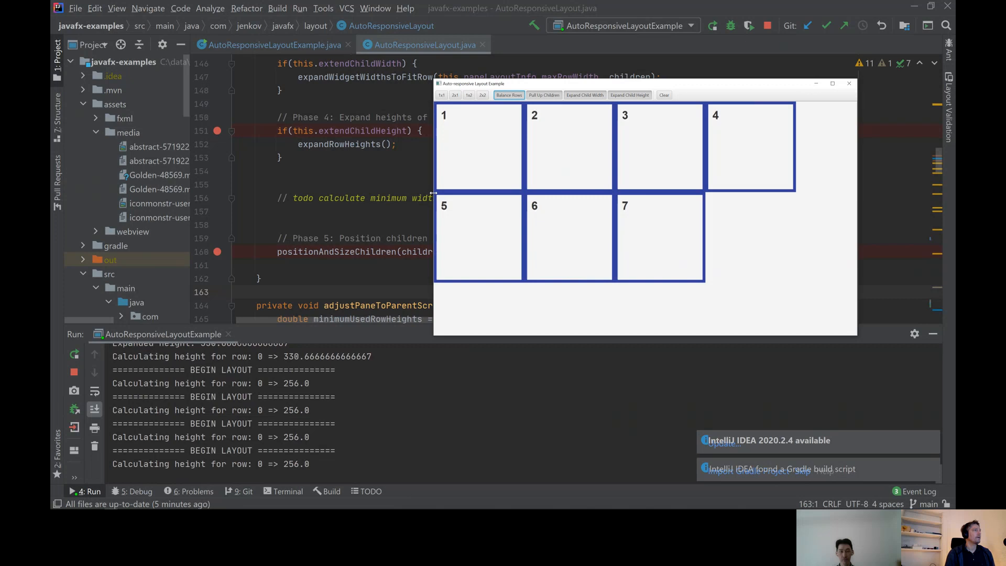
mouse_move(485, 150)
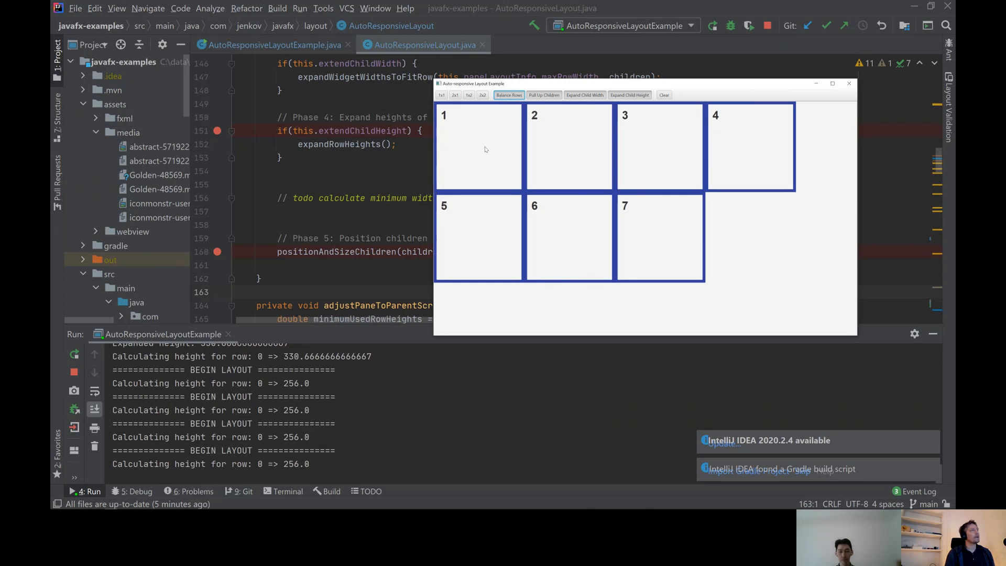
mouse_move(479, 104)
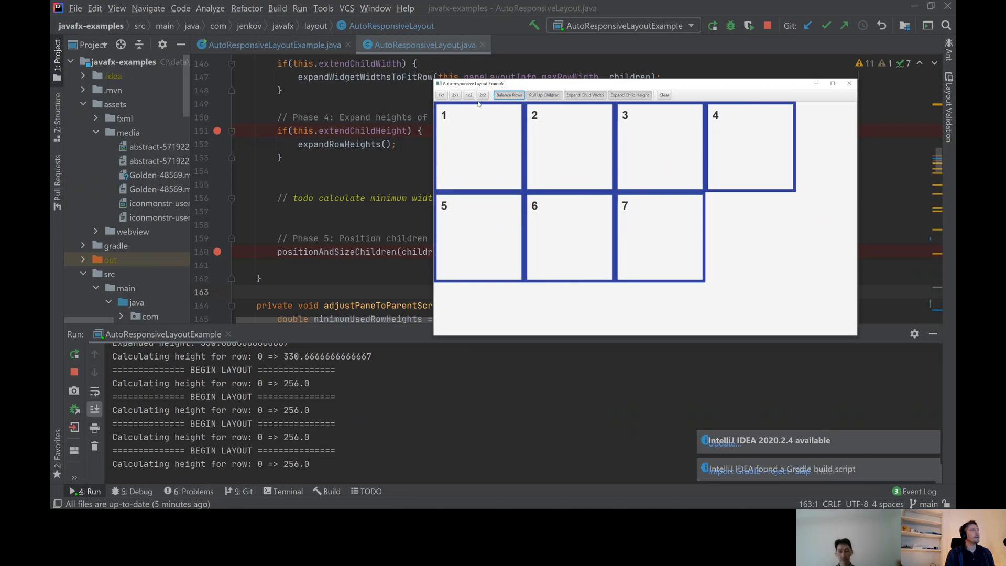
mouse_move(593, 154)
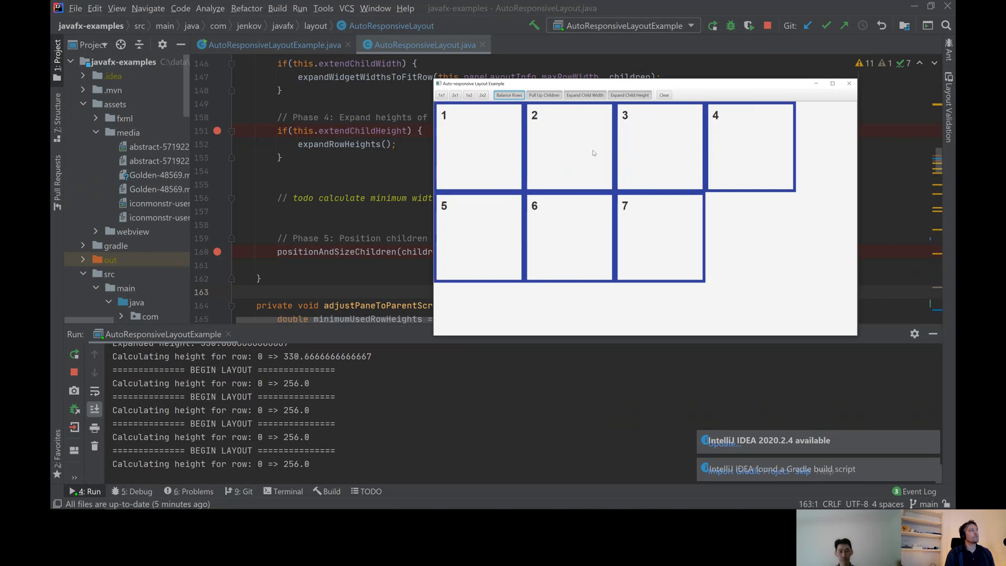
mouse_move(459, 143)
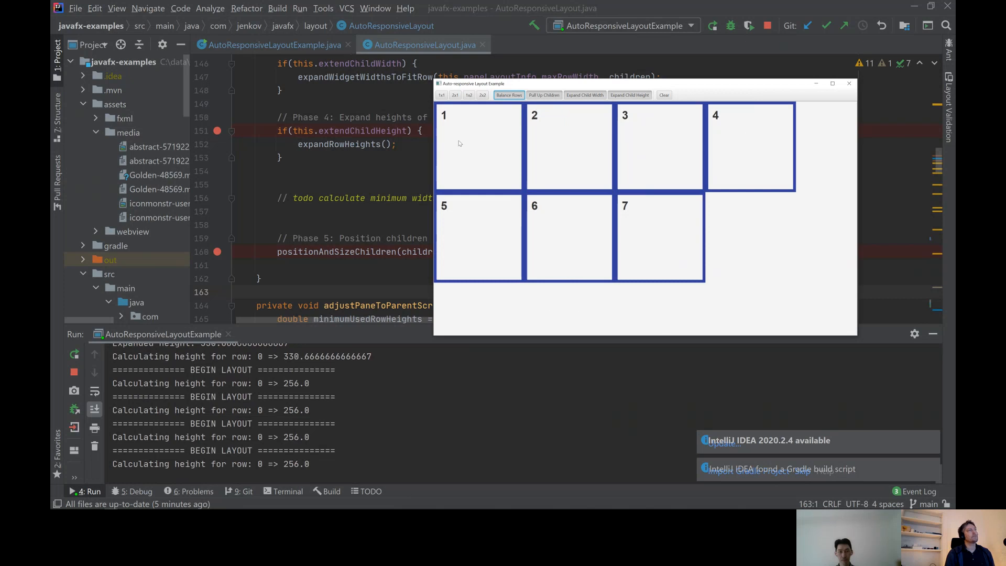
mouse_move(505, 142)
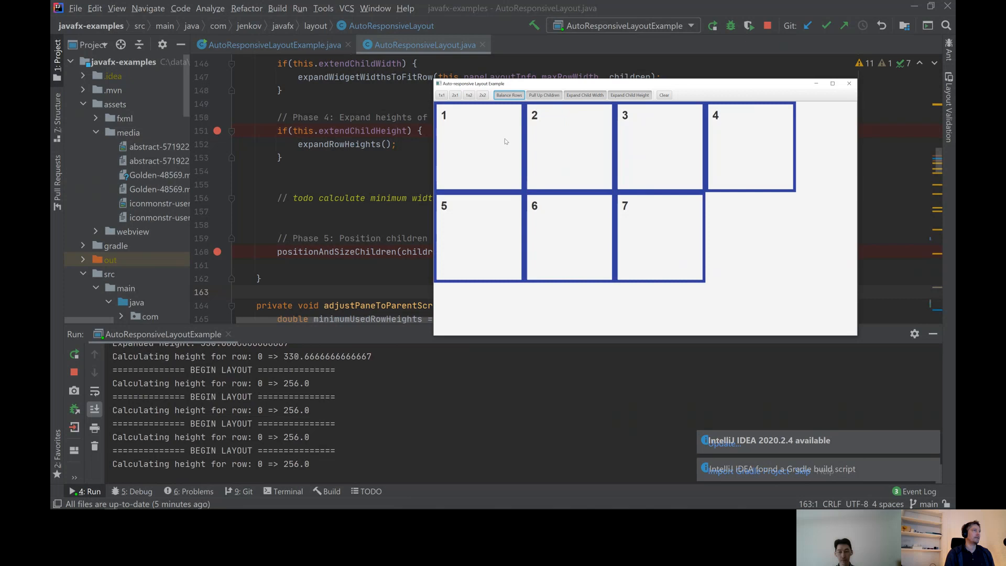
mouse_move(436, 161)
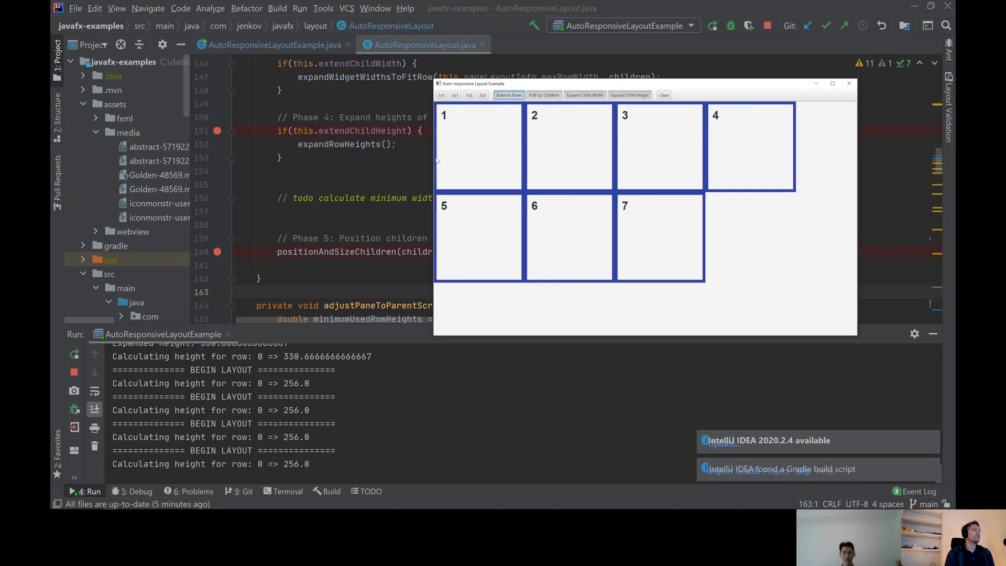
mouse_move(438, 106)
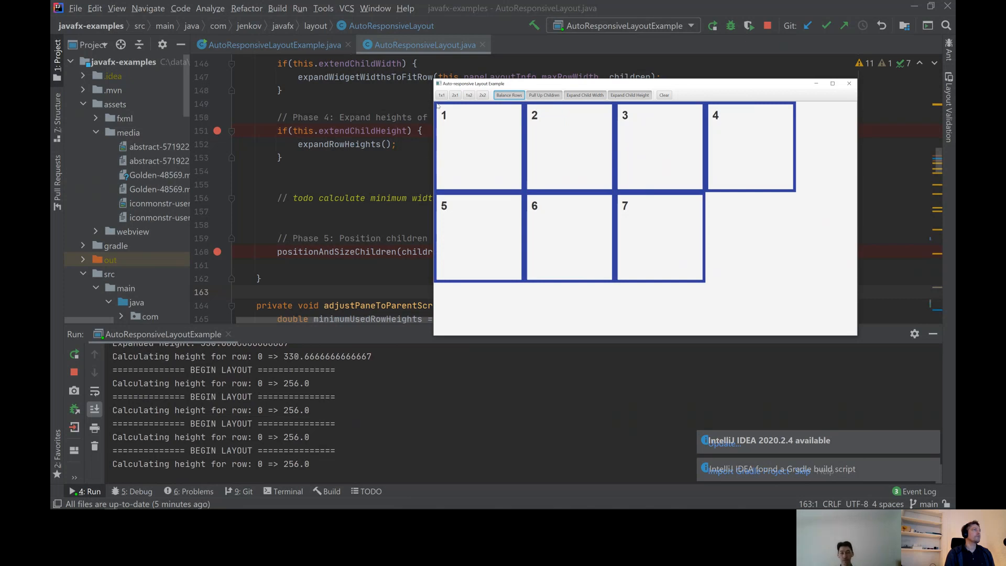
mouse_move(845, 126)
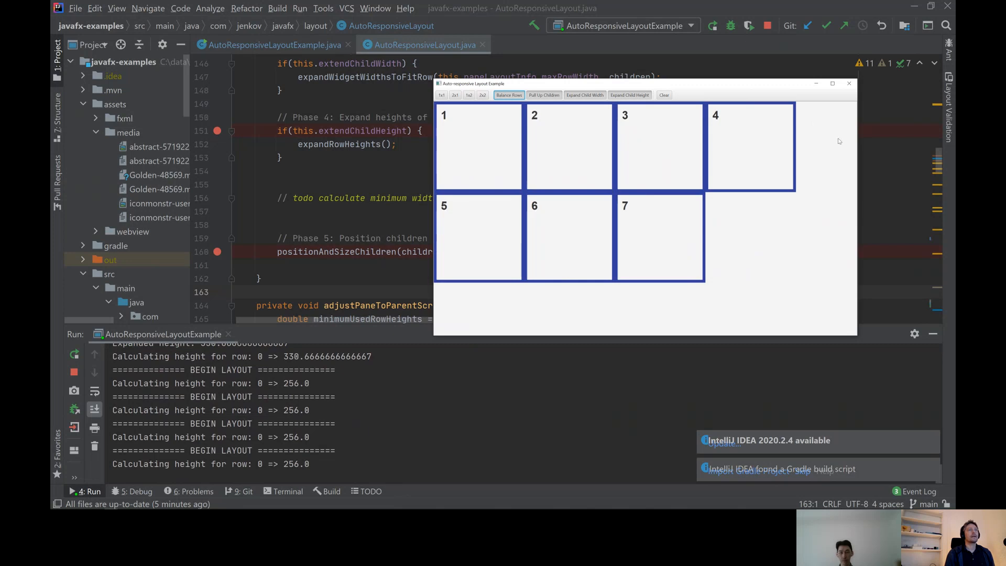
mouse_move(817, 244)
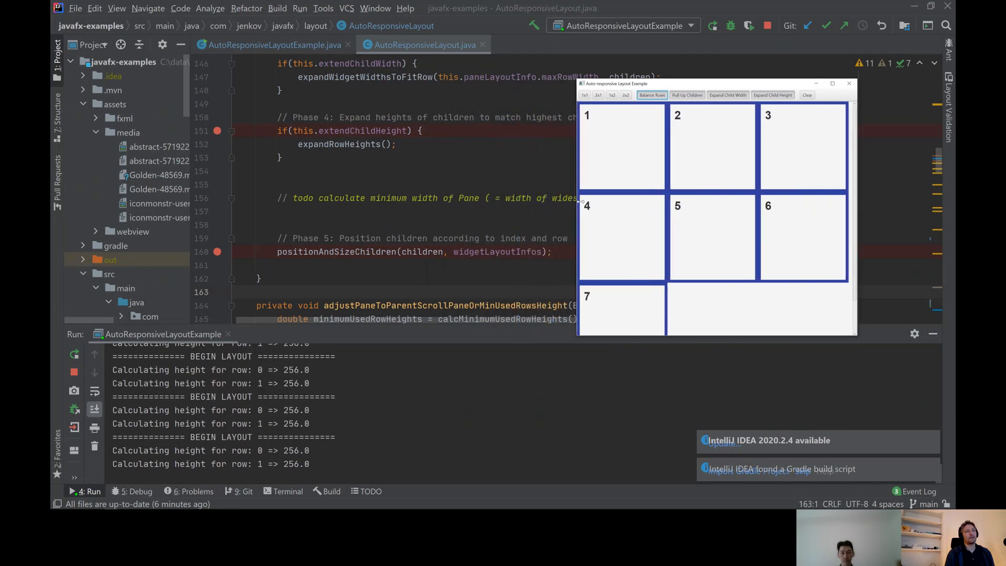
Focus the demo window and drag its bottom edge down to make it taller
left_click(626, 96)
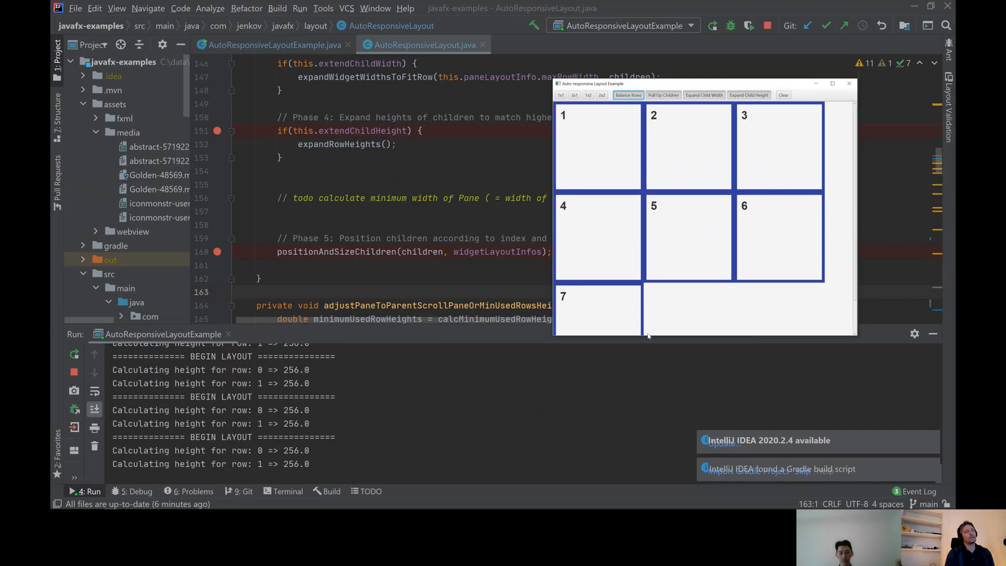
left_click_drag(648, 335, 651, 386)
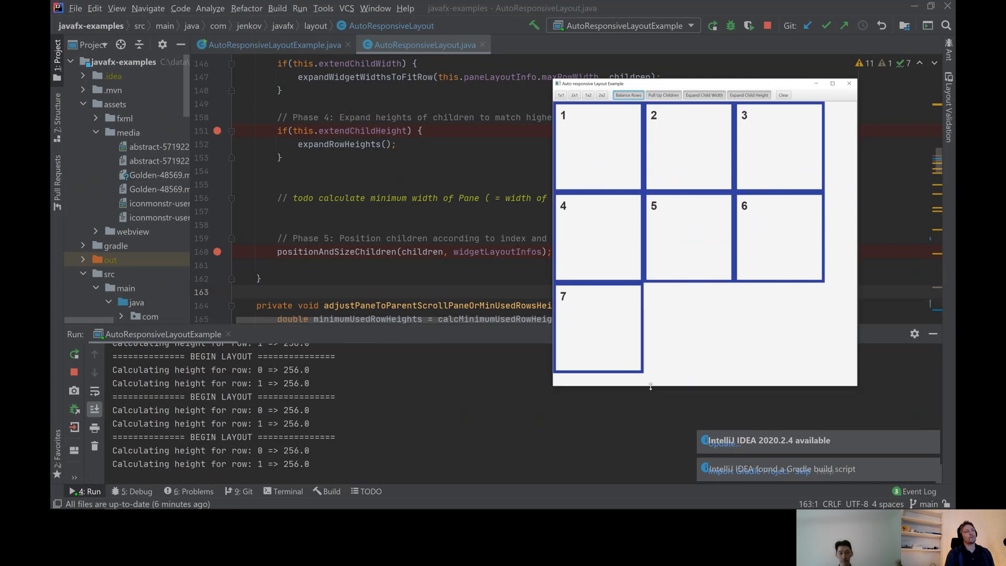
mouse_move(835, 287)
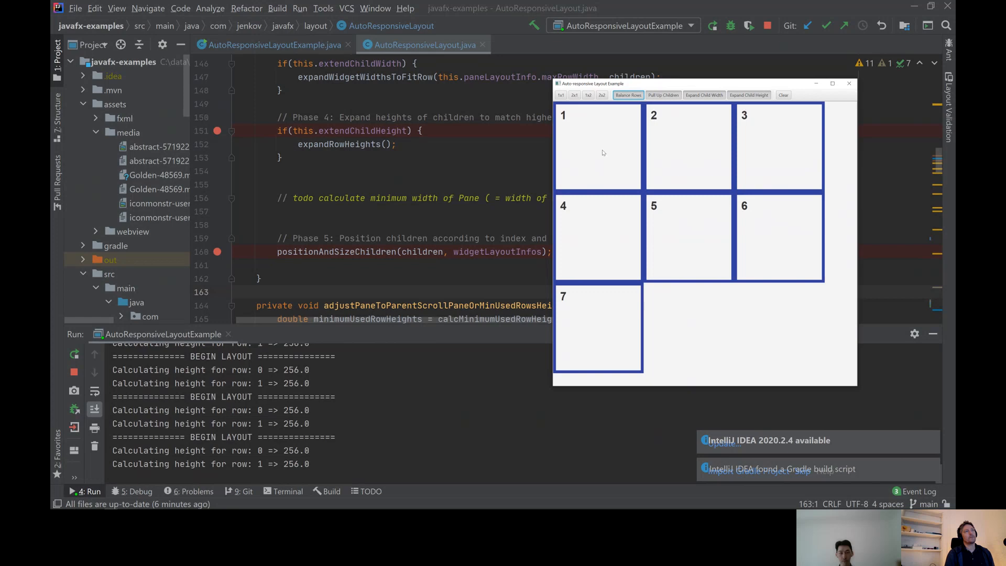
mouse_move(670, 119)
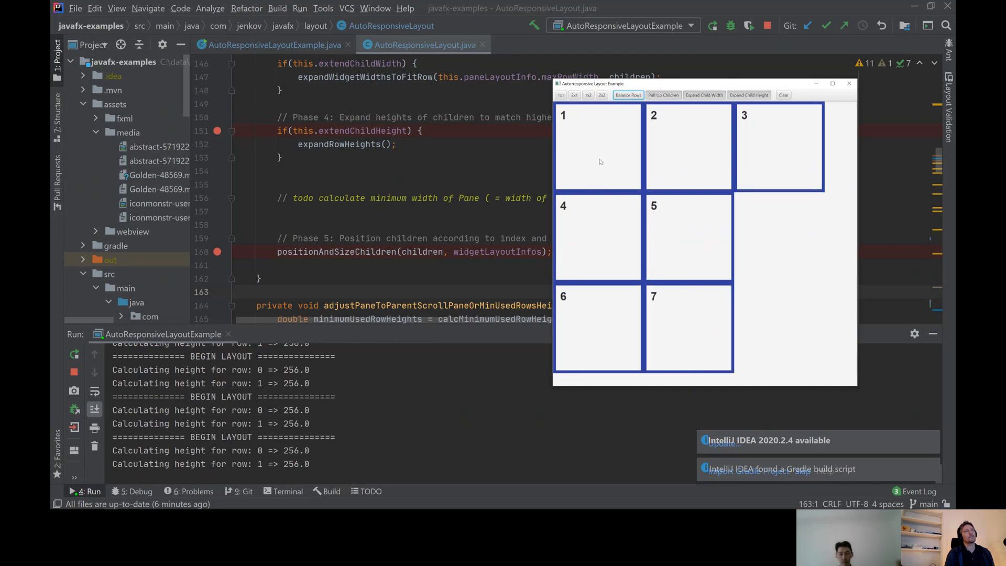
mouse_move(684, 315)
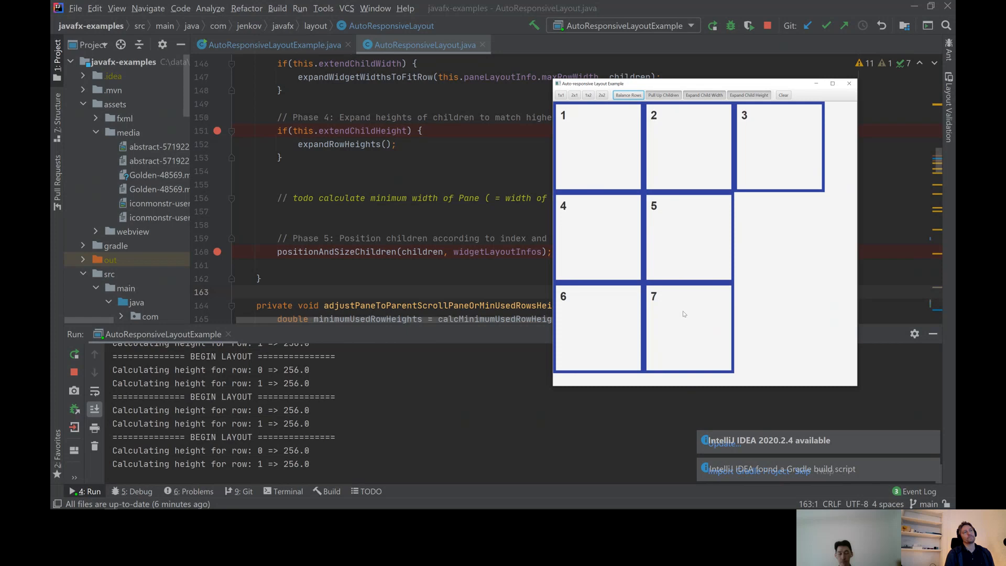
mouse_move(729, 232)
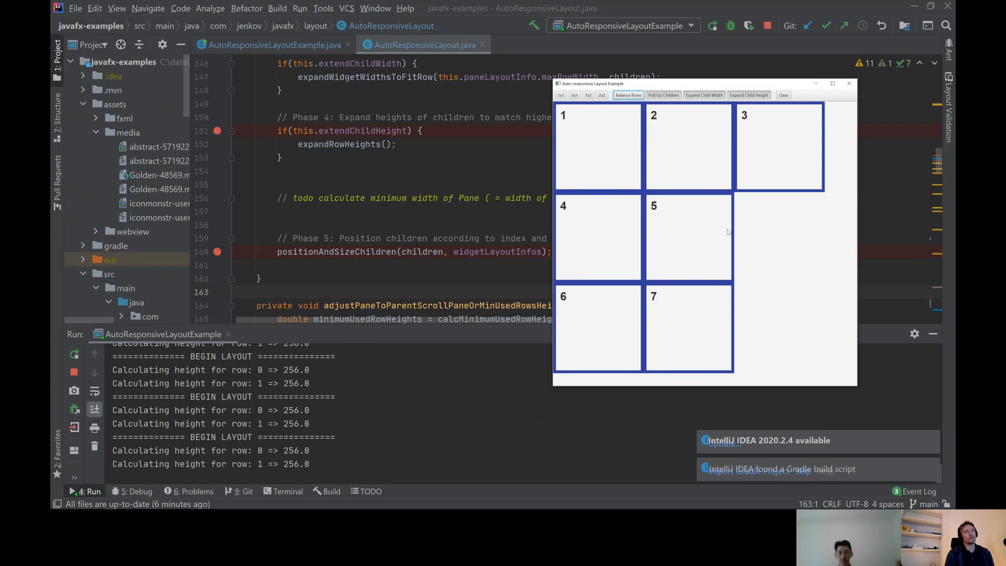
mouse_move(608, 168)
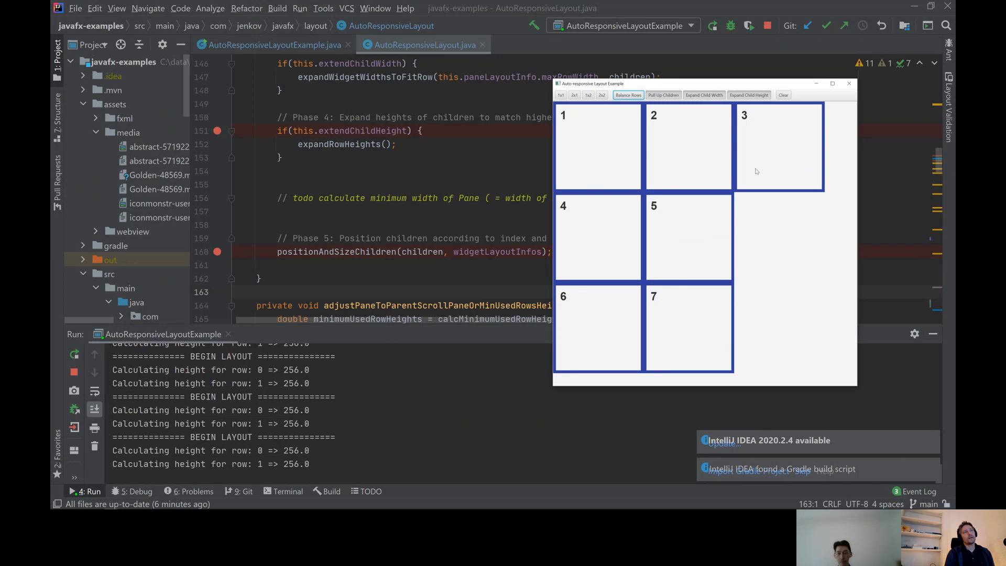
mouse_move(859, 274)
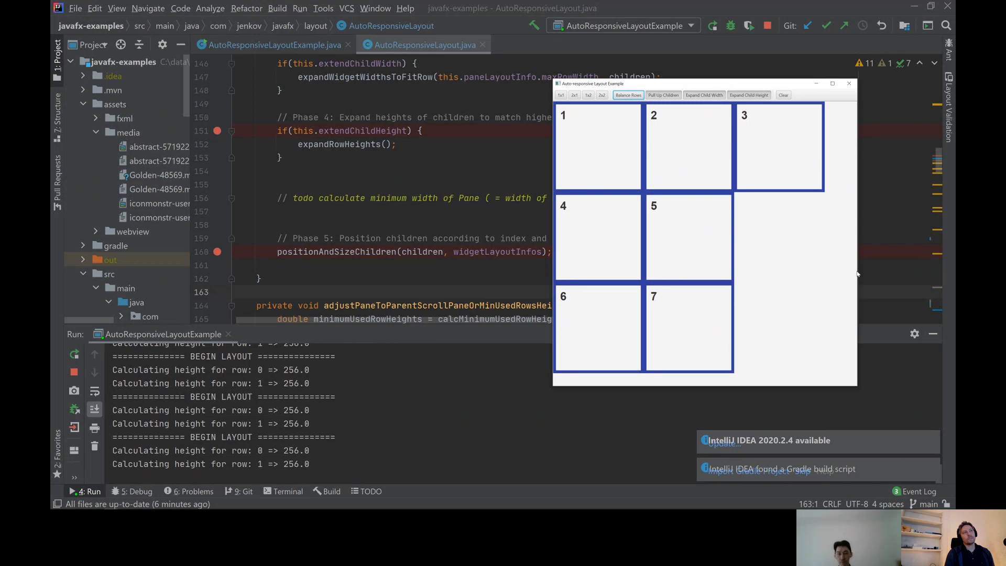
mouse_move(786, 144)
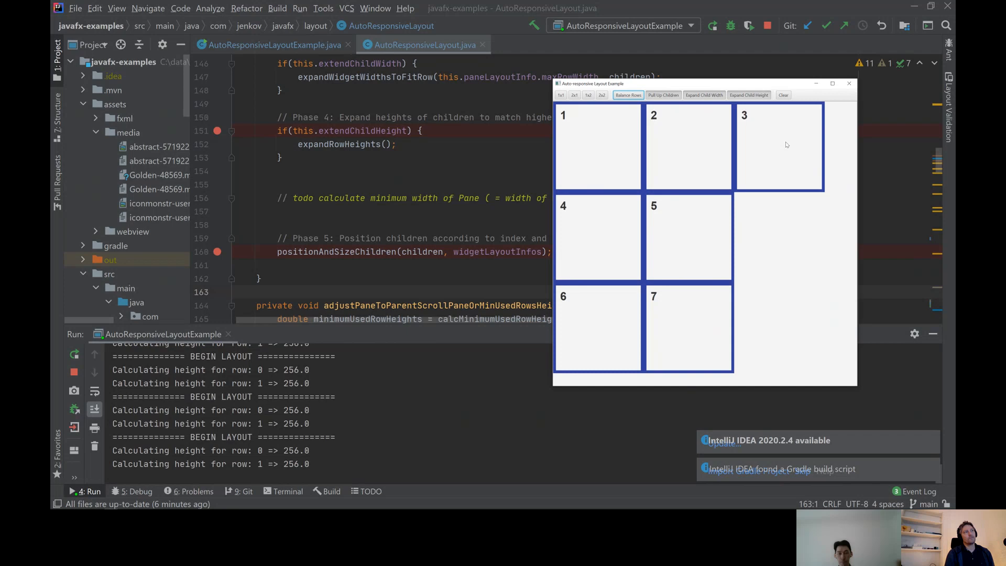
mouse_move(747, 374)
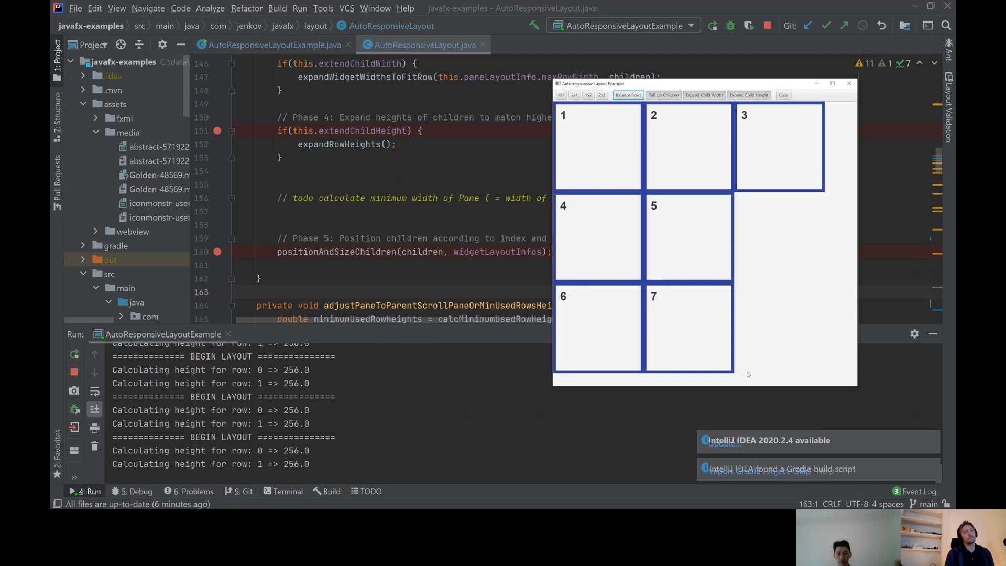
mouse_move(711, 142)
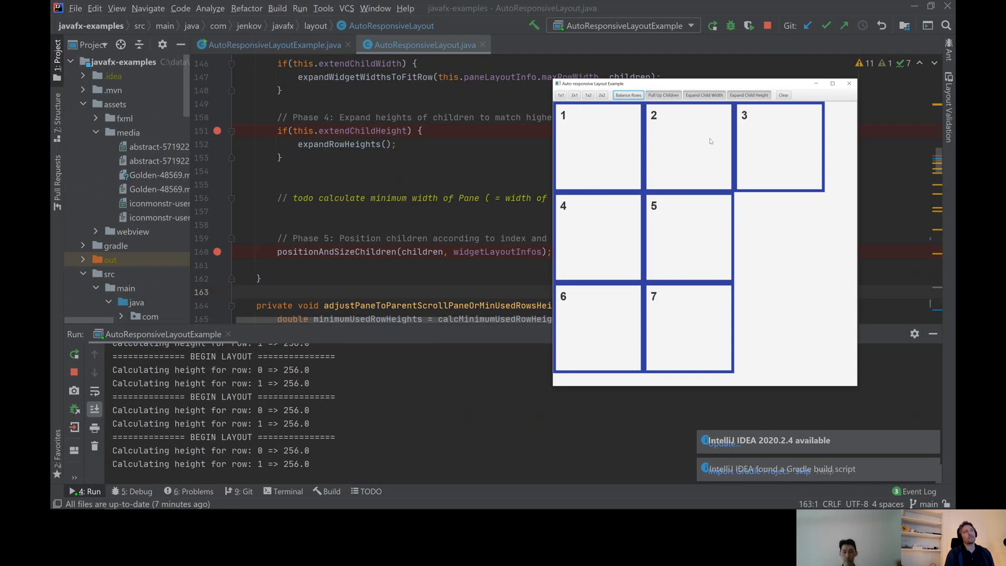
Disable Balance Rows, then enable Expand Child Width and Expand Child Height
left_click(703, 95)
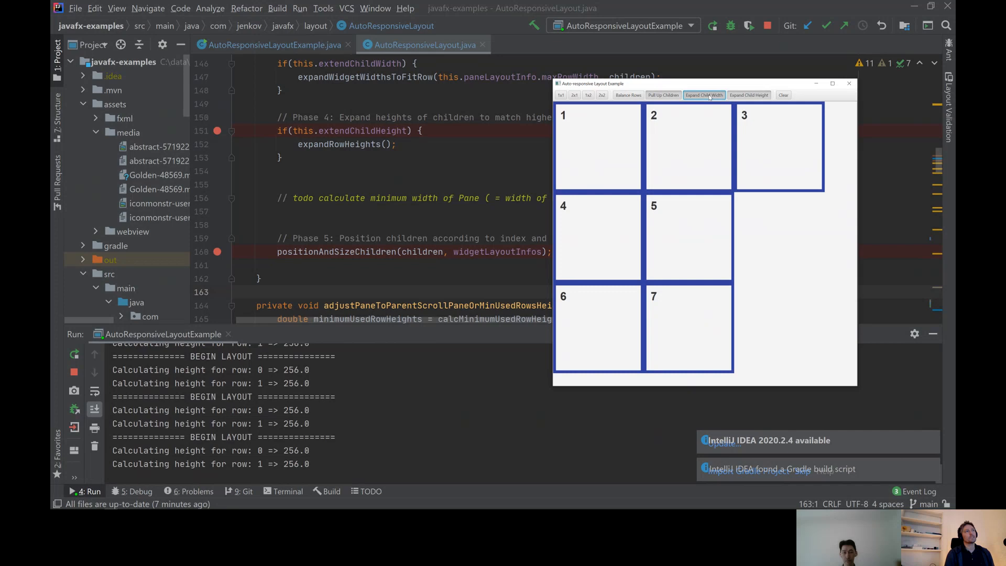
left_click(703, 95)
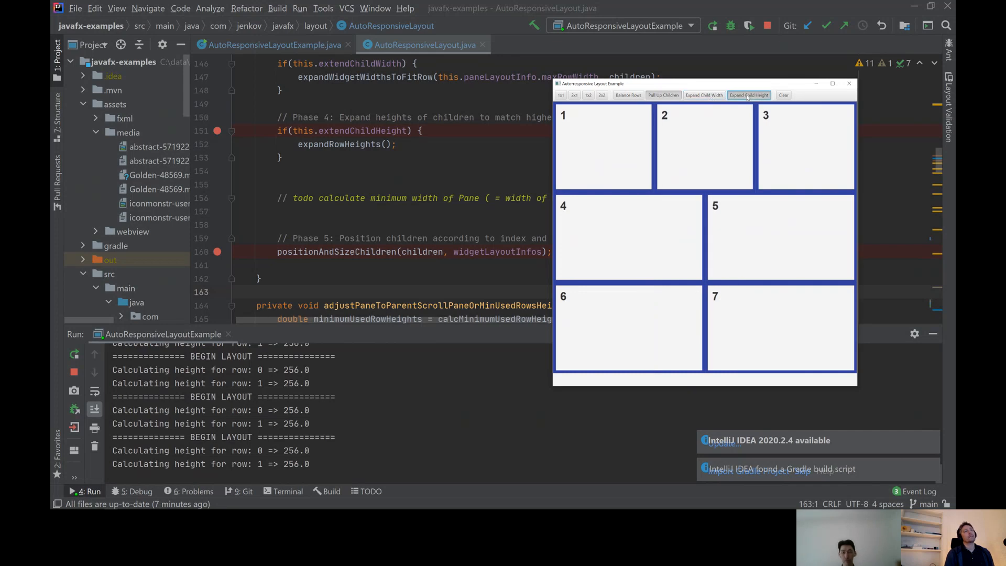
left_click(749, 95)
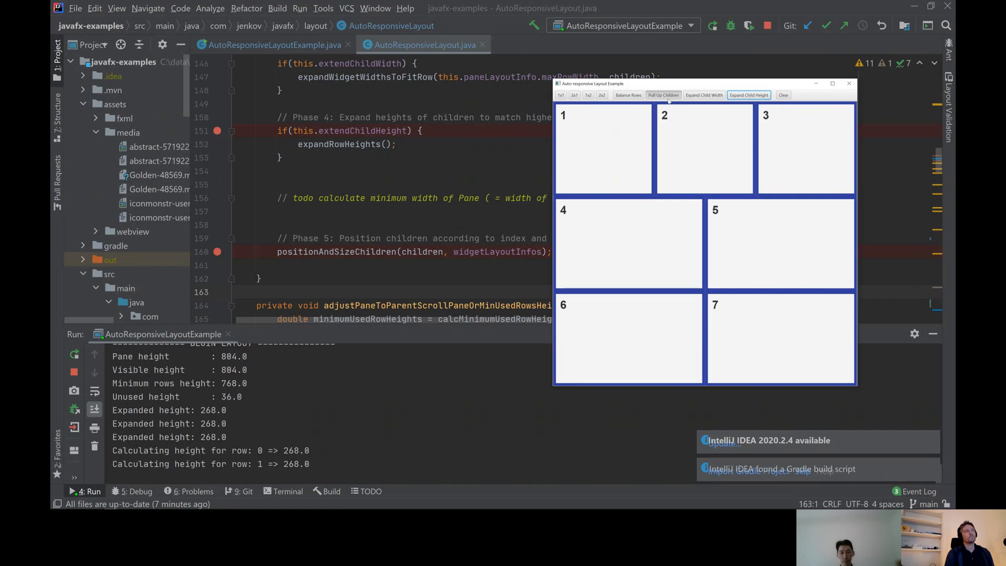
mouse_move(678, 299)
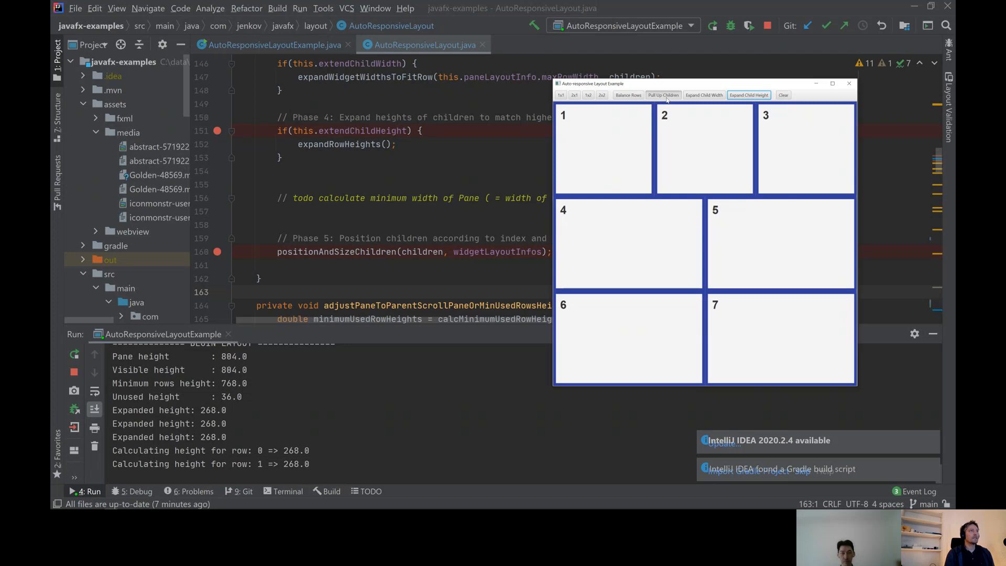
left_click(704, 95)
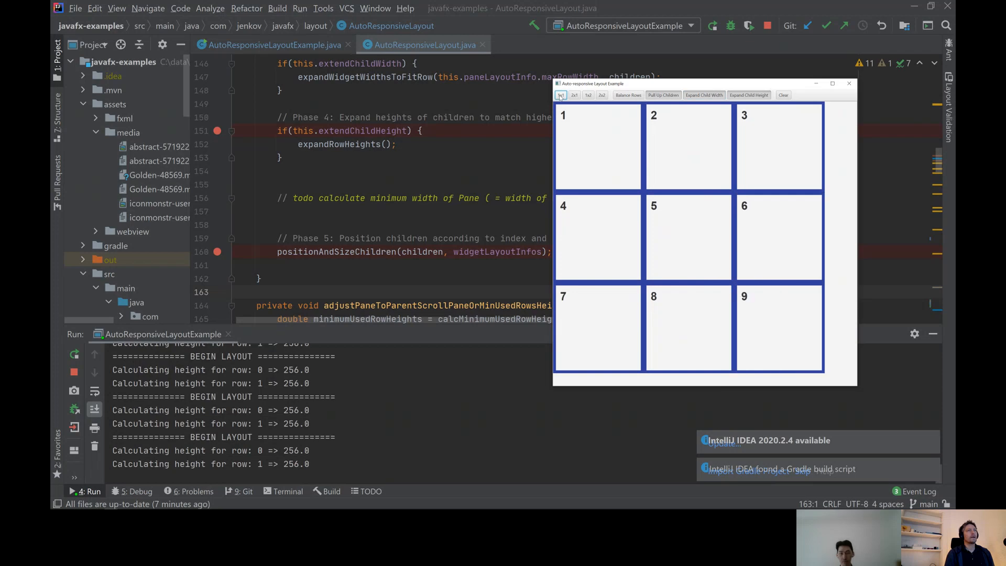
mouse_move(857, 255)
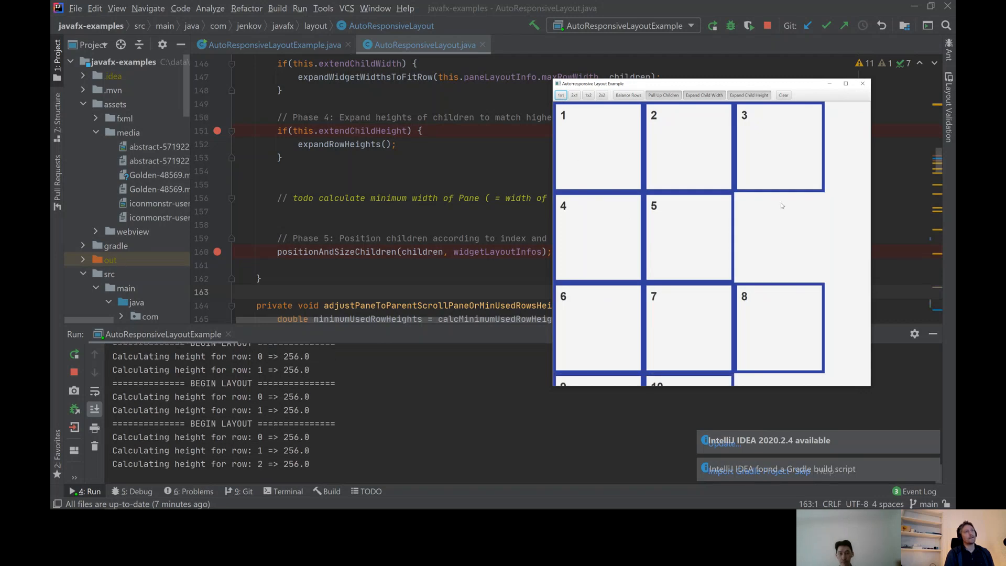
mouse_move(764, 388)
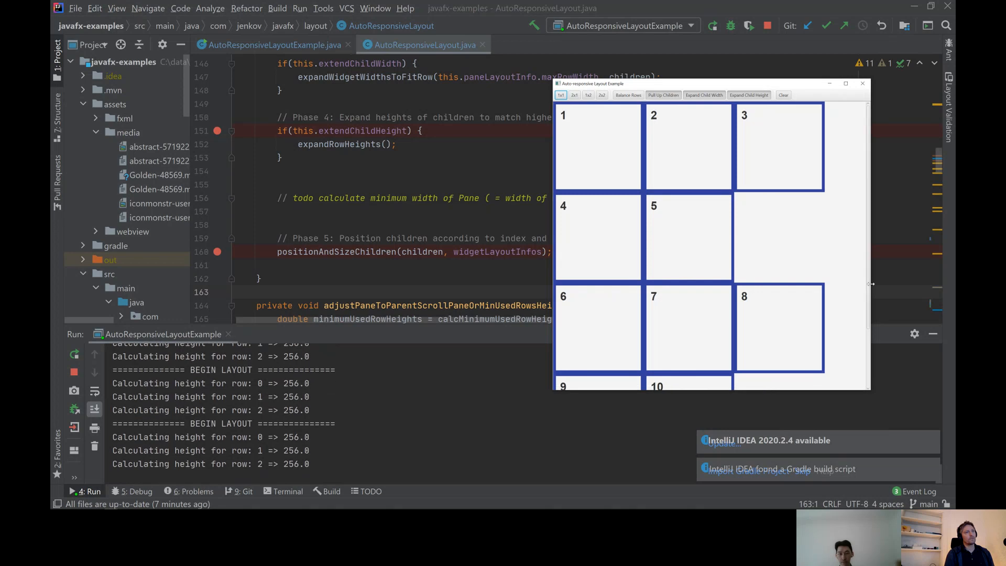
Enable Expand Child Width and Expand Child Height for widgets 1–10
scroll("down", 3)
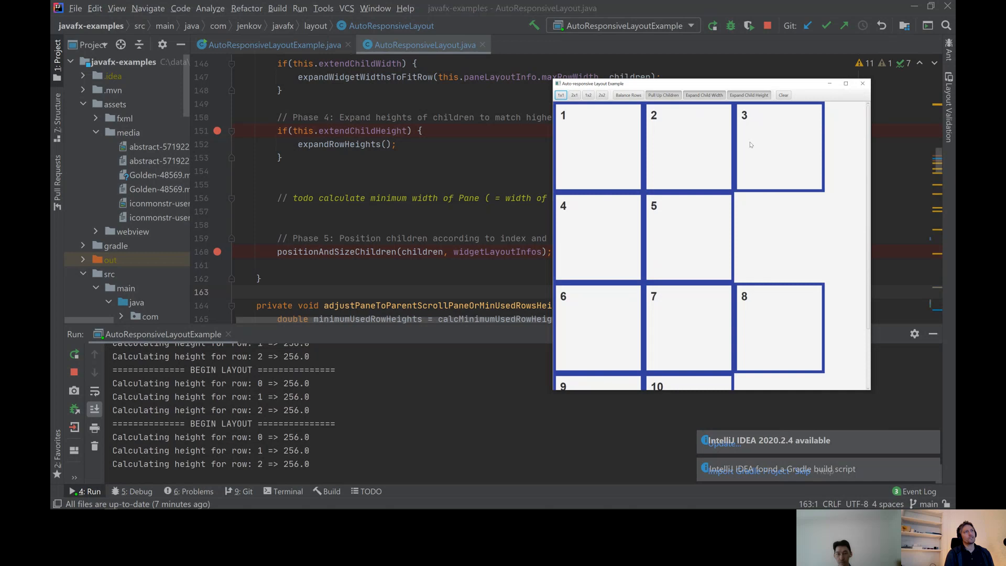
mouse_move(720, 340)
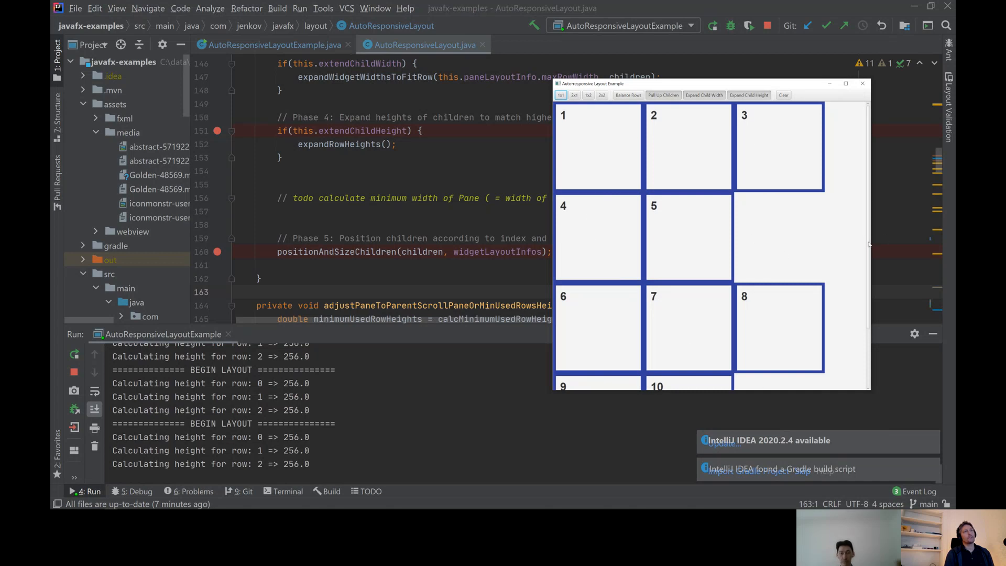
scroll("down", 3)
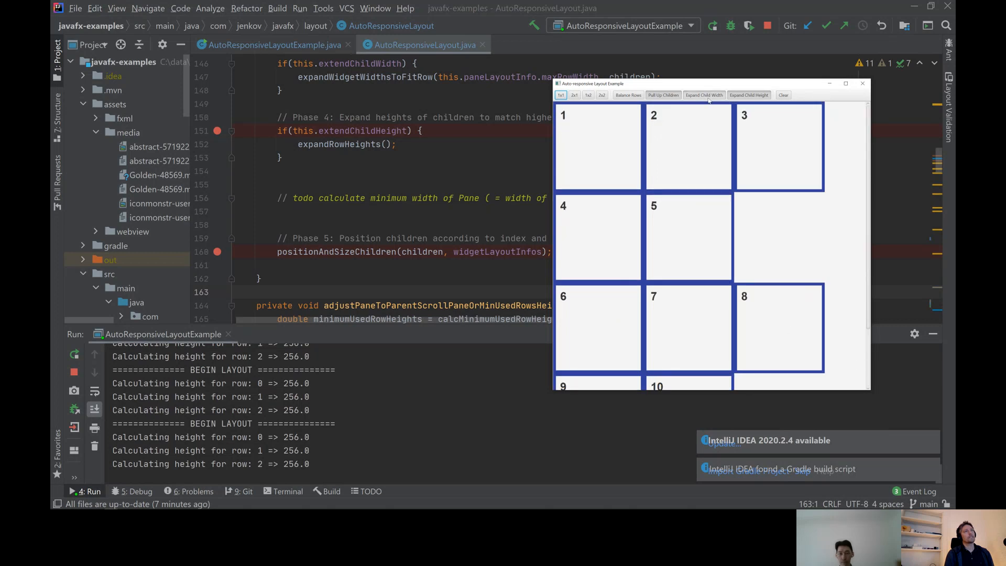
left_click(703, 95)
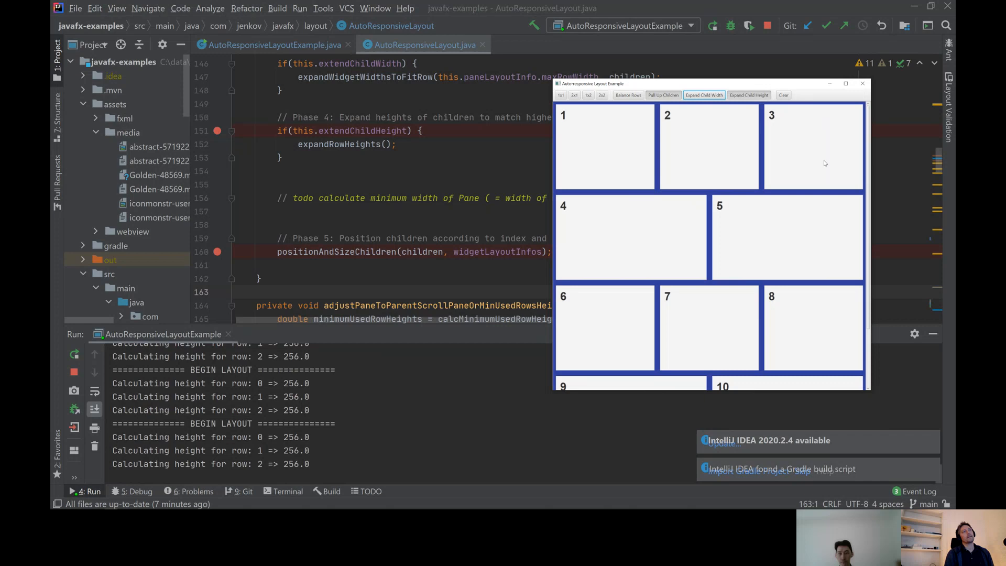
mouse_move(762, 164)
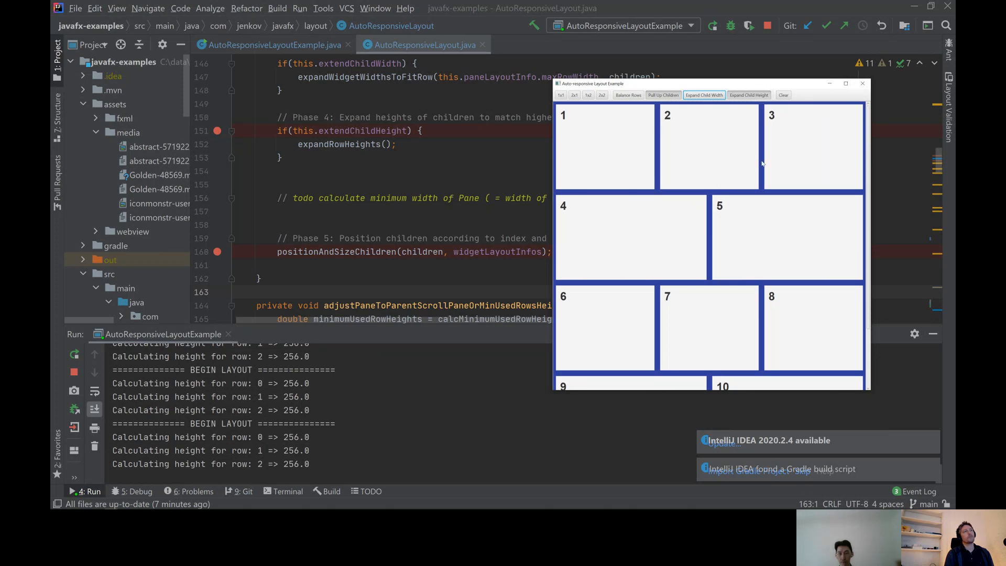
mouse_move(871, 276)
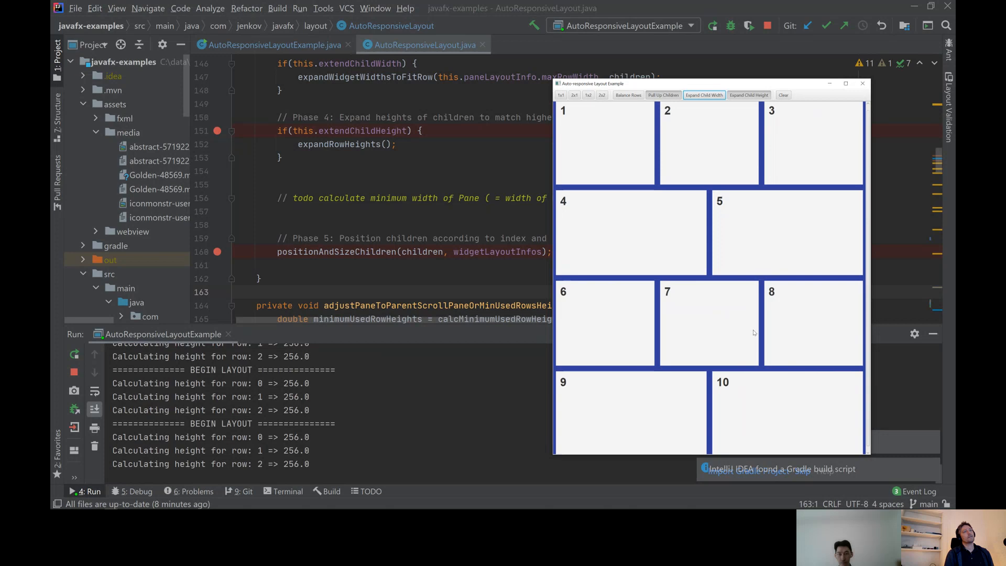
mouse_move(615, 347)
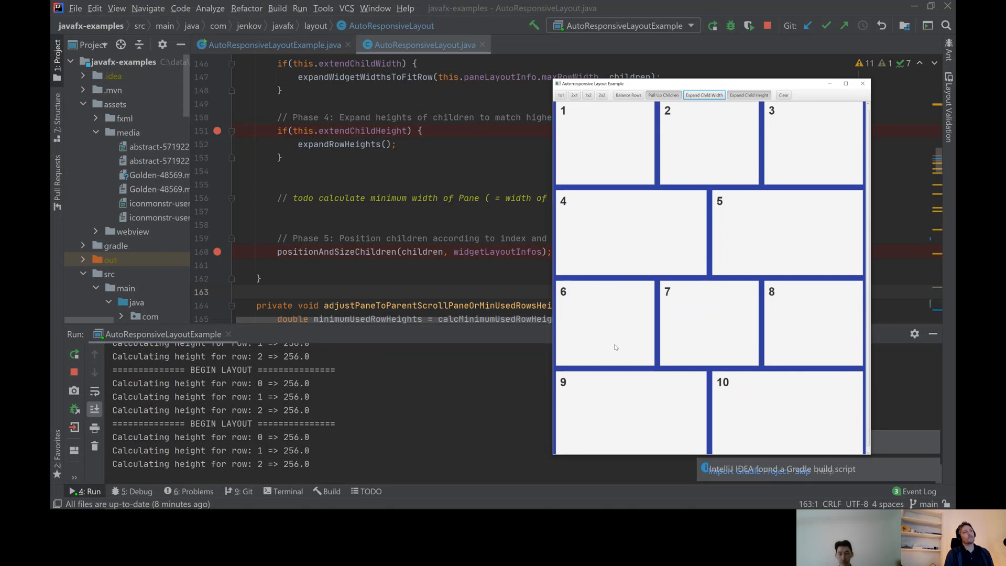
mouse_move(762, 179)
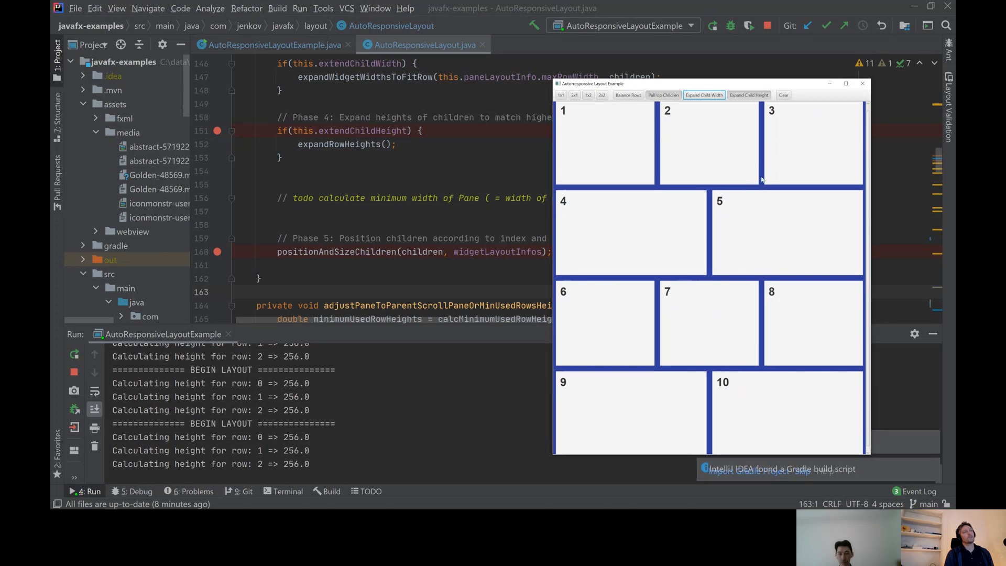
mouse_move(698, 328)
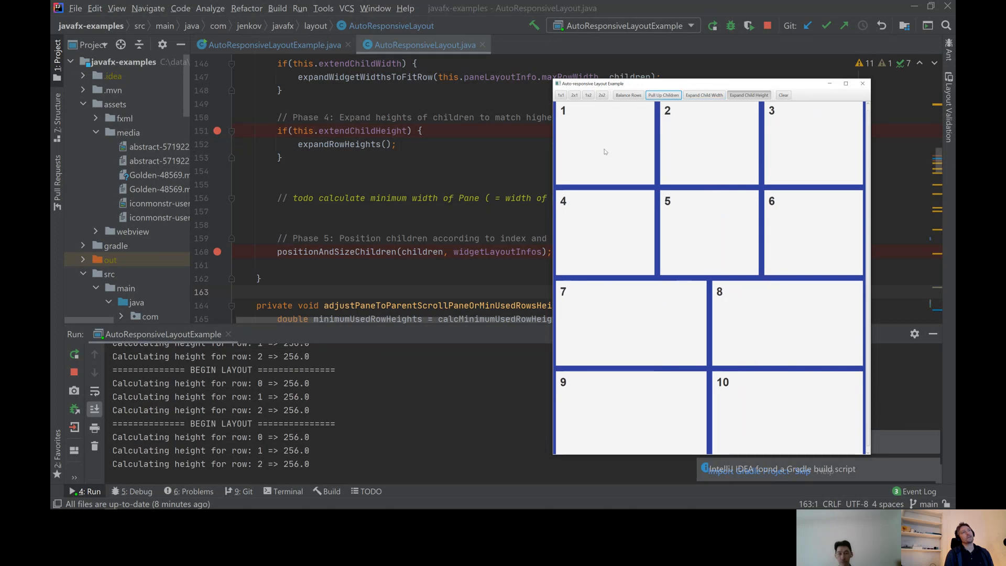
mouse_move(726, 423)
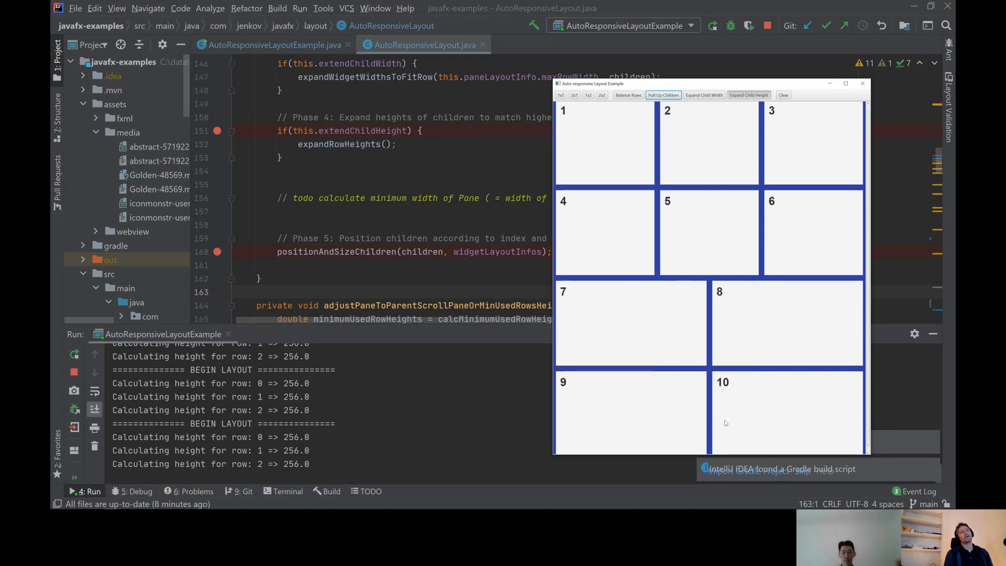
mouse_move(748, 281)
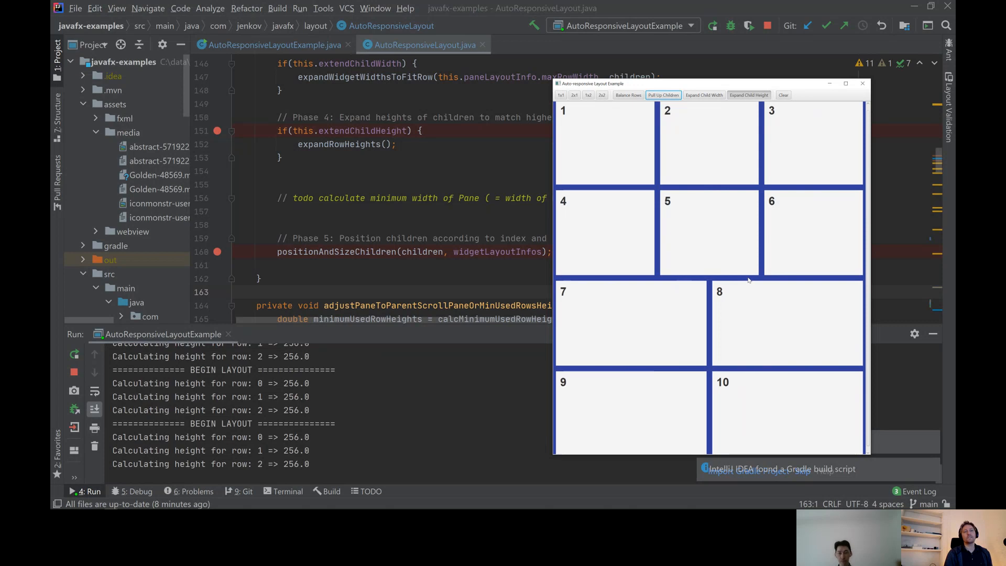
mouse_move(683, 272)
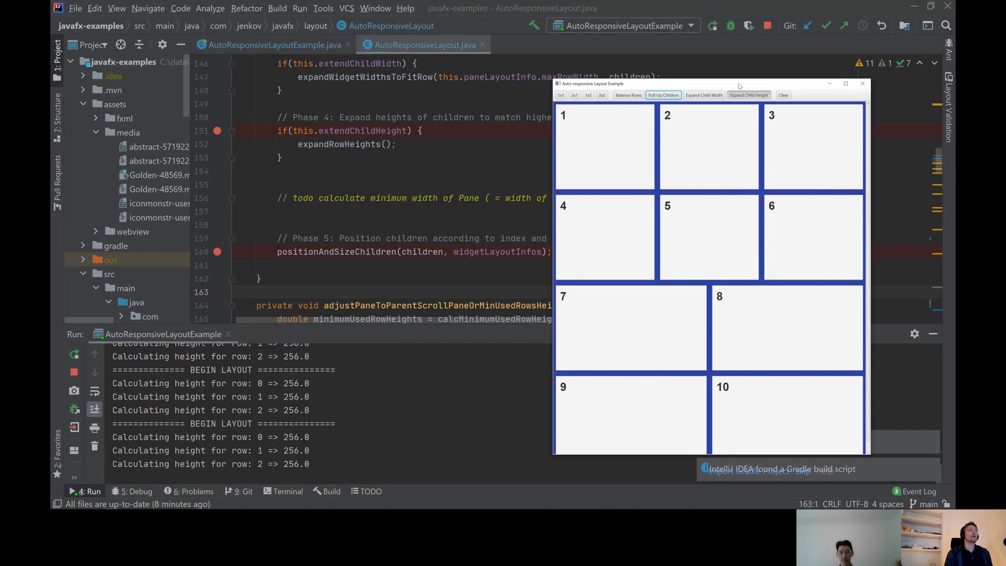
left_click(748, 95)
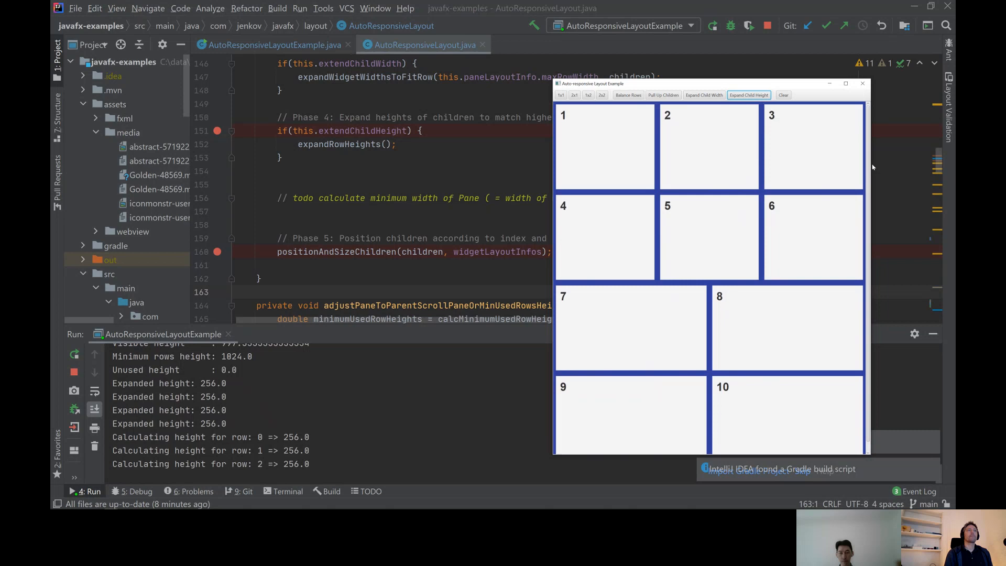
mouse_move(795, 165)
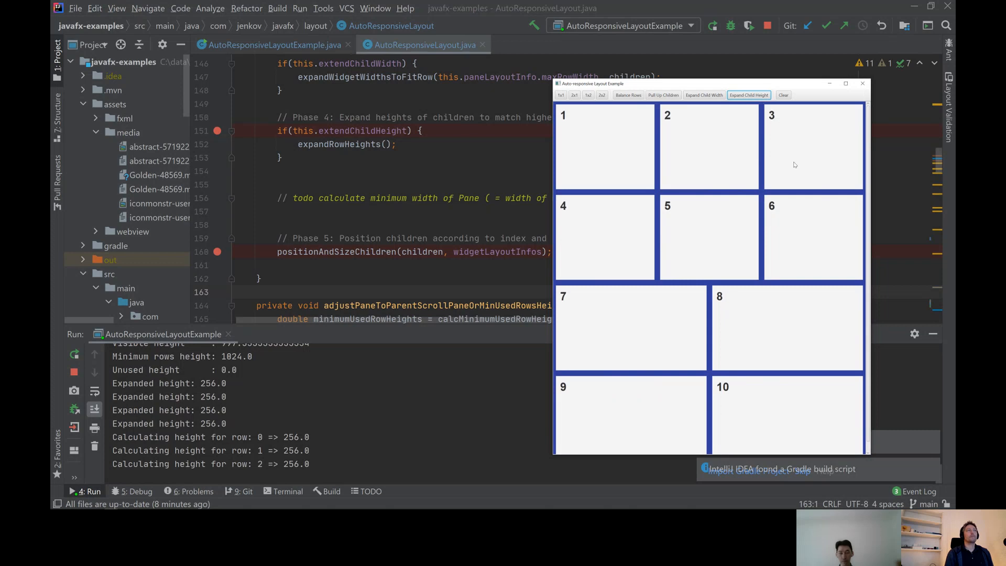
mouse_move(670, 117)
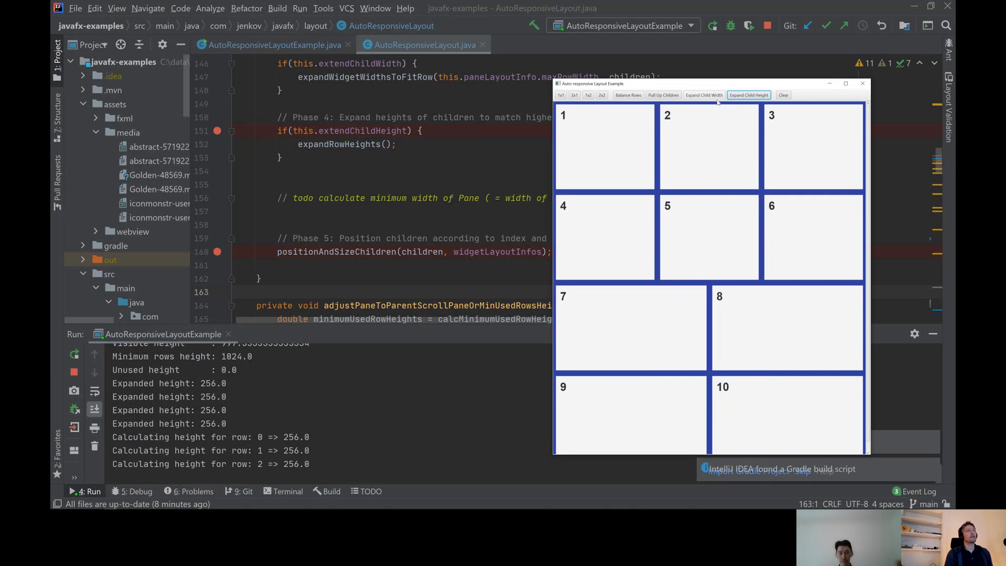
Reset widgets to fixed sizes and compare Balance Rows on and off
left_click(663, 95)
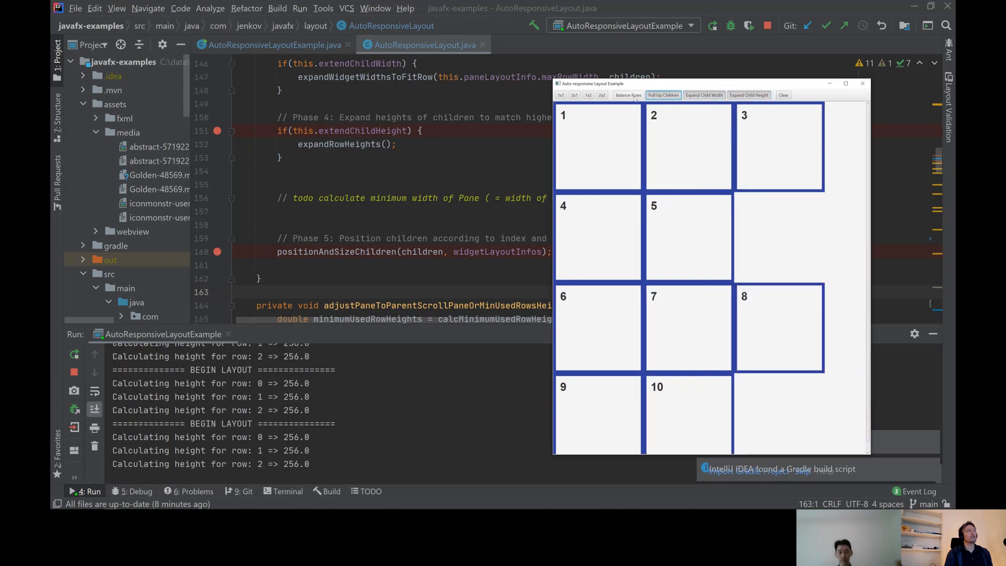
left_click(628, 95)
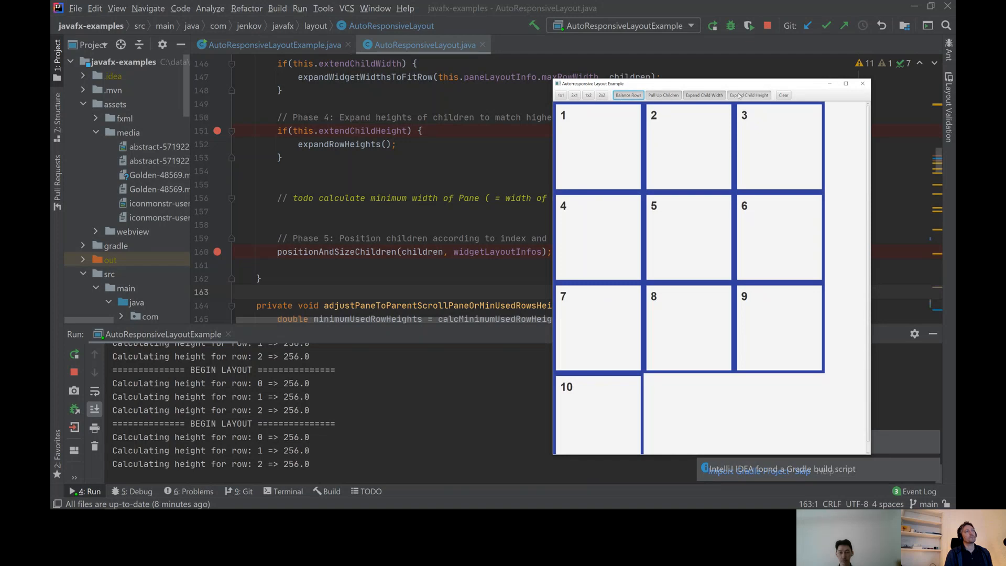
left_click(627, 96)
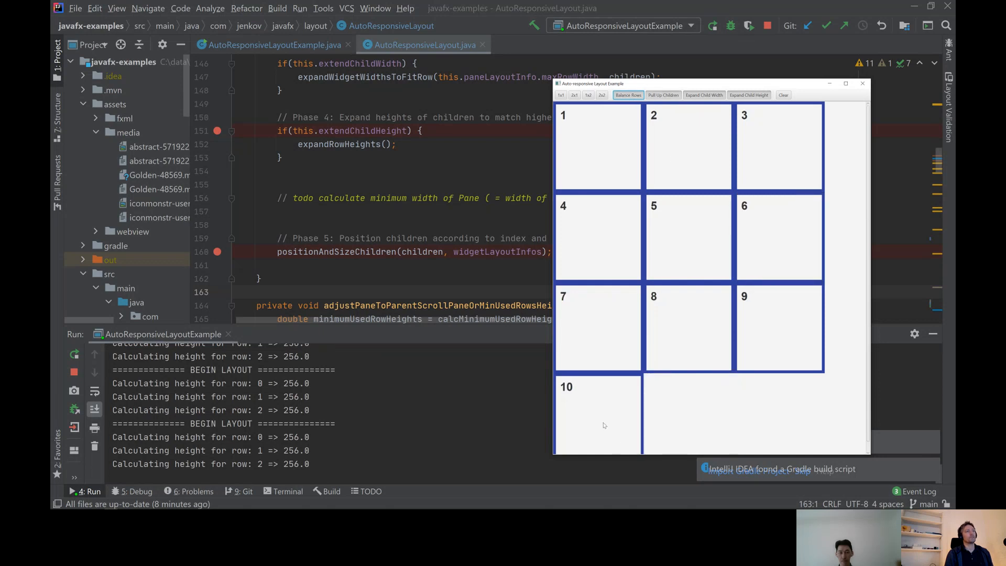
mouse_move(806, 310)
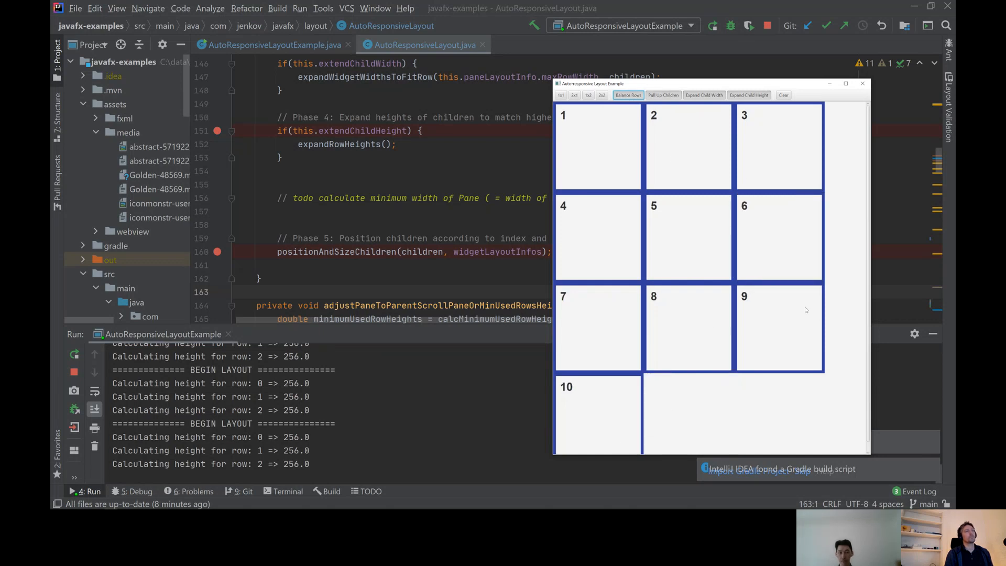
left_click(628, 96)
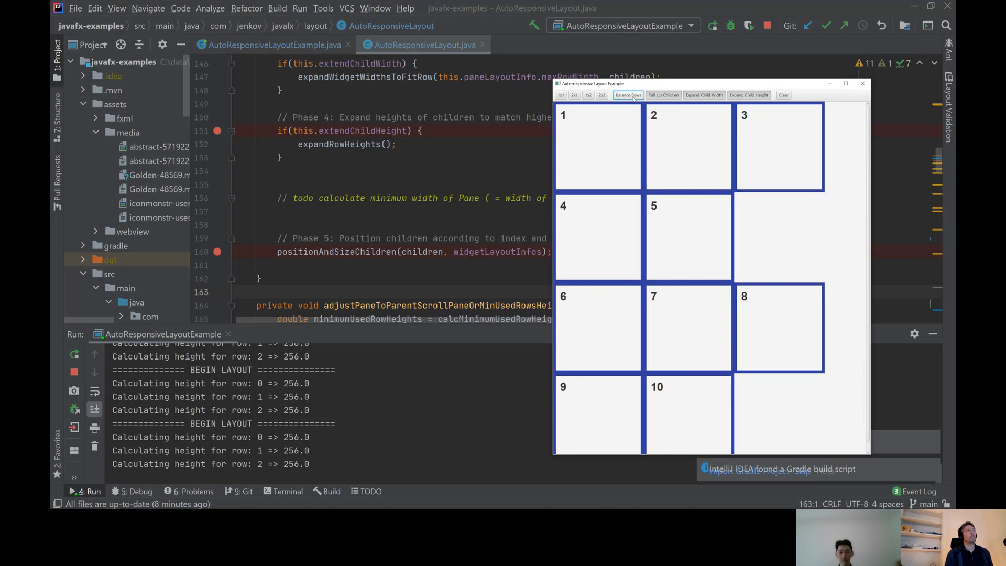
Enable Pull Up Children, Expand Child Width and Expand Child Height together
left_click(662, 96)
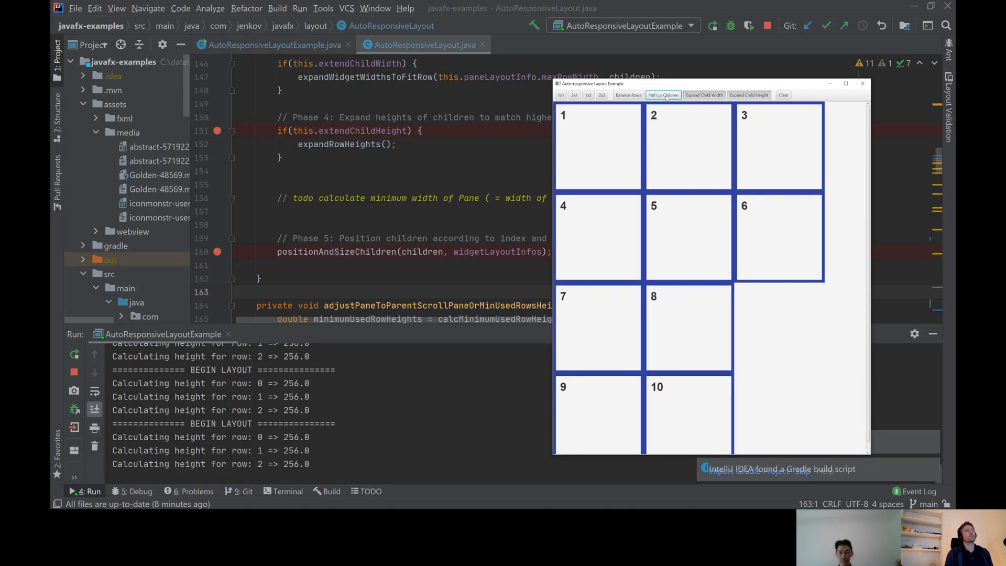
left_click(705, 95)
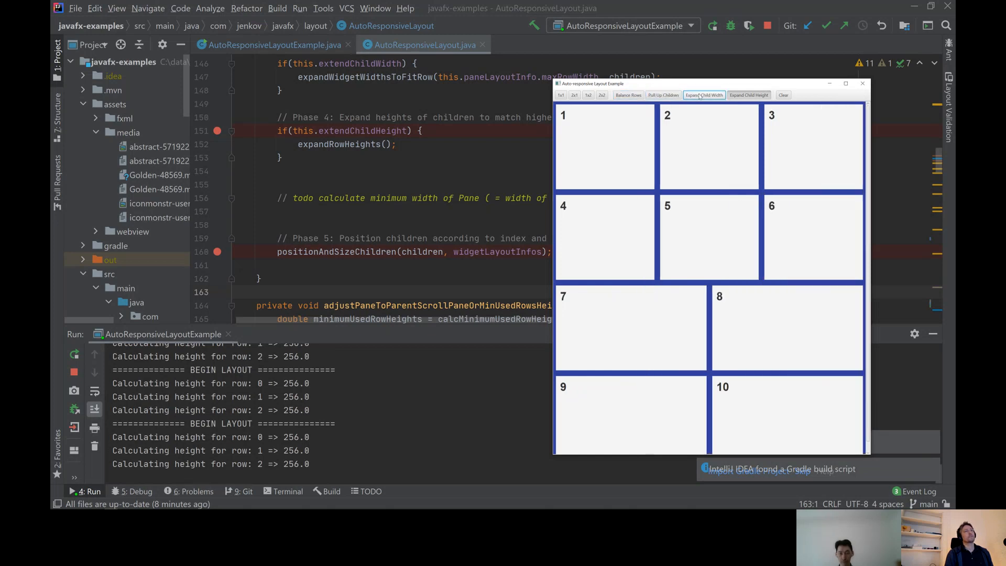
left_click(748, 95)
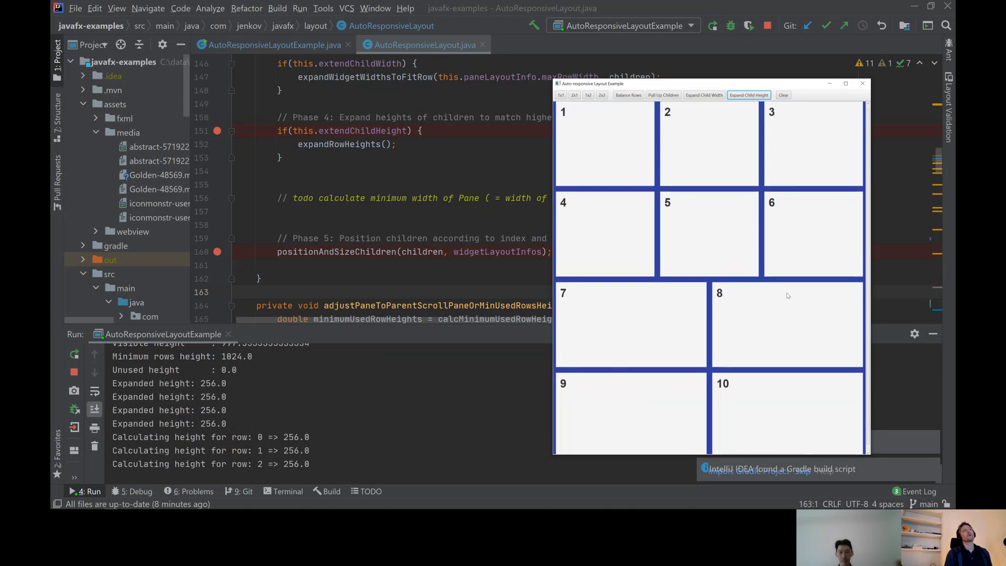
mouse_move(699, 165)
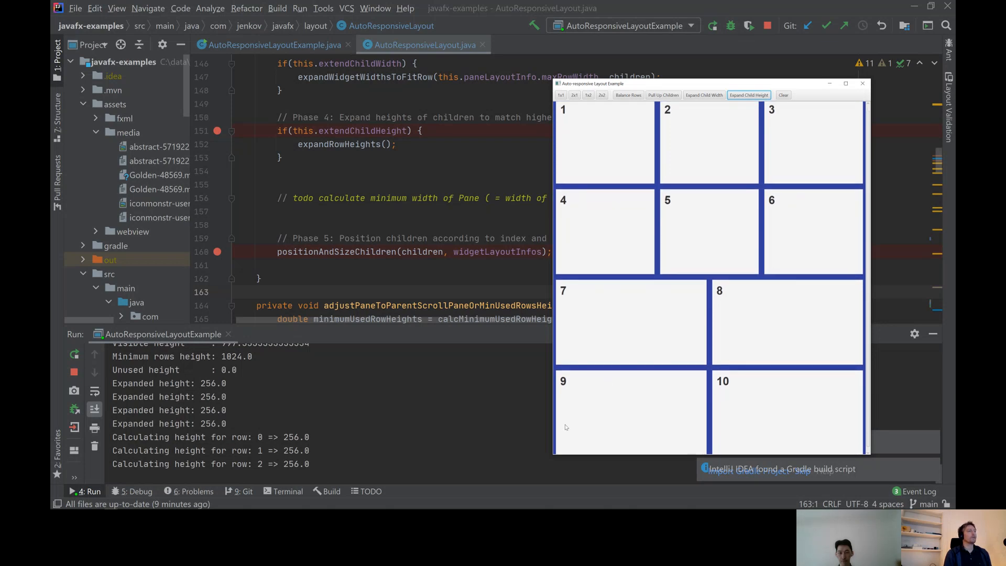
mouse_move(554, 429)
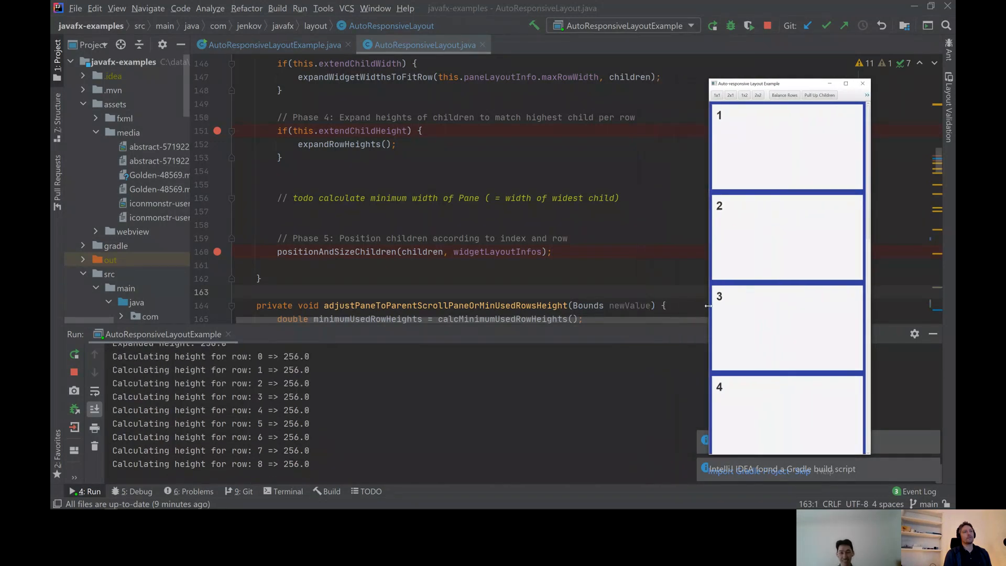
Widen the demo window until widgets 1–10 arrange into two rows of five
scroll("down", 3)
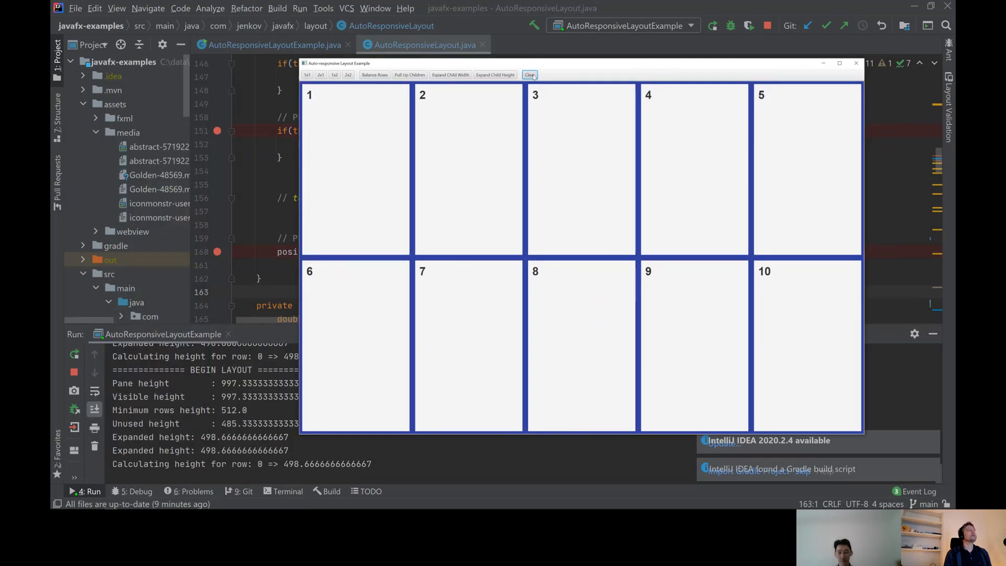
Clear the layout and add new small and large widgets 11–18 at their natural sizes
left_click(530, 74)
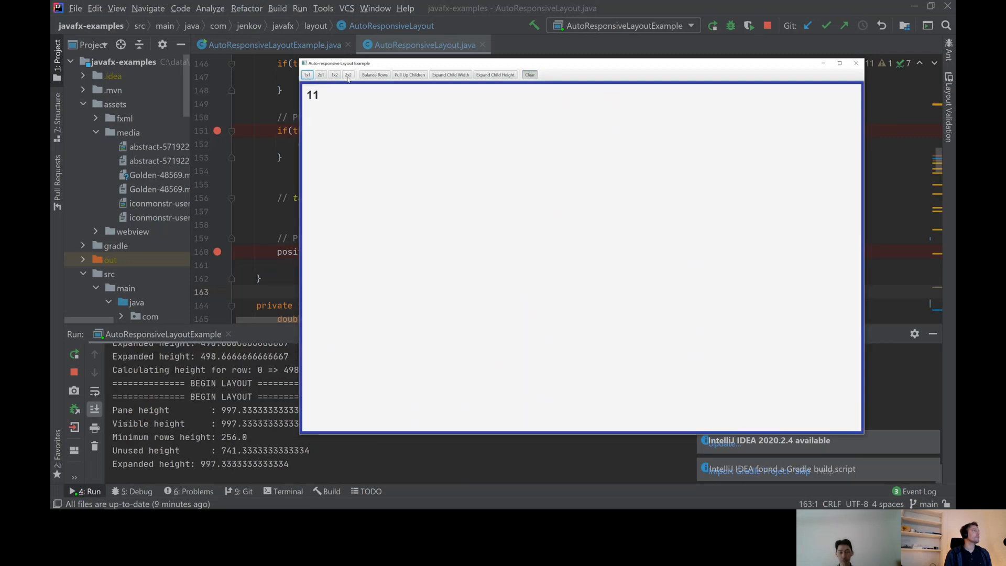
left_click(348, 74)
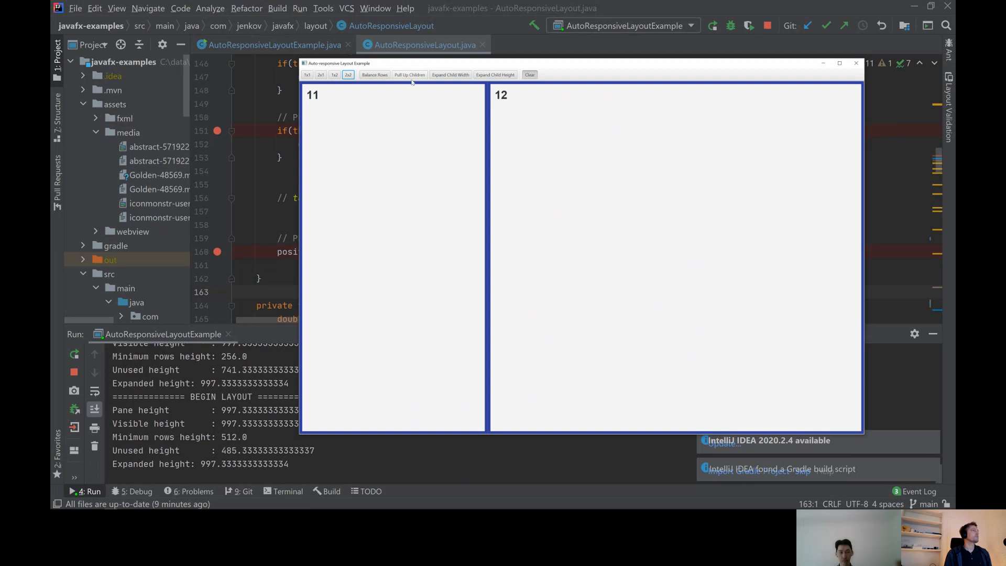
left_click(409, 74)
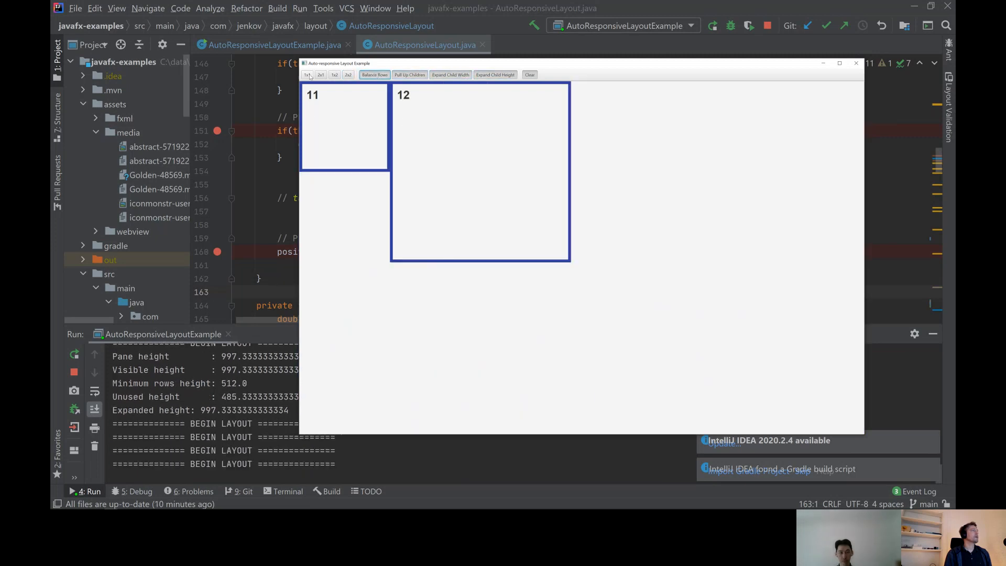
left_click(348, 75)
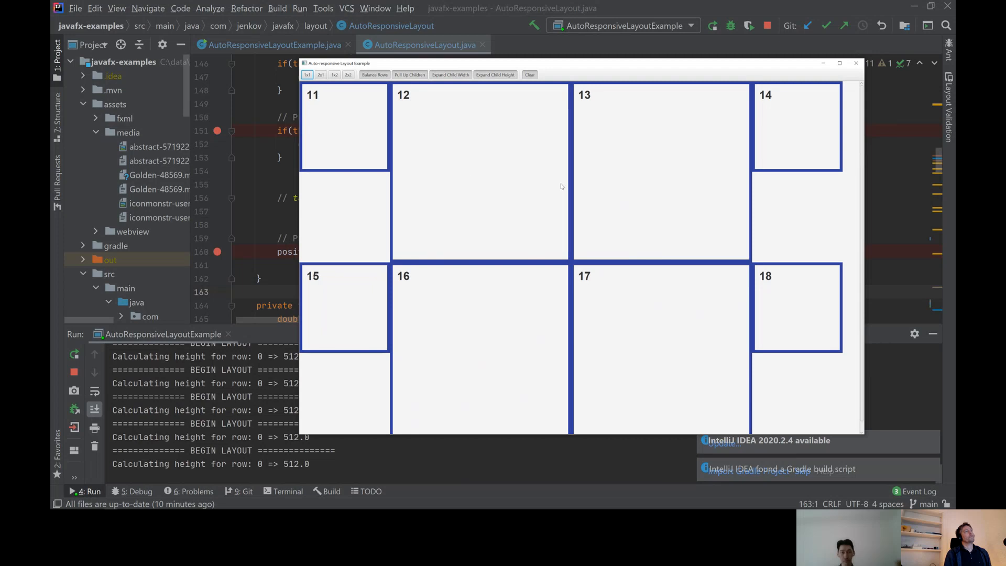
Resize the demo window, balance the rows and stretch widgets 11–18 to fill row width and height
left_click_drag(865, 209, 890, 208)
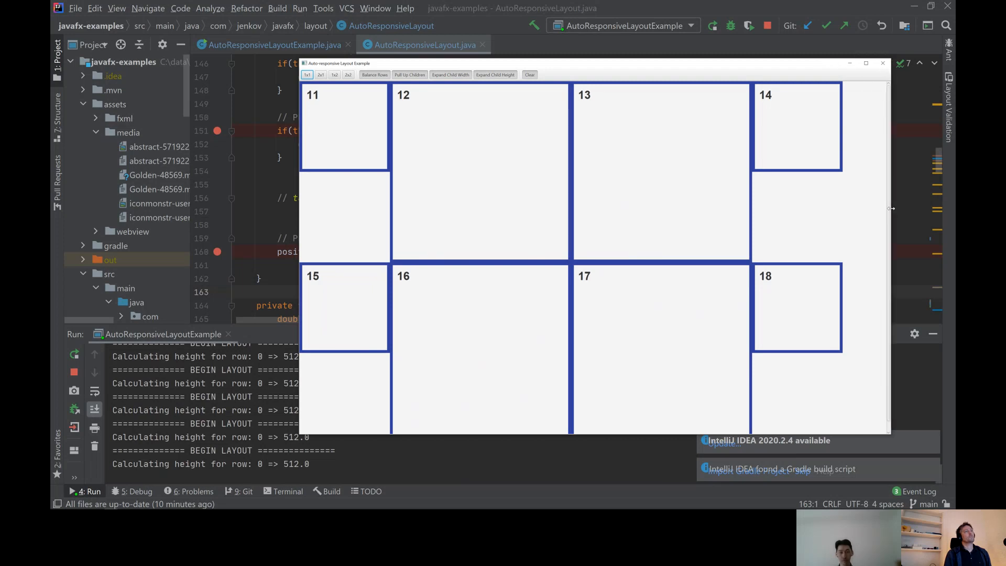
left_click(375, 75)
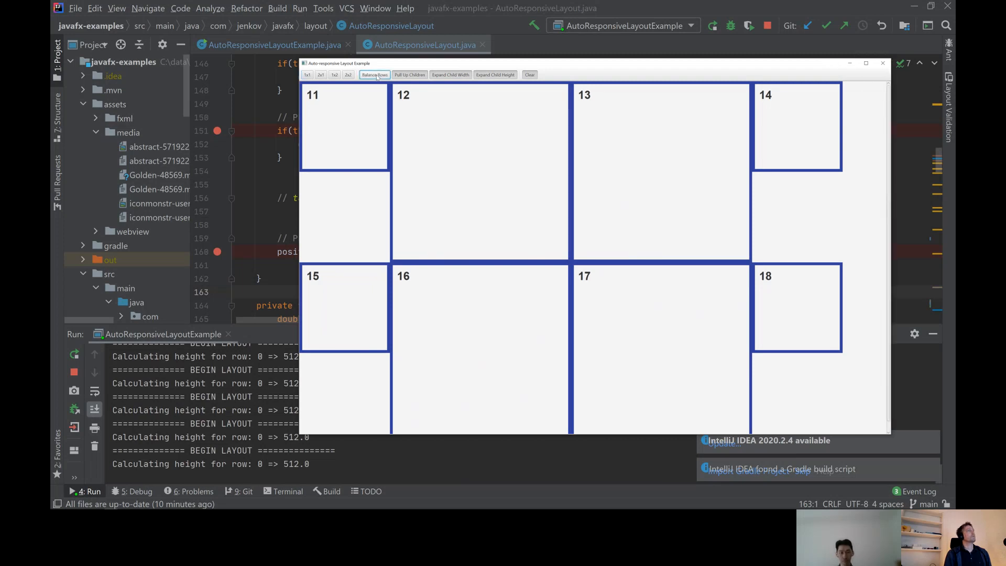
left_click(374, 75)
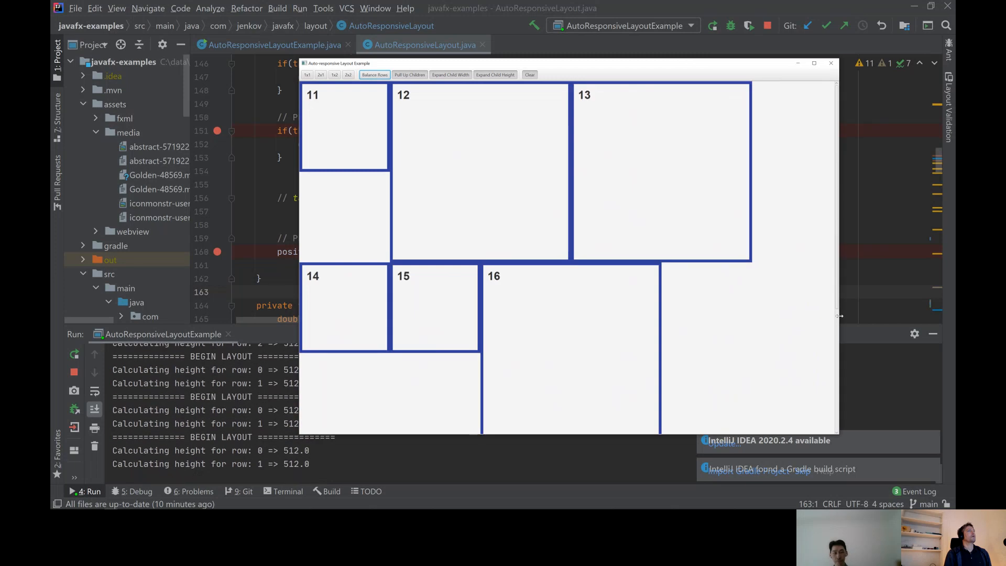
left_click(450, 74)
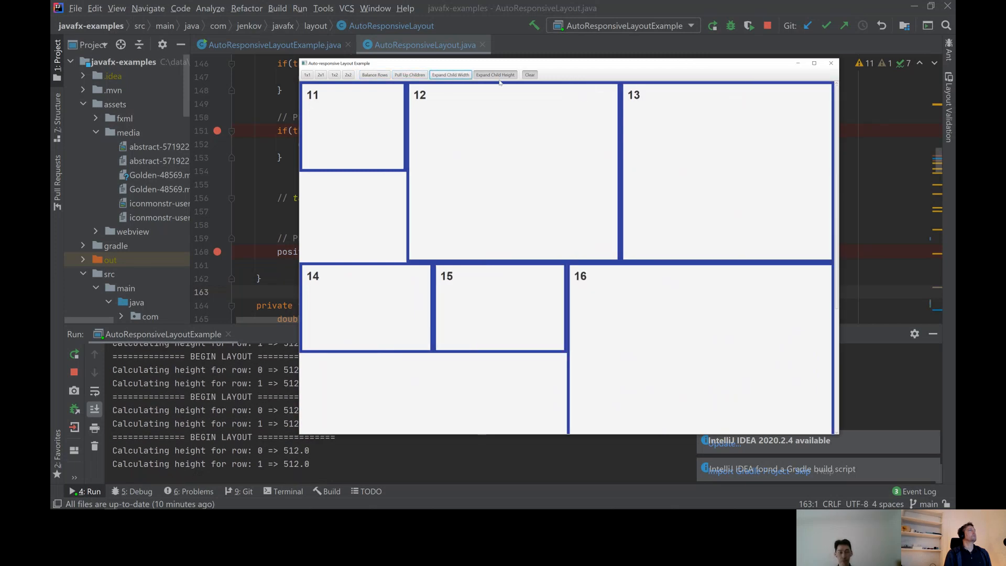
left_click(495, 75)
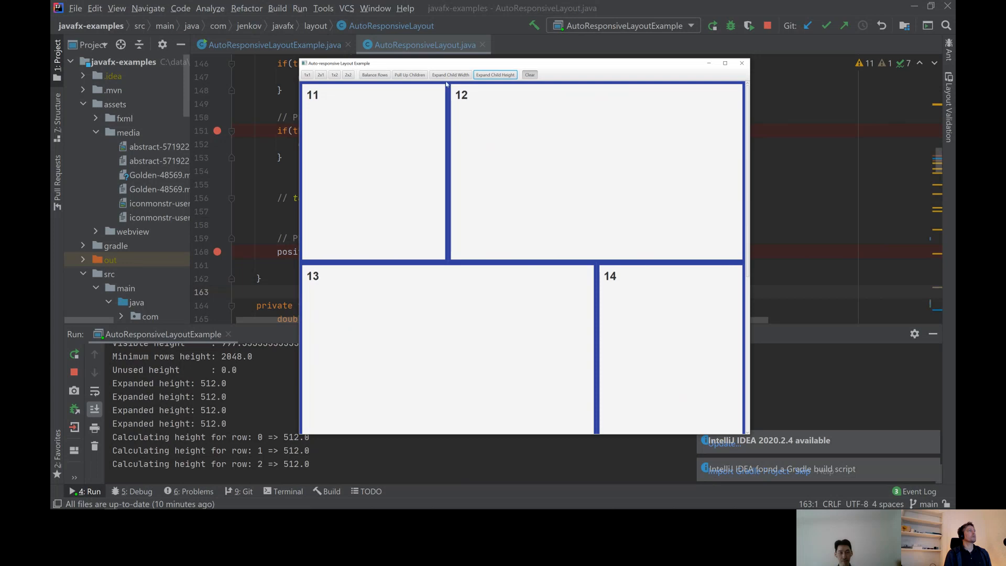
mouse_move(526, 166)
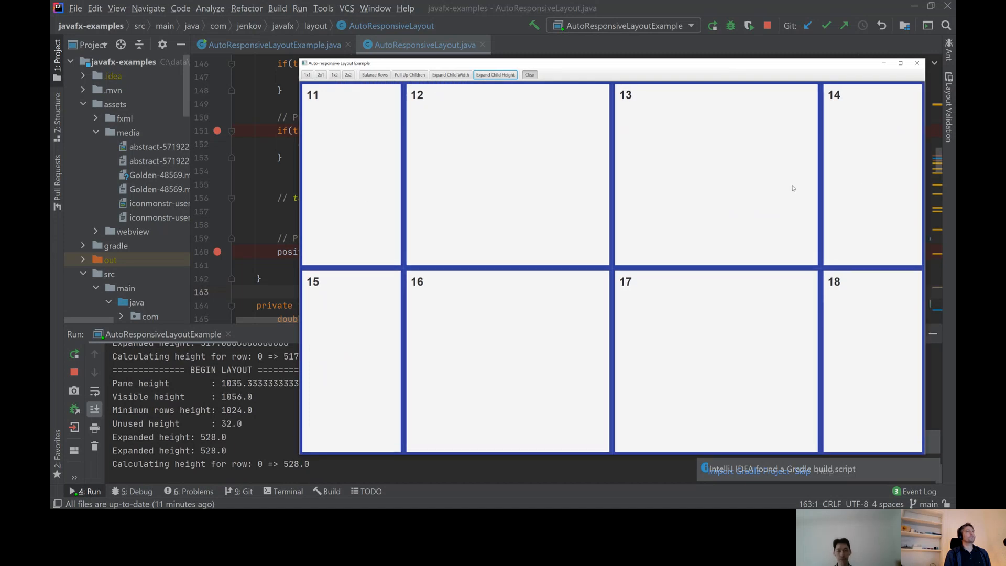
mouse_move(862, 188)
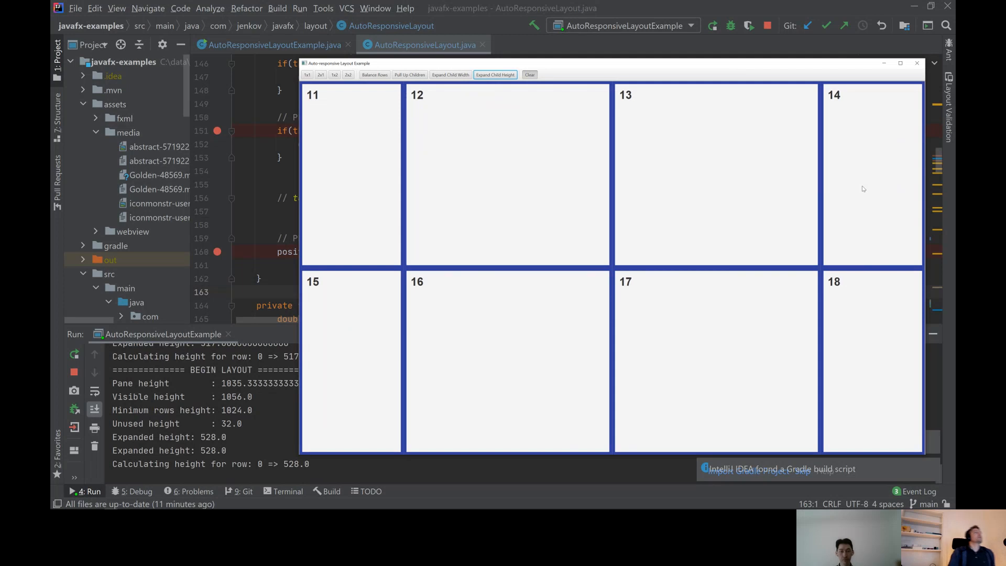
mouse_move(486, 97)
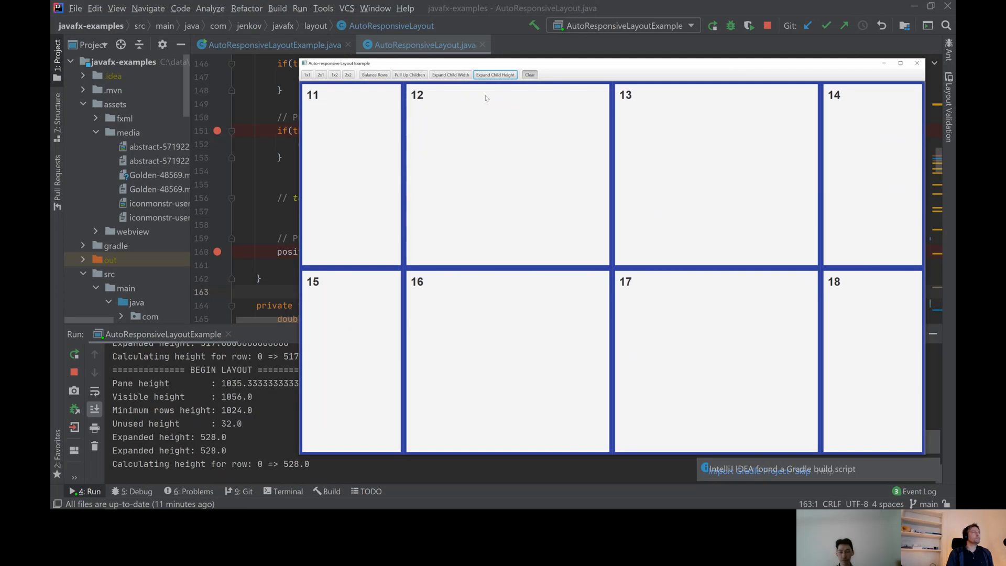
mouse_move(507, 150)
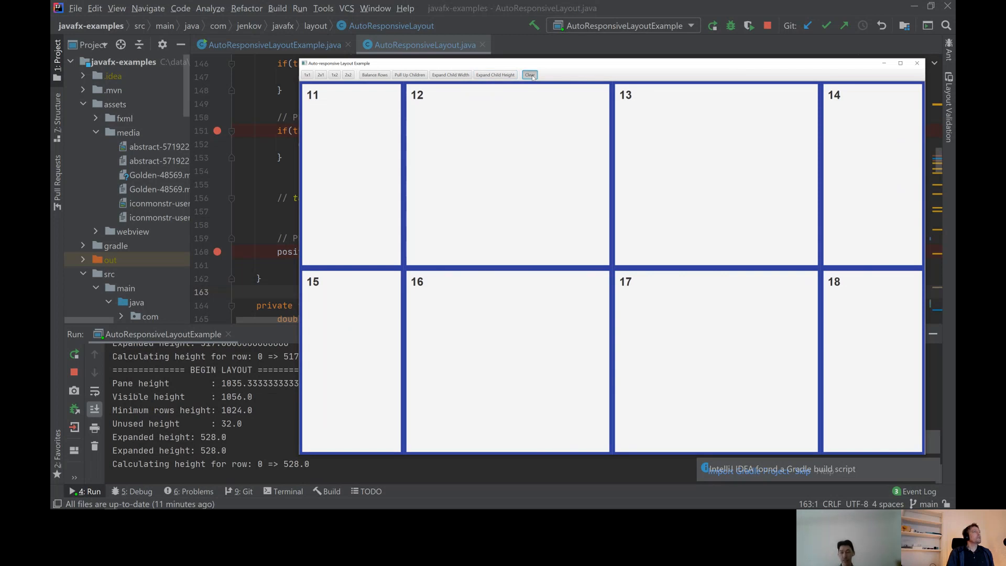
Clear the layout, add widgets 19–21 with 21 double-height, and stop height stretching
left_click(529, 74)
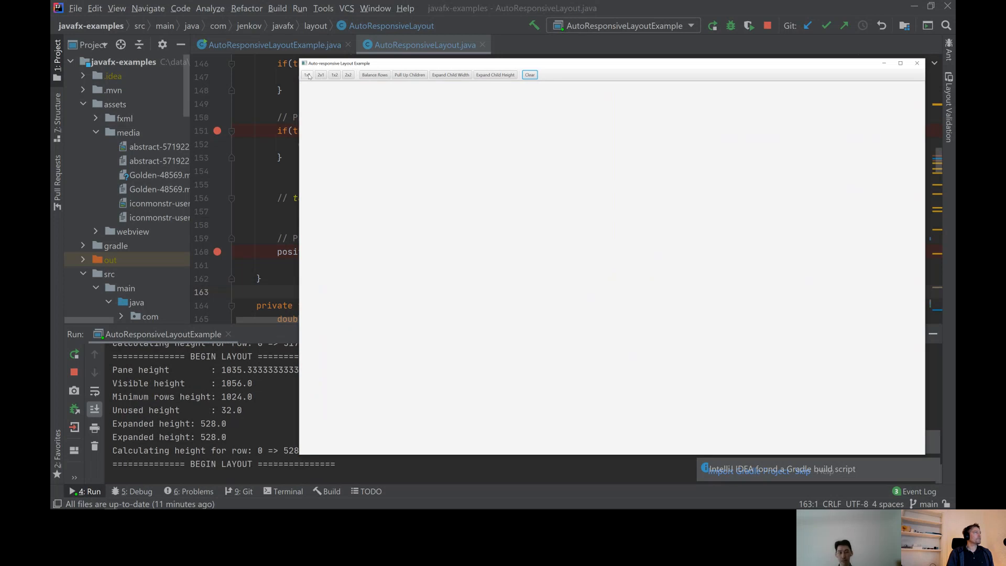
left_click(307, 74)
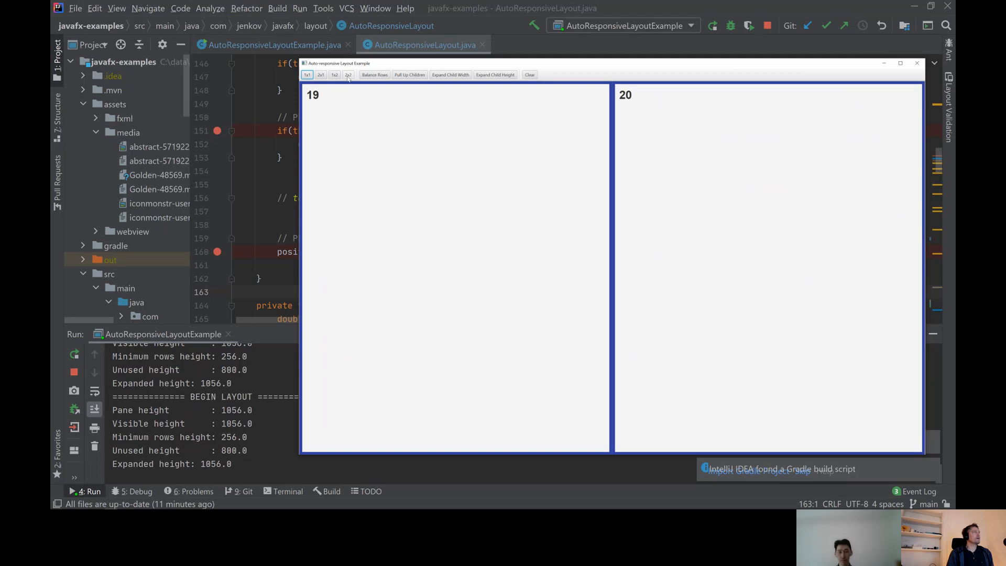
left_click(334, 74)
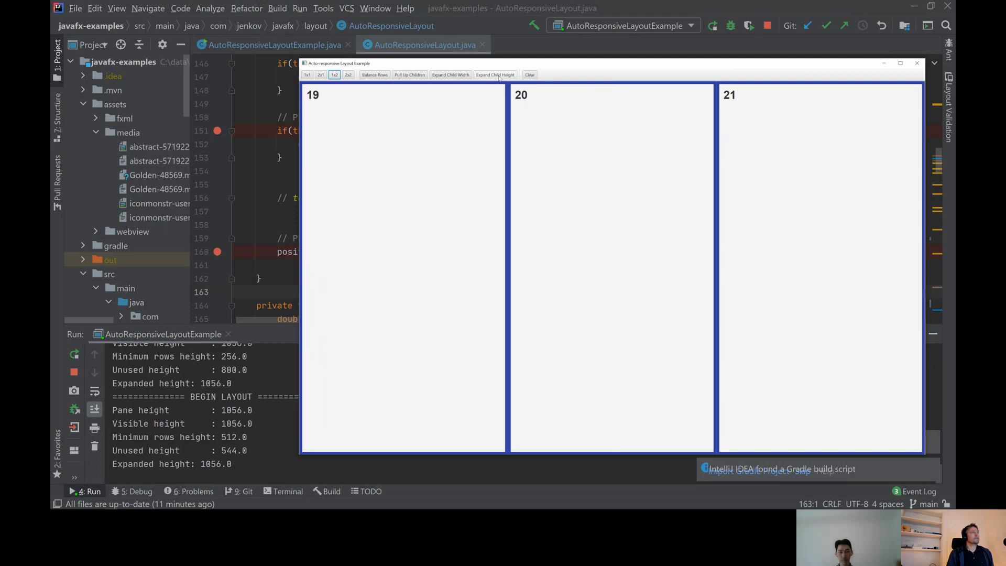
left_click(495, 74)
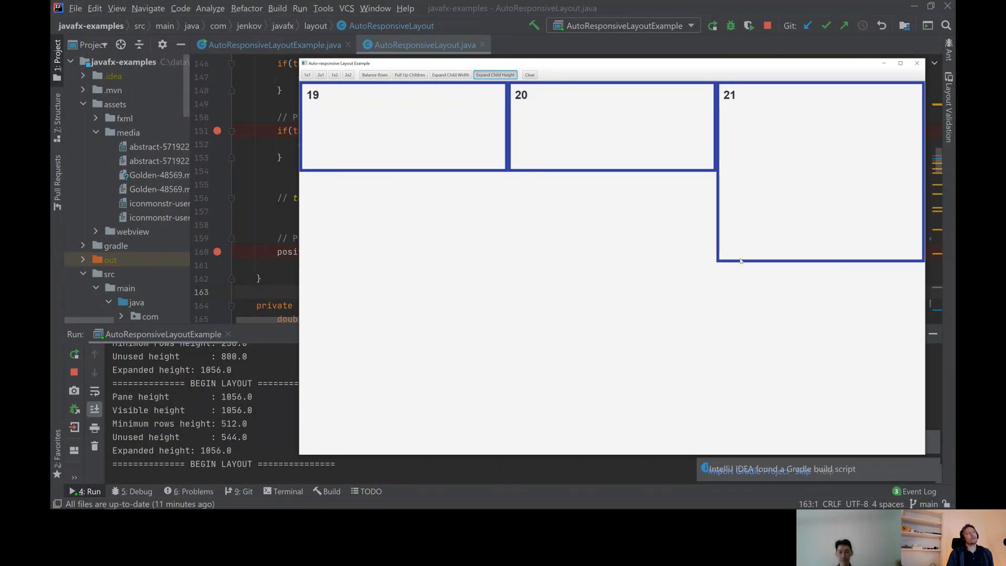
mouse_move(756, 159)
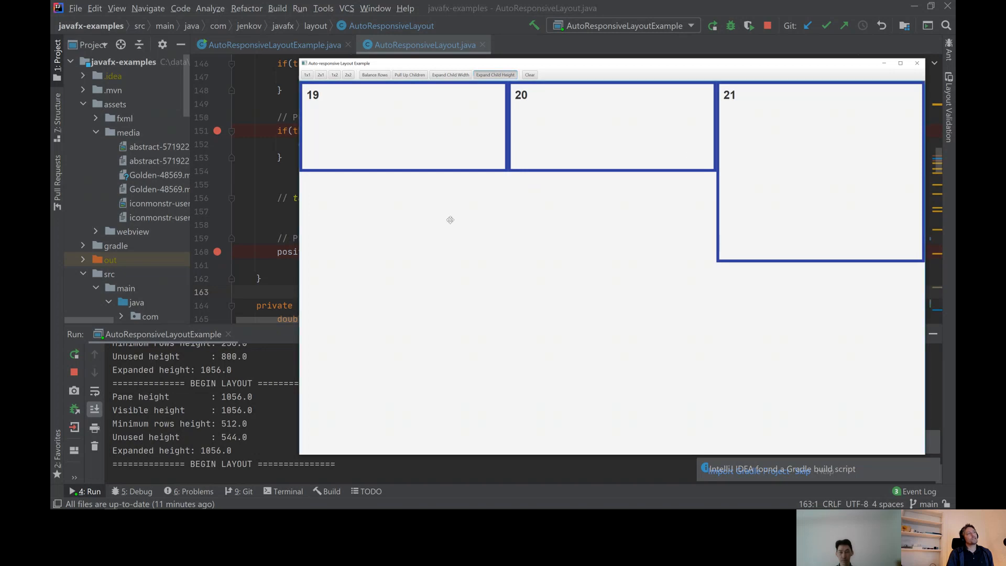
mouse_move(520, 129)
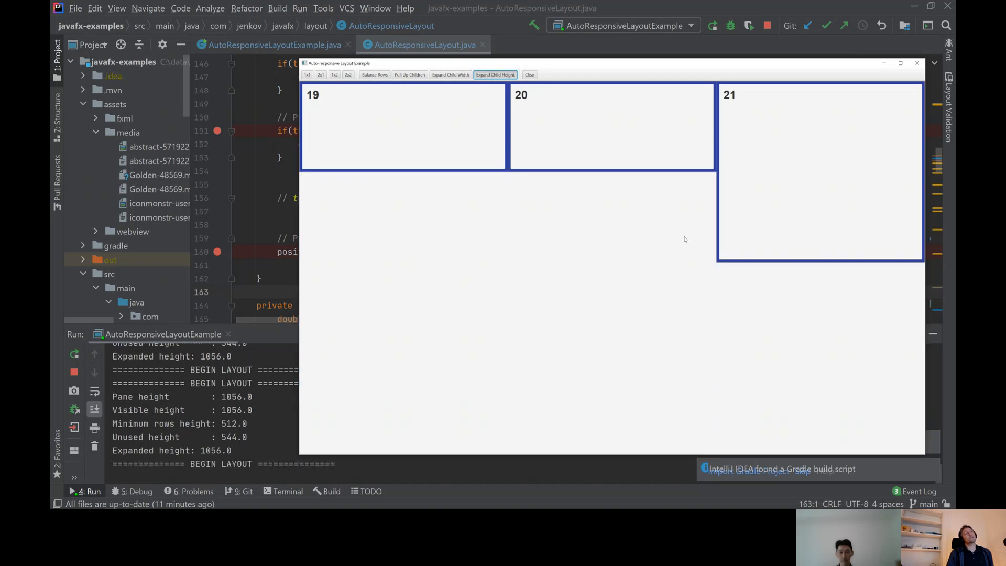
mouse_move(698, 258)
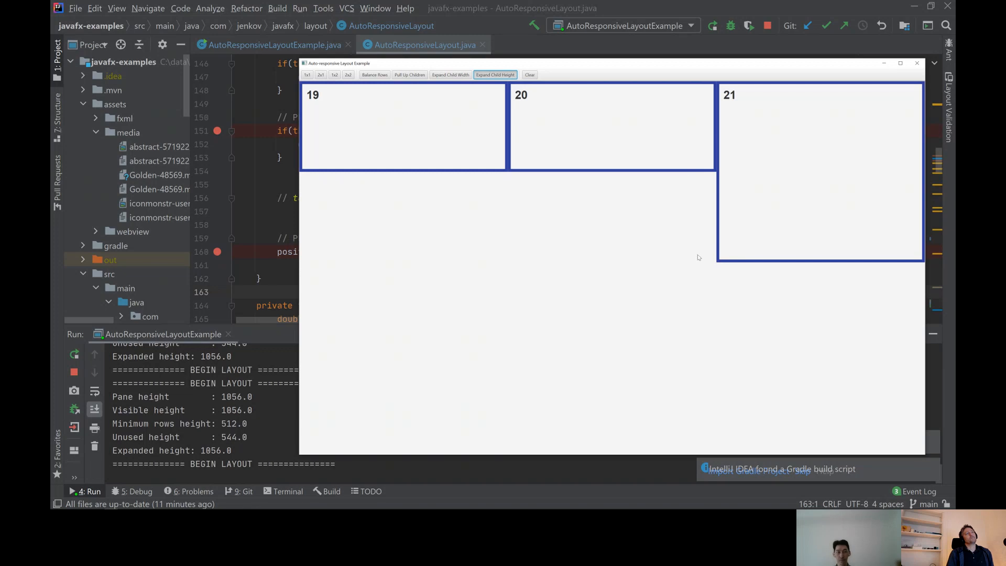
mouse_move(465, 254)
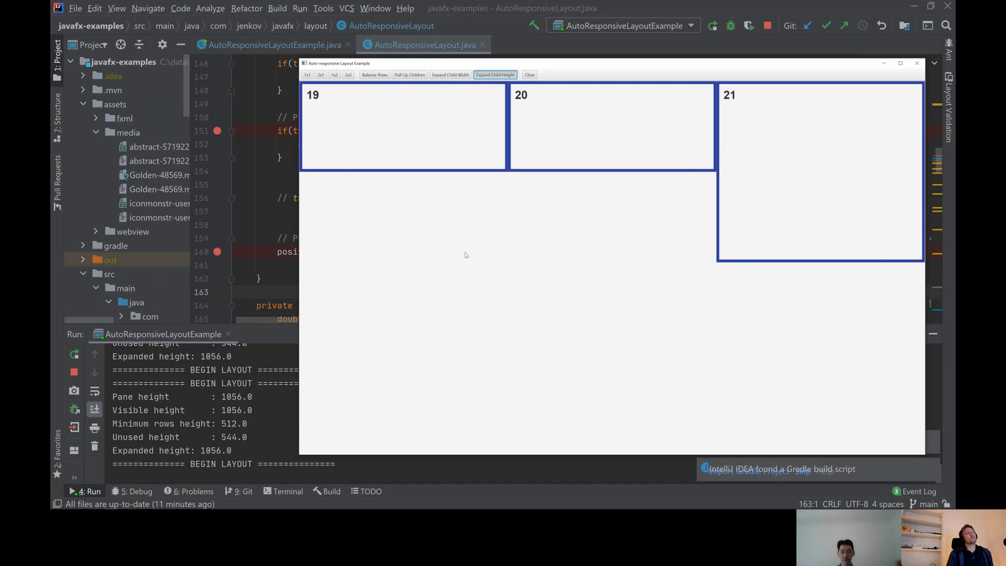
mouse_move(507, 125)
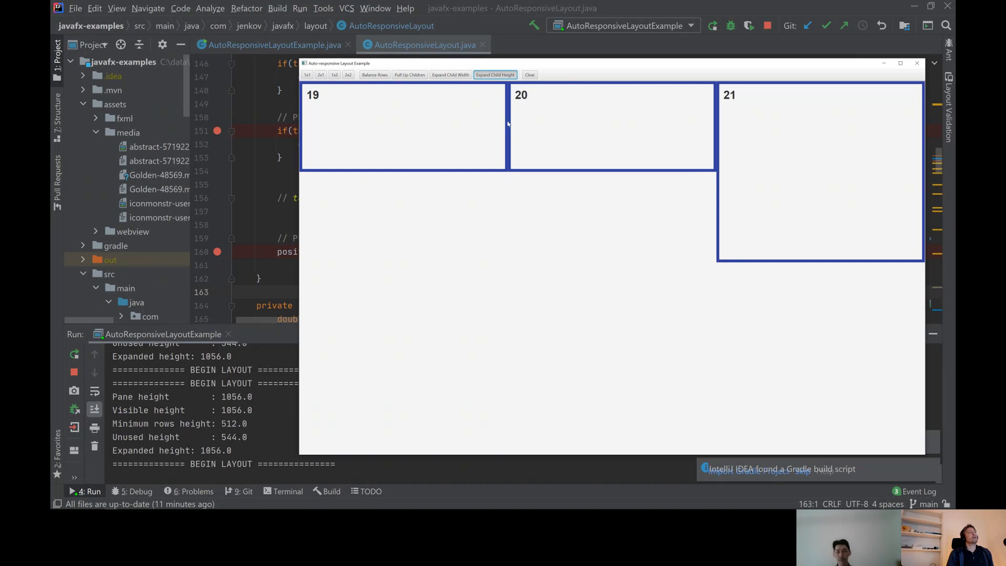
mouse_move(488, 119)
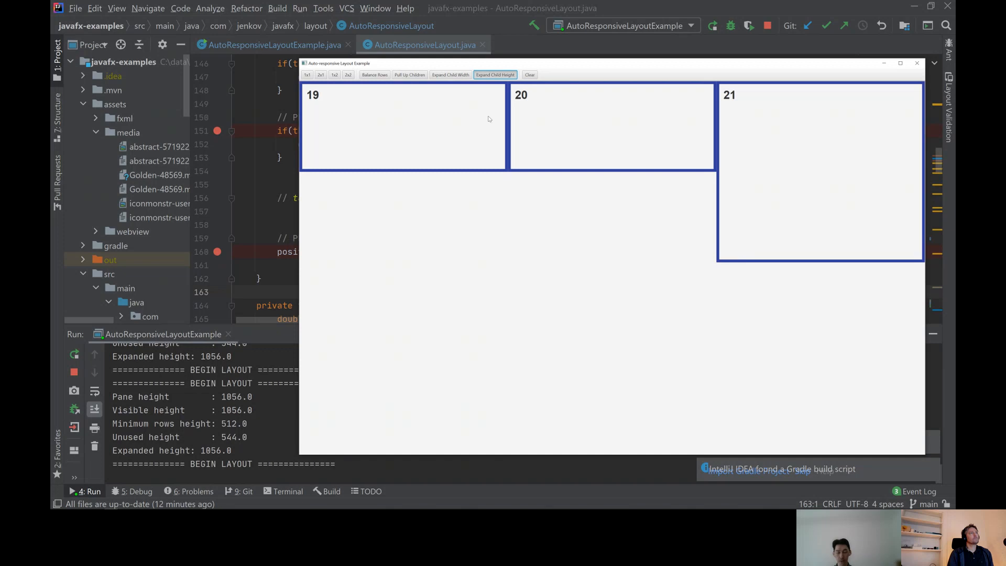
mouse_move(317, 215)
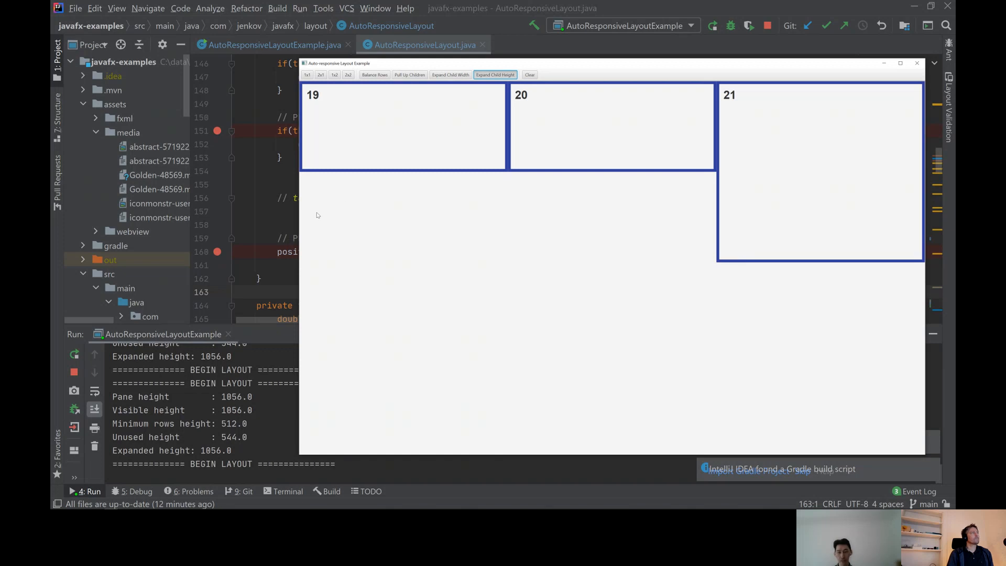
mouse_move(299, 216)
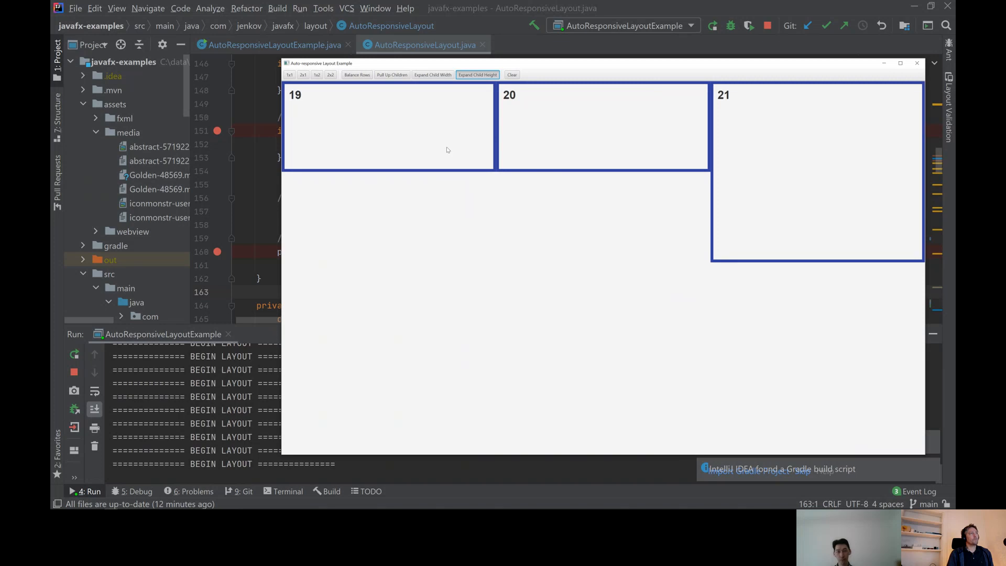
mouse_move(453, 162)
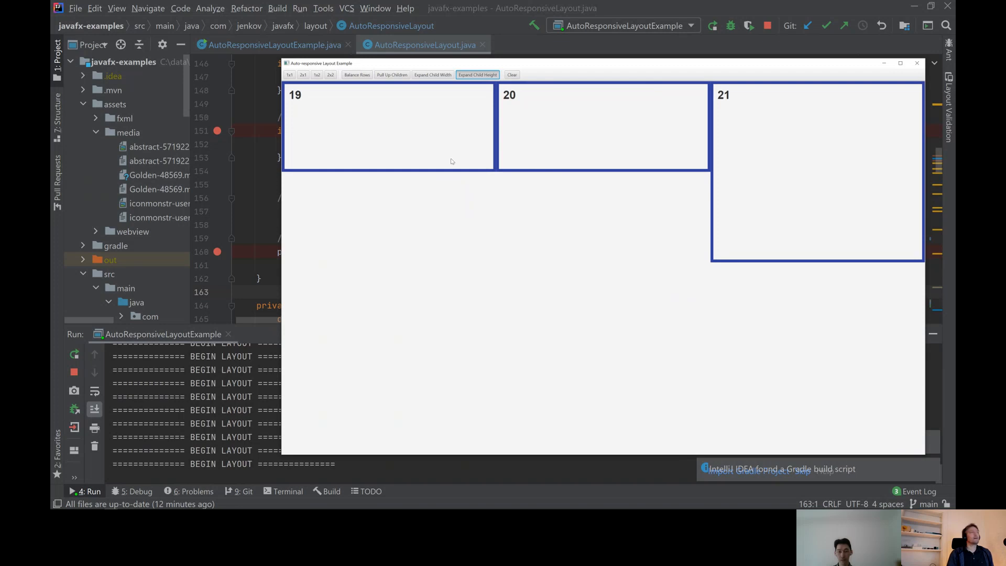
mouse_move(510, 133)
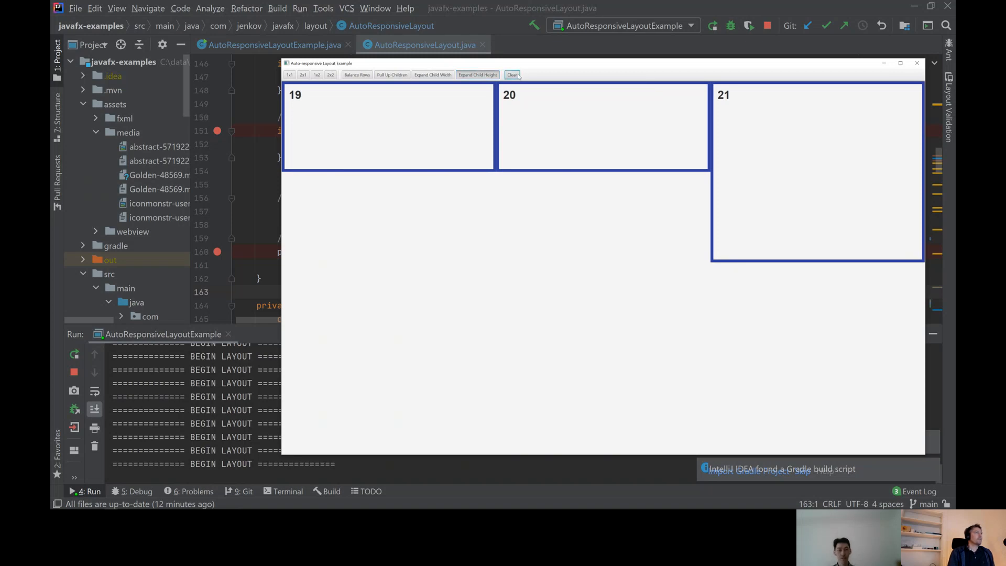
left_click(512, 75)
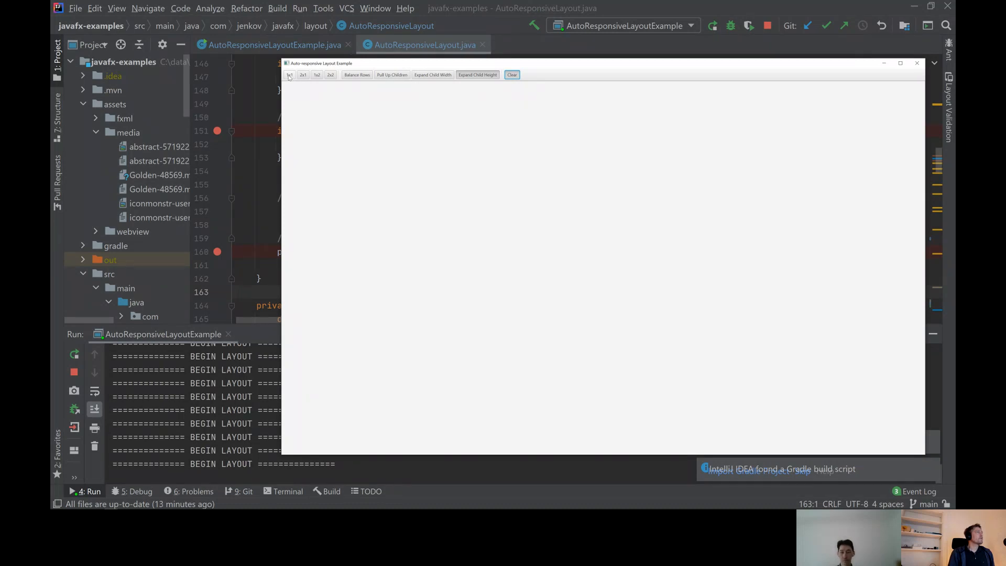
left_click(316, 75)
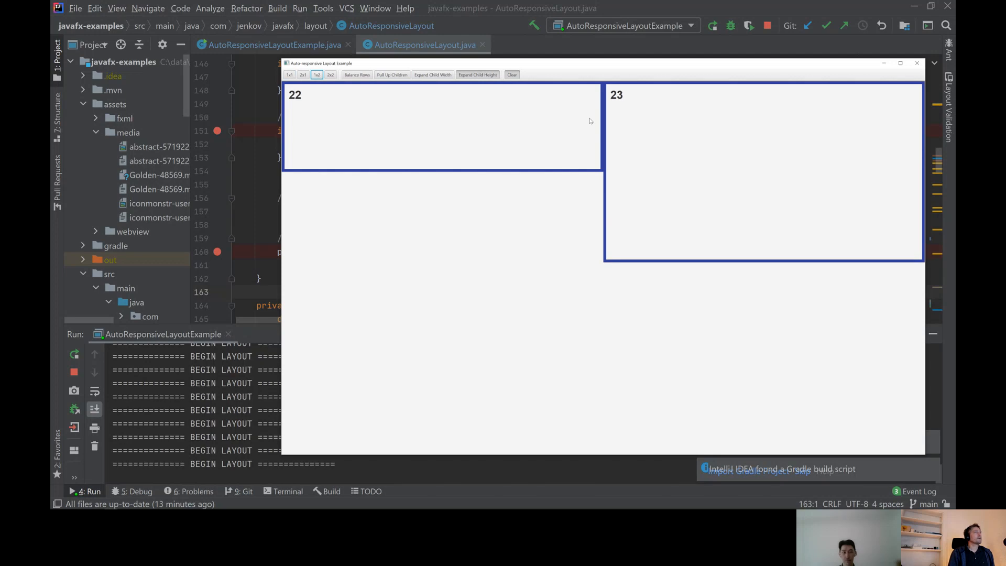
left_click(432, 75)
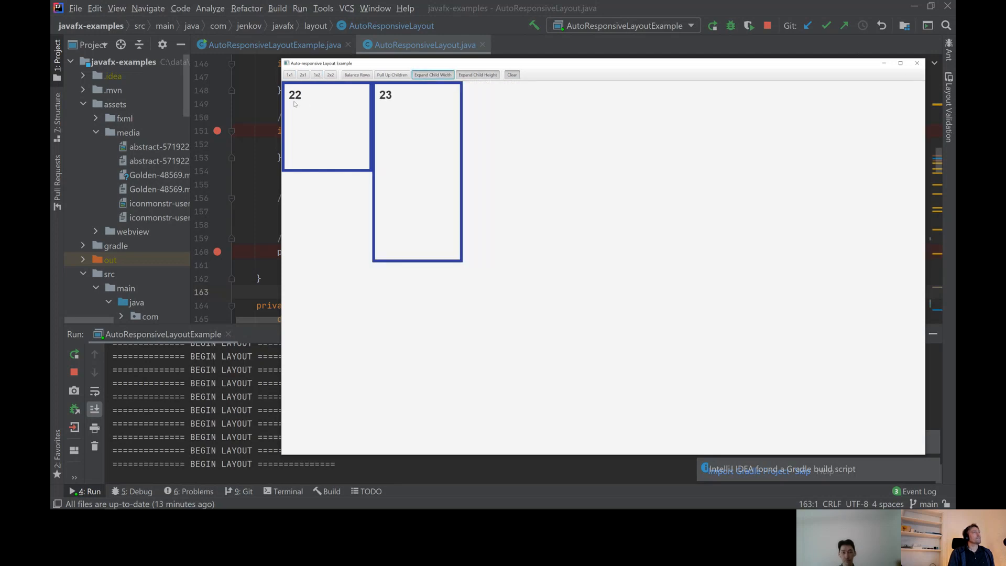
left_click(512, 74)
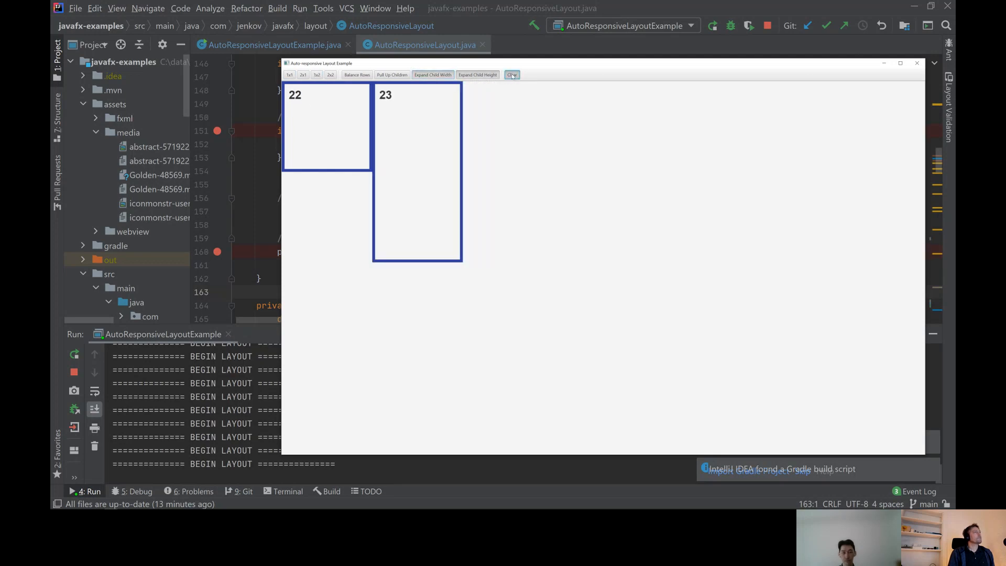
left_click(511, 74)
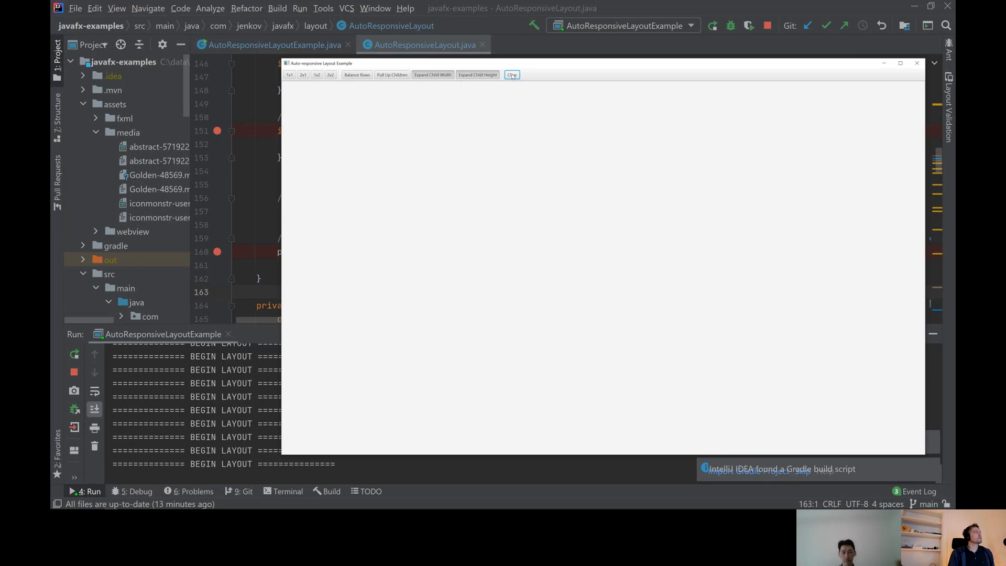
left_click(302, 74)
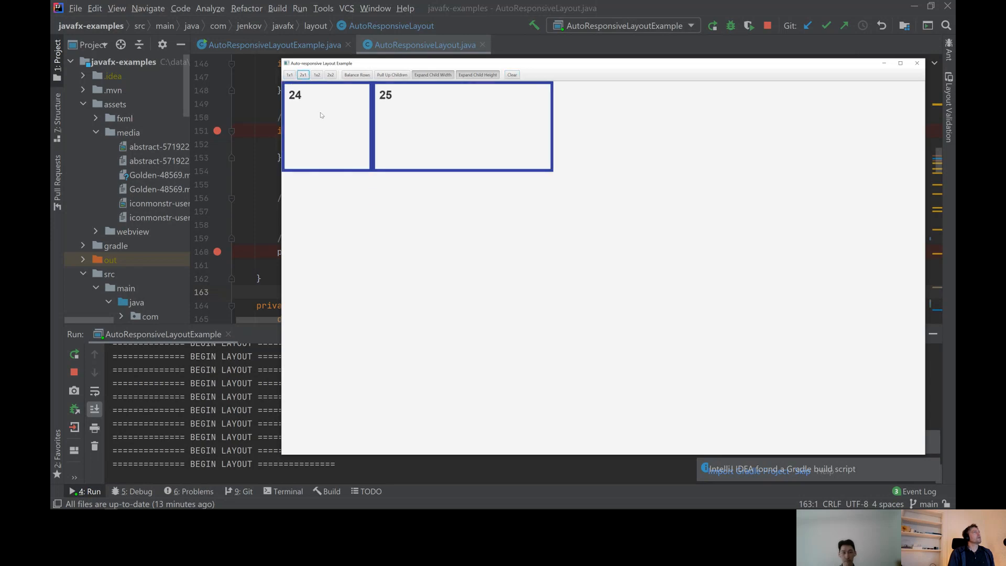
mouse_move(423, 93)
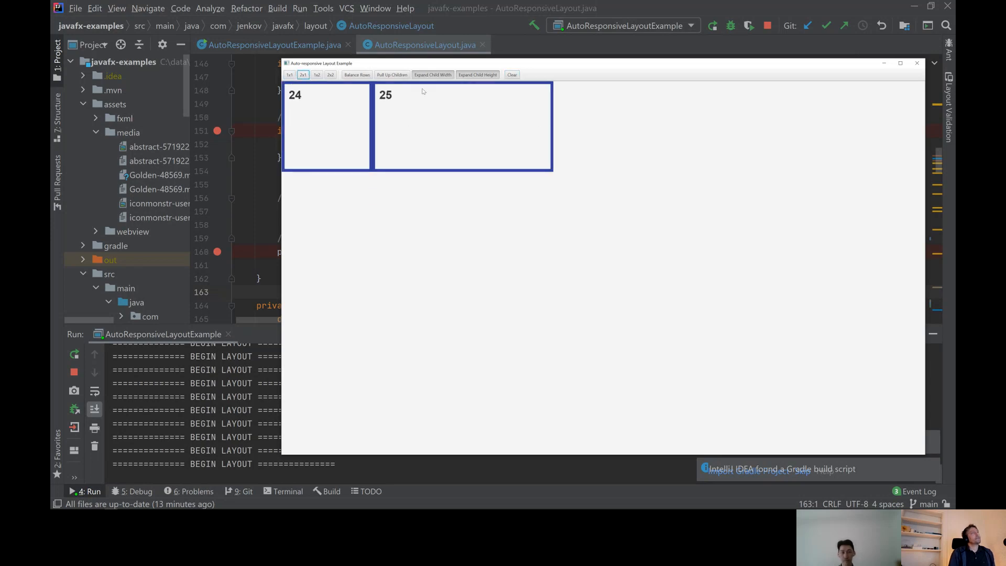
mouse_move(310, 141)
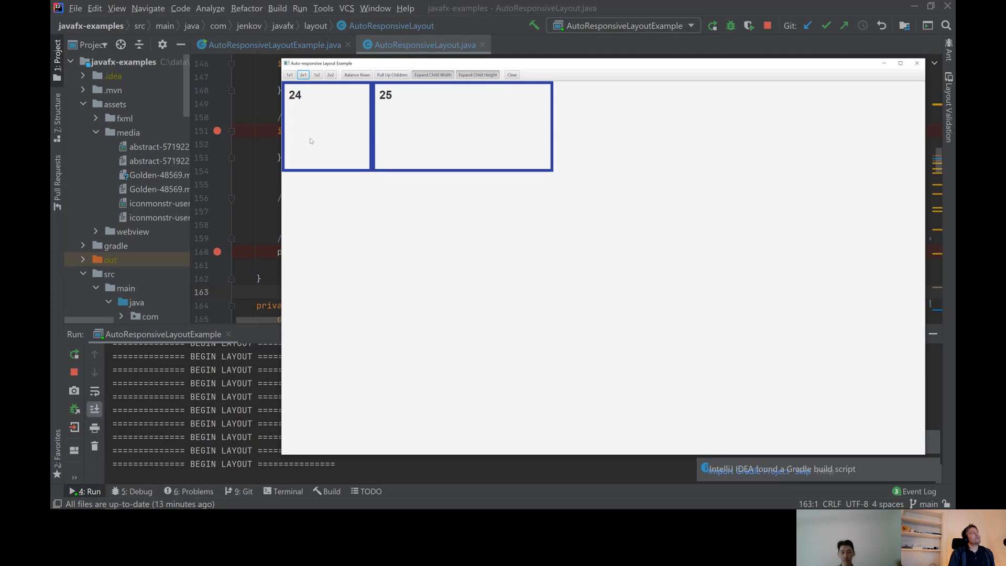
mouse_move(556, 159)
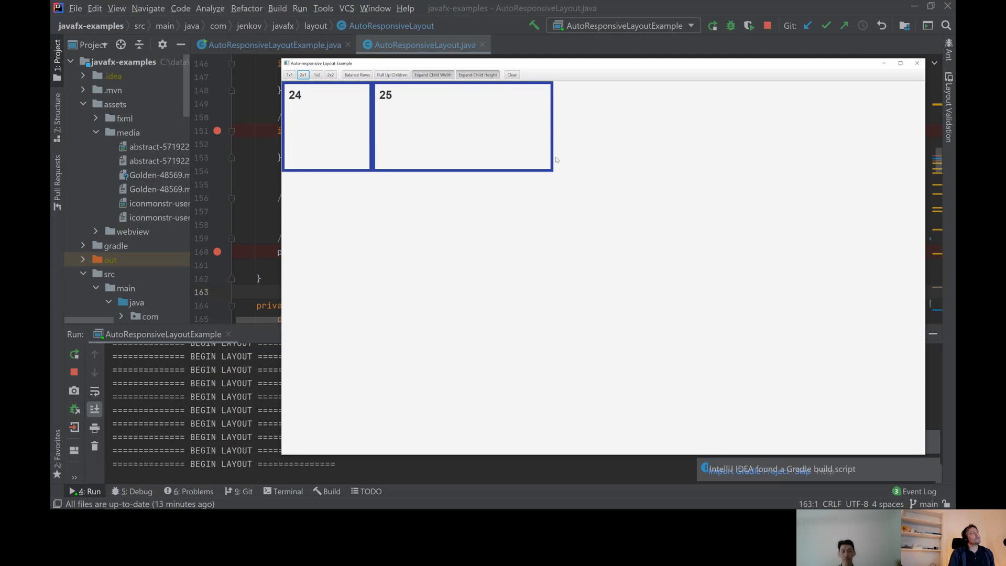
mouse_move(925, 160)
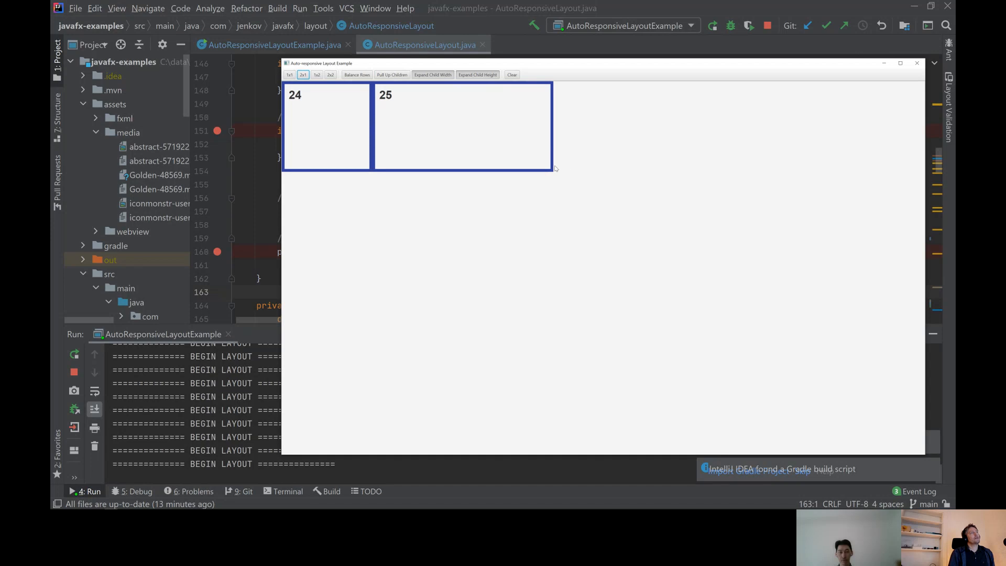
mouse_move(408, 126)
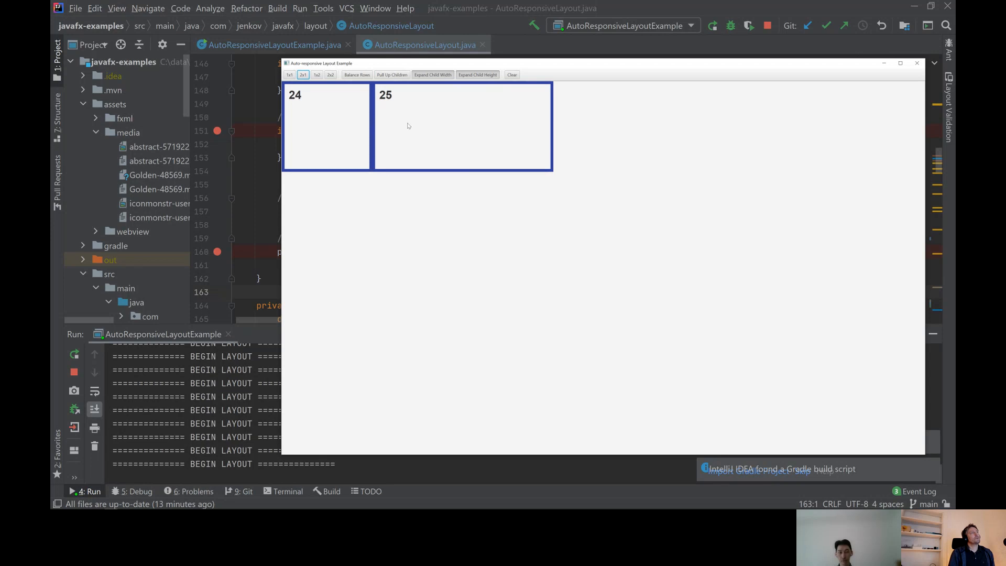
mouse_move(306, 178)
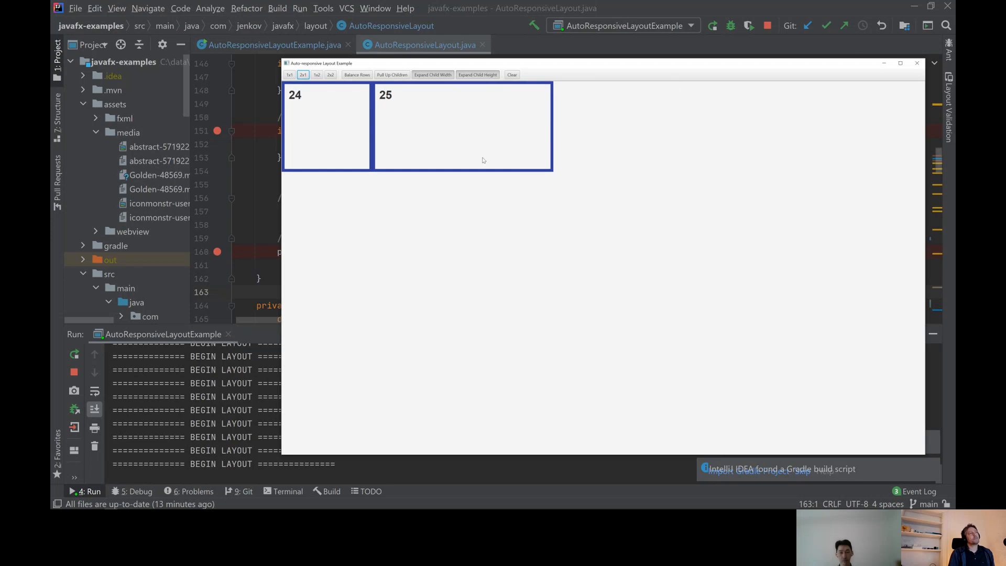
mouse_move(470, 141)
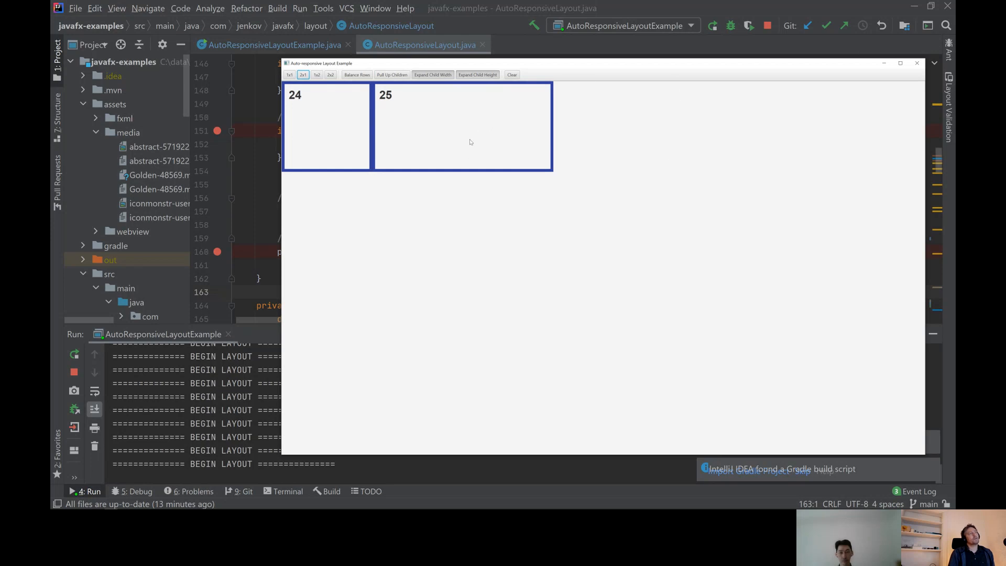
mouse_move(517, 174)
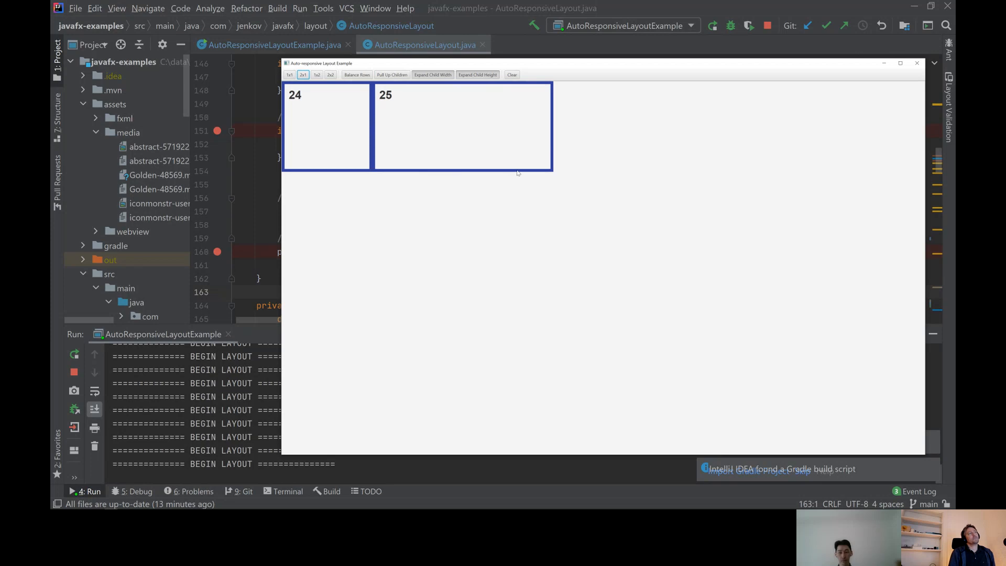
mouse_move(436, 124)
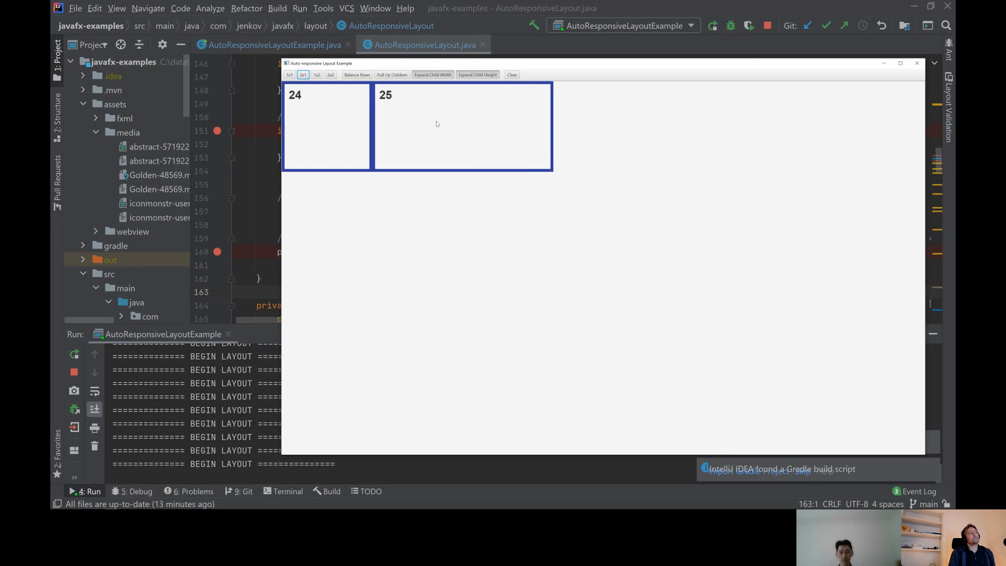
mouse_move(451, 141)
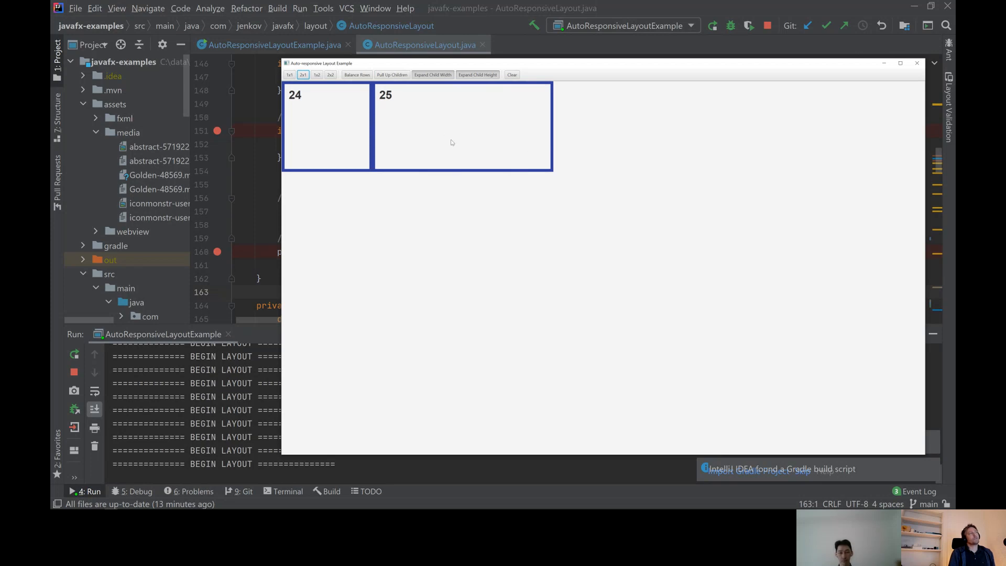
mouse_move(342, 142)
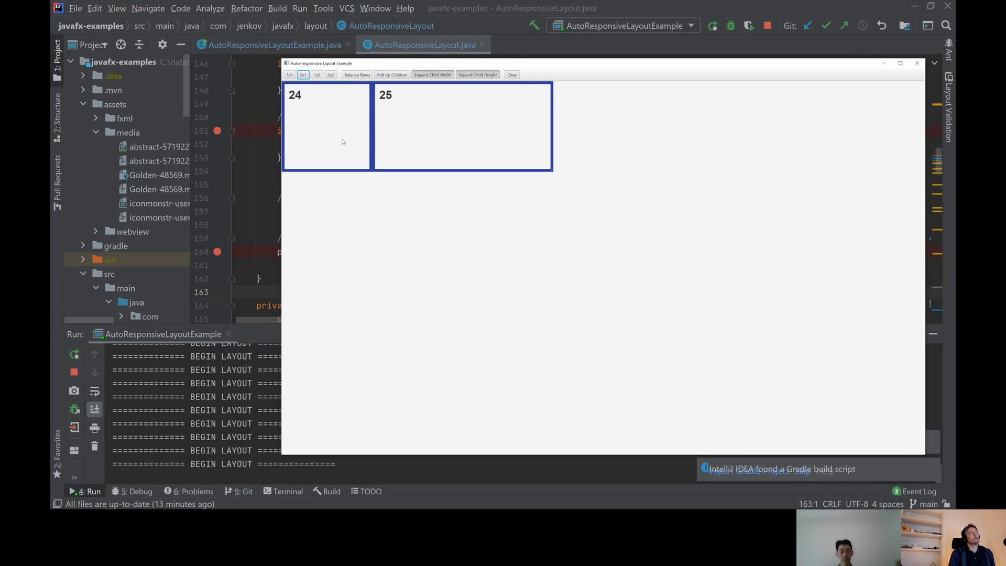
mouse_move(382, 99)
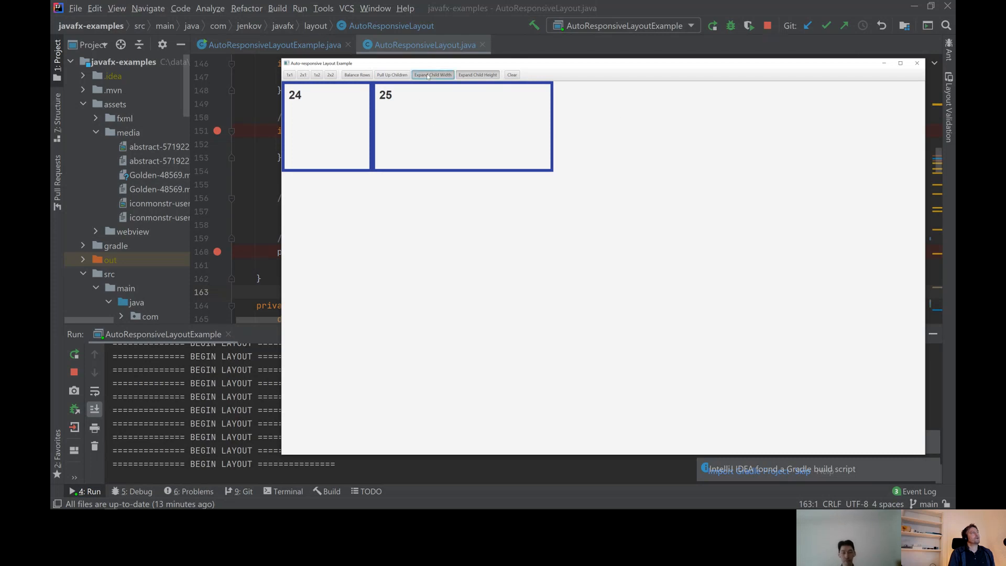
Enable Expand Child Width so widgets 24 and 25 stretch across the full row
left_click(433, 74)
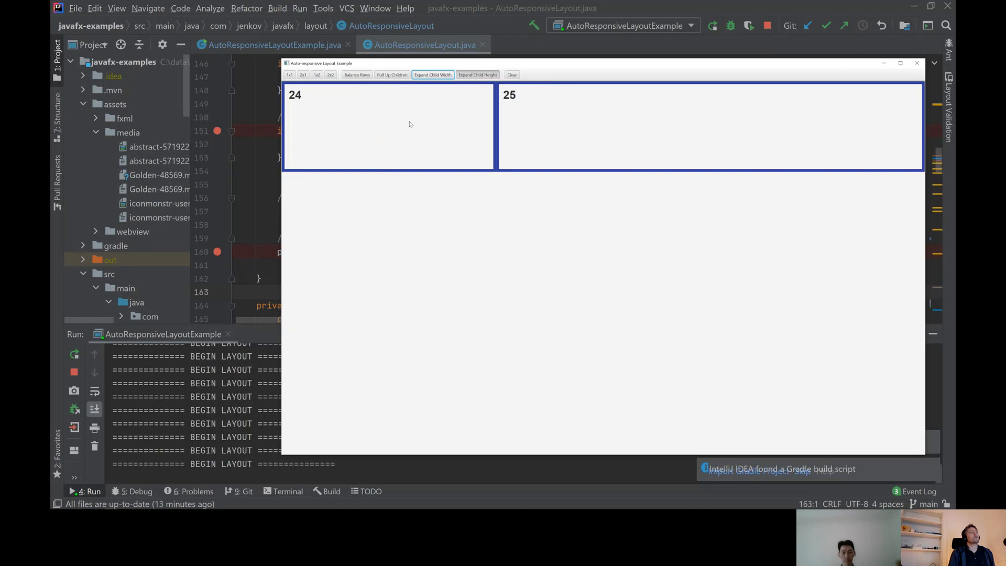
mouse_move(926, 71)
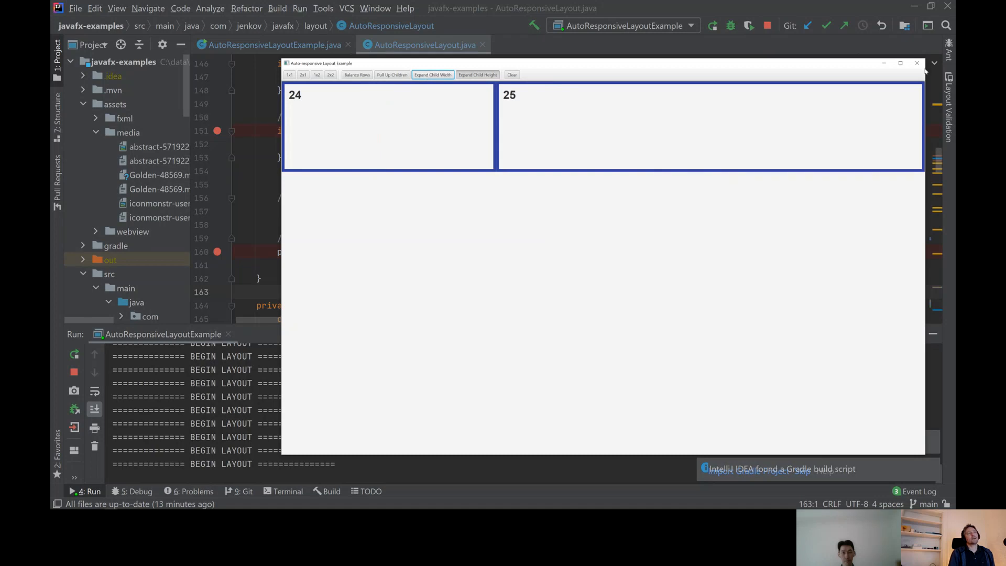
mouse_move(393, 124)
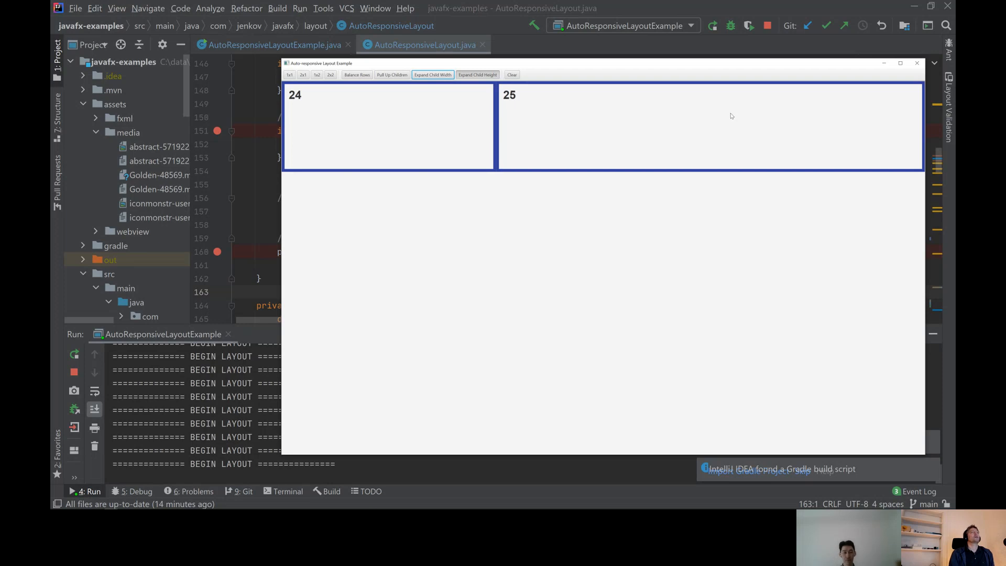
mouse_move(376, 160)
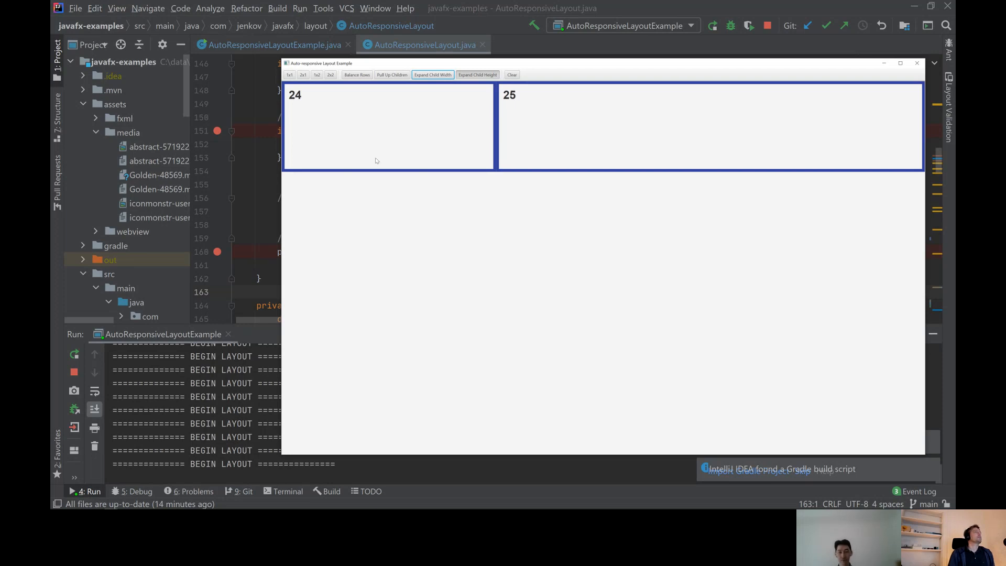
mouse_move(479, 92)
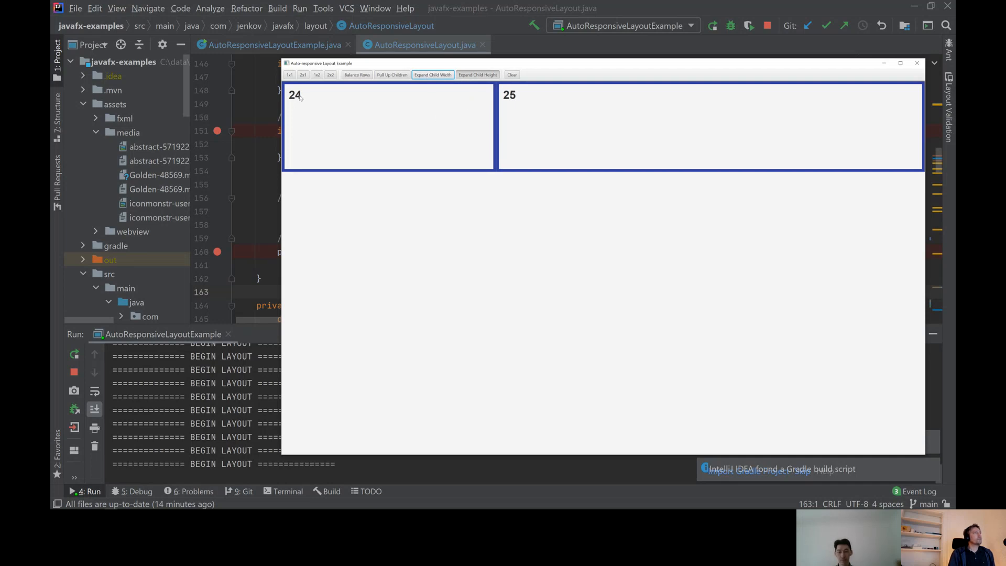
mouse_move(506, 153)
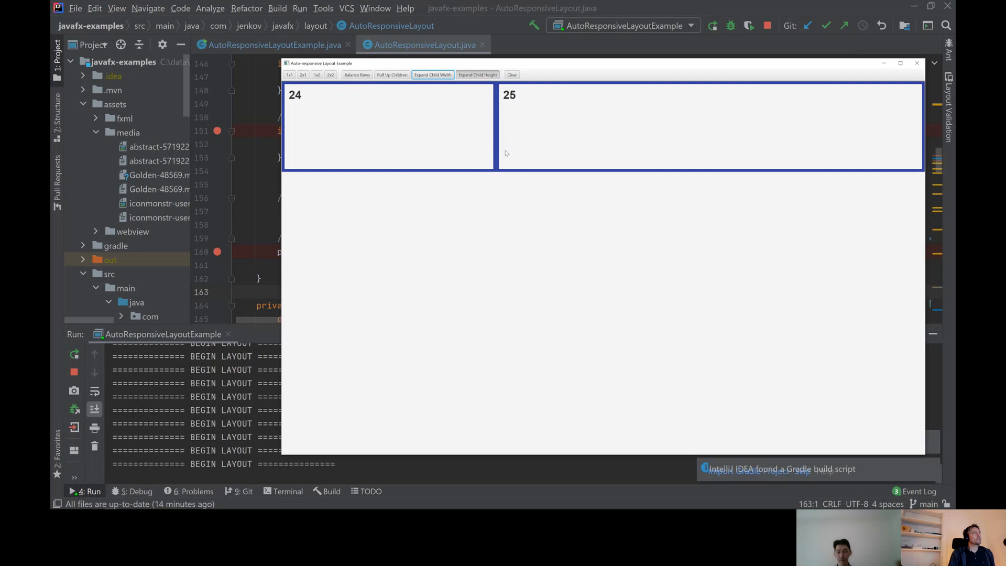
mouse_move(478, 109)
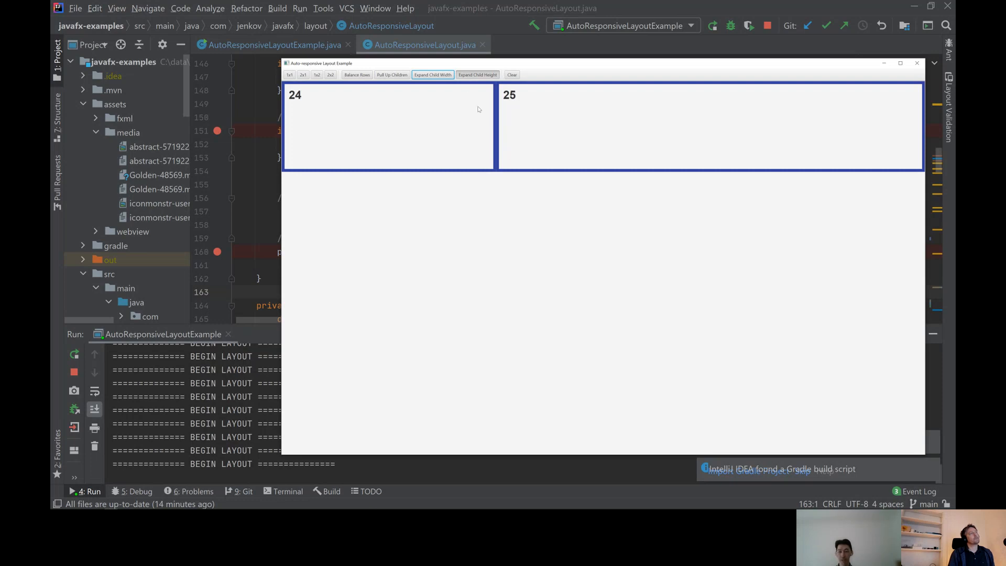
mouse_move(554, 130)
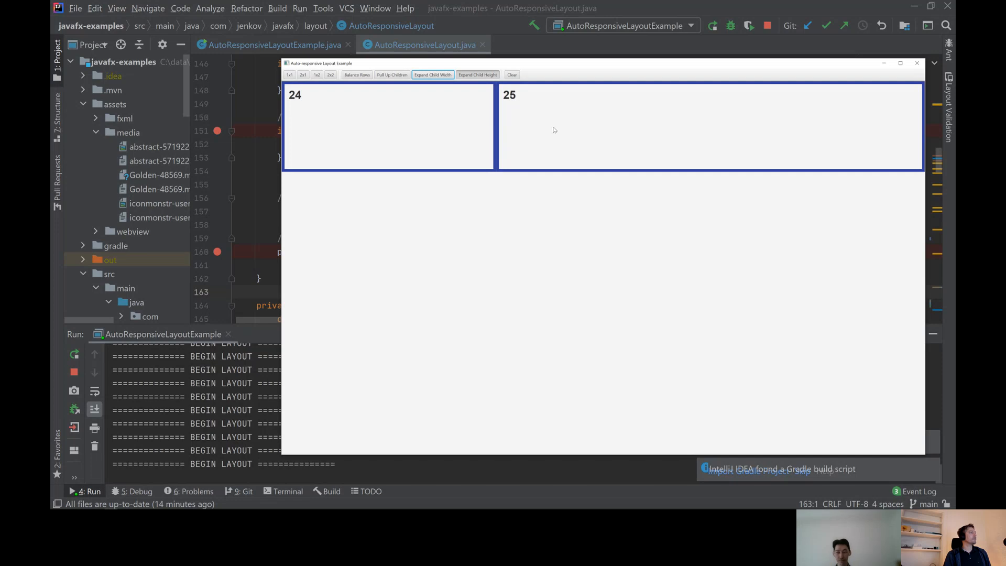
Add widgets 26–37 in 1x1, 2x1 and 1x2 sizes and balance them into width-filling rows
left_click(290, 75)
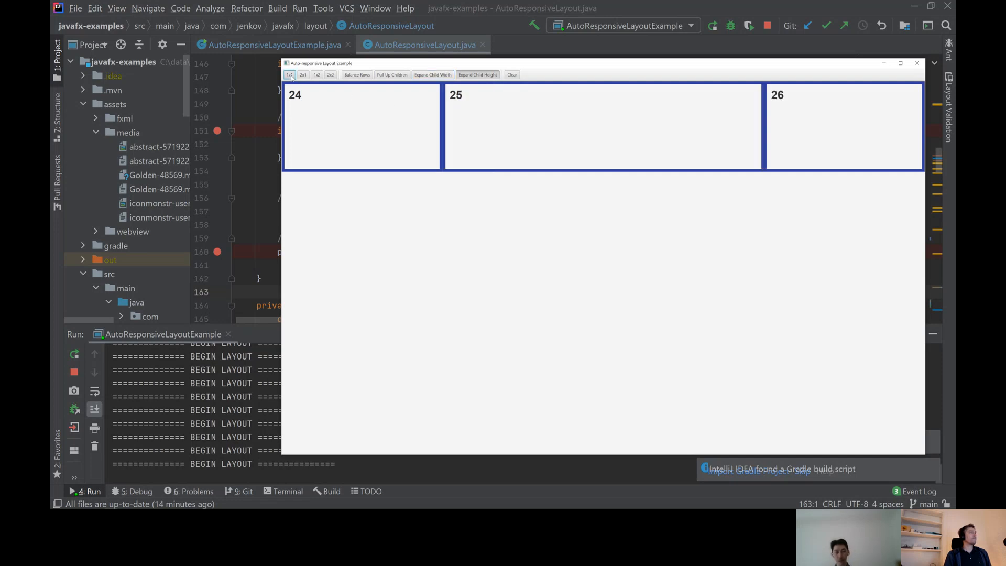
left_click(302, 74)
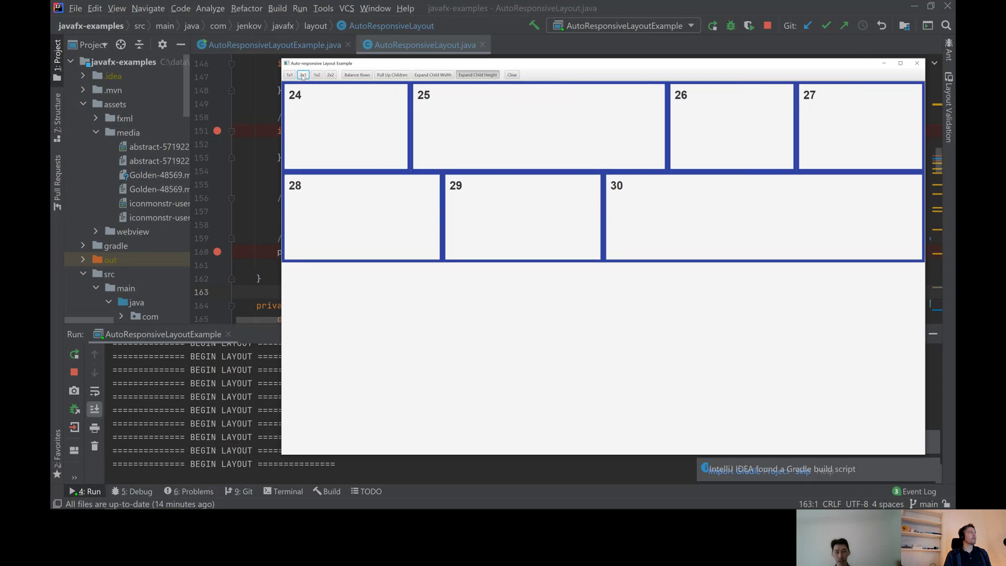
left_click(289, 75)
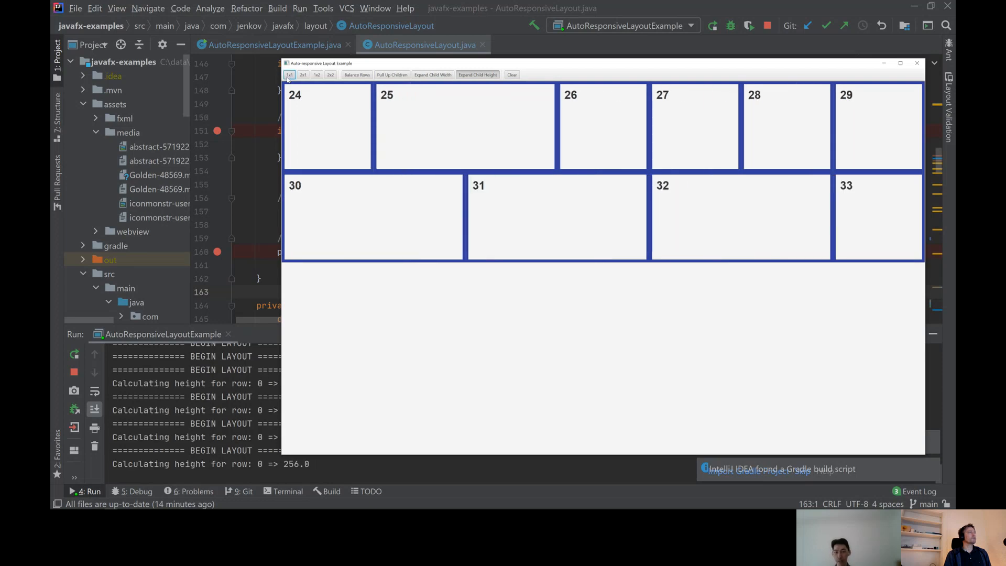
left_click(302, 74)
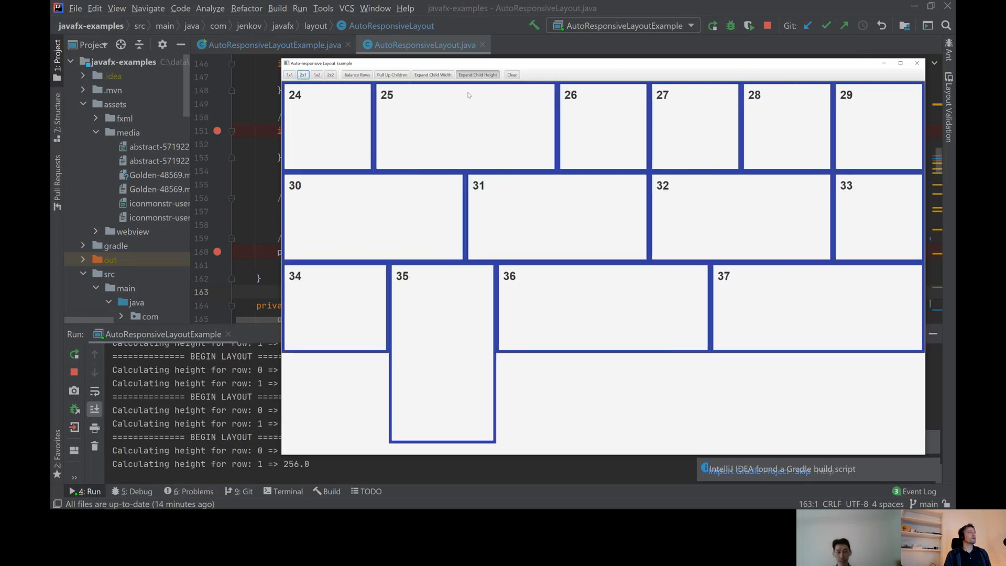
left_click(476, 75)
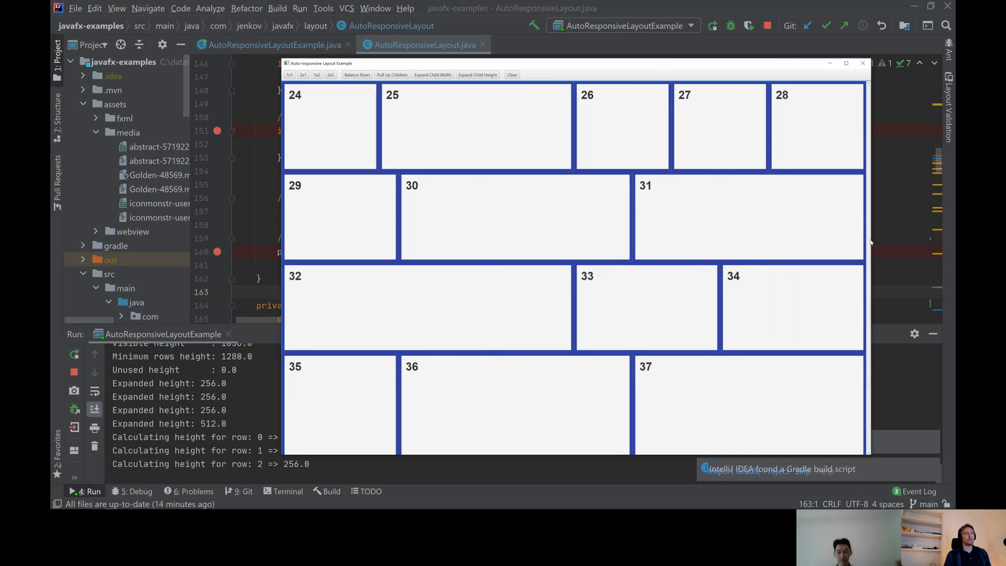
mouse_move(764, 191)
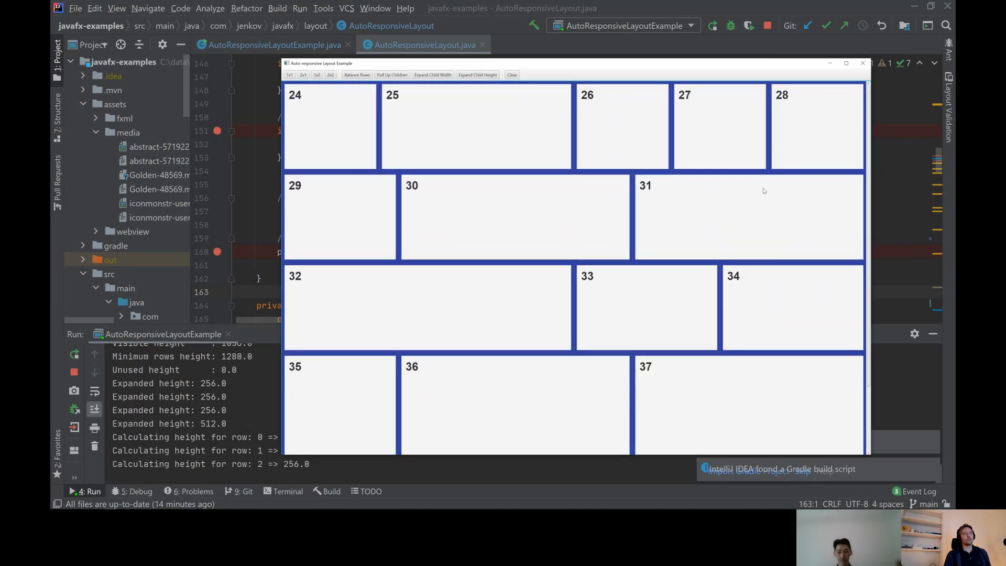